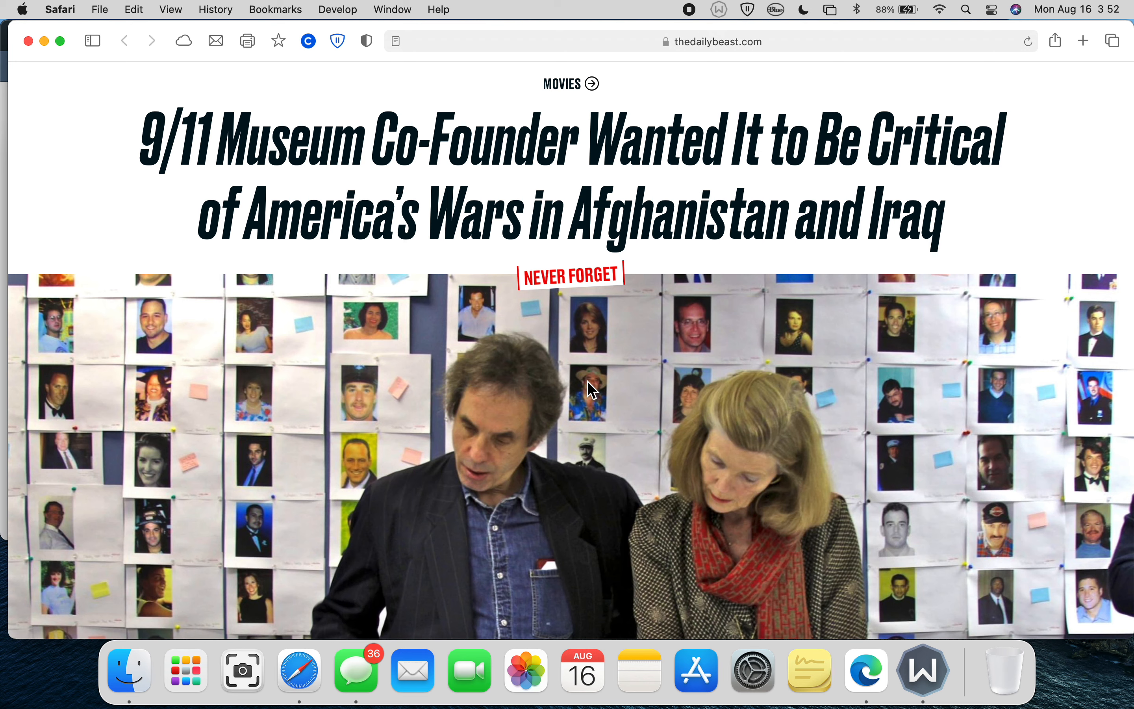
mouse_move(587, 408)
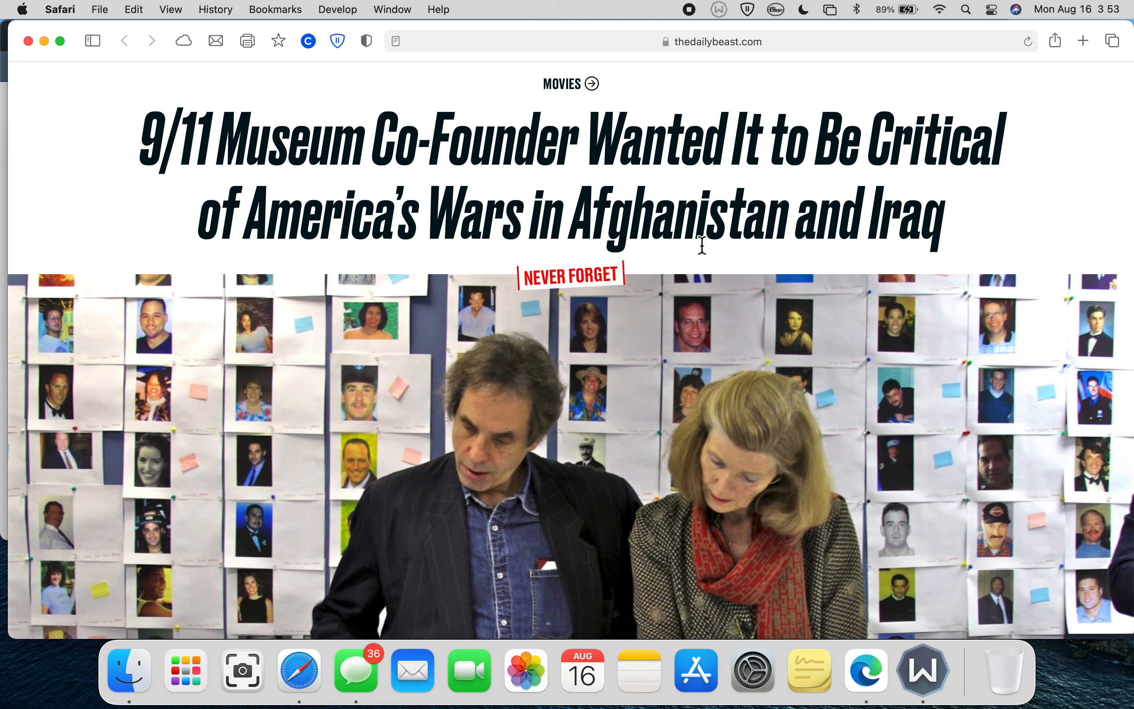
mouse_move(233, 168)
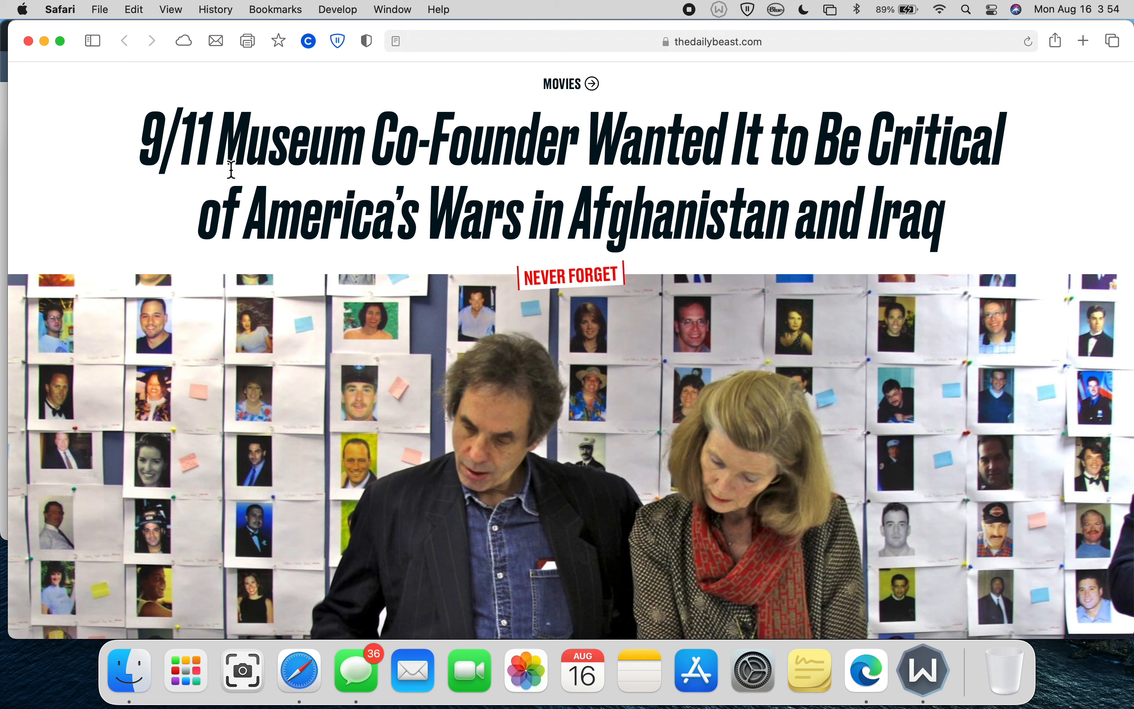
mouse_move(132, 207)
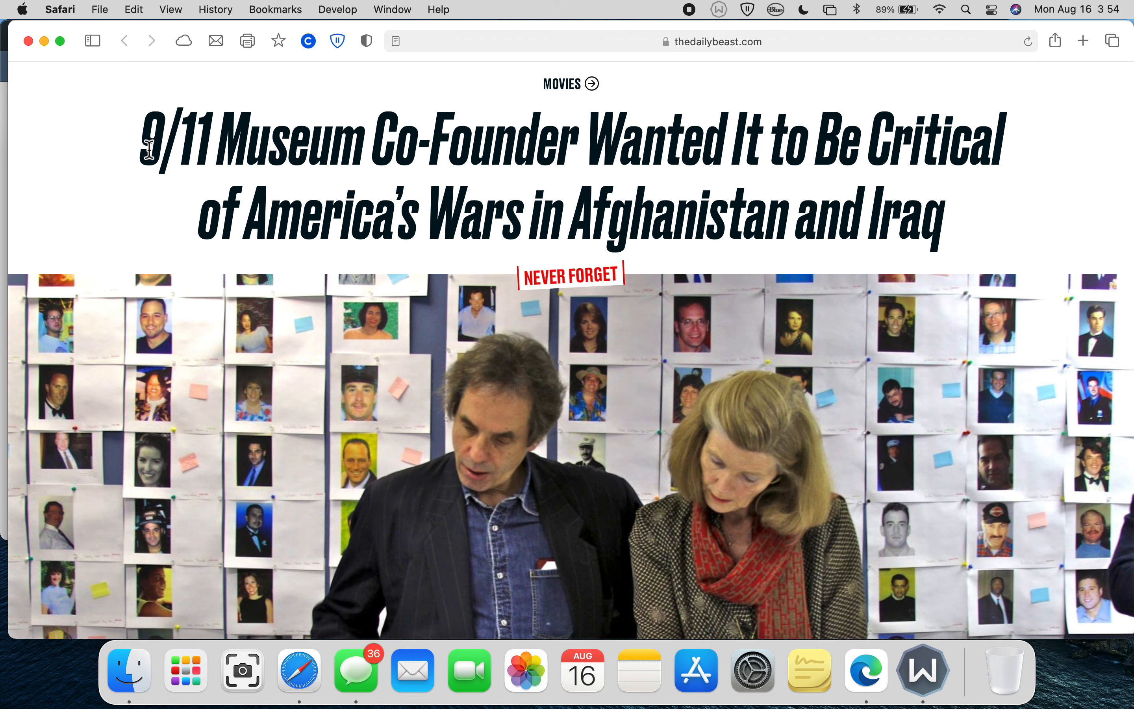
- Scroll down past the headline photo to the subheadline, byline and opening paragraph
scroll("down", 3)
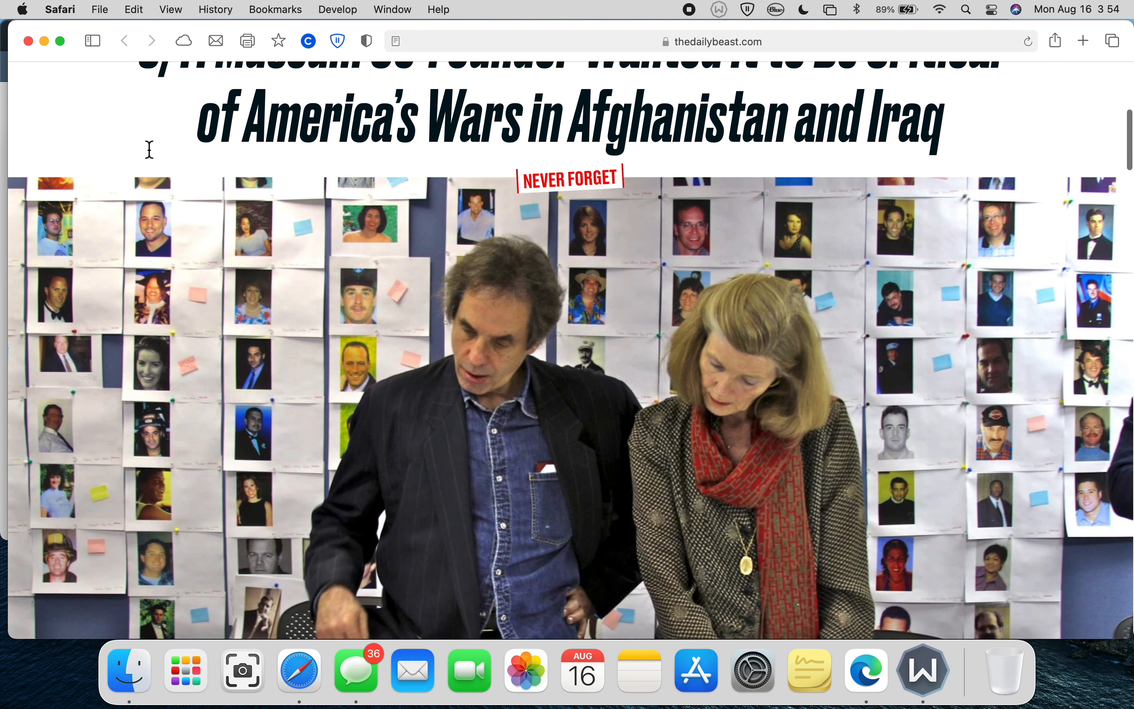
scroll("down", 3)
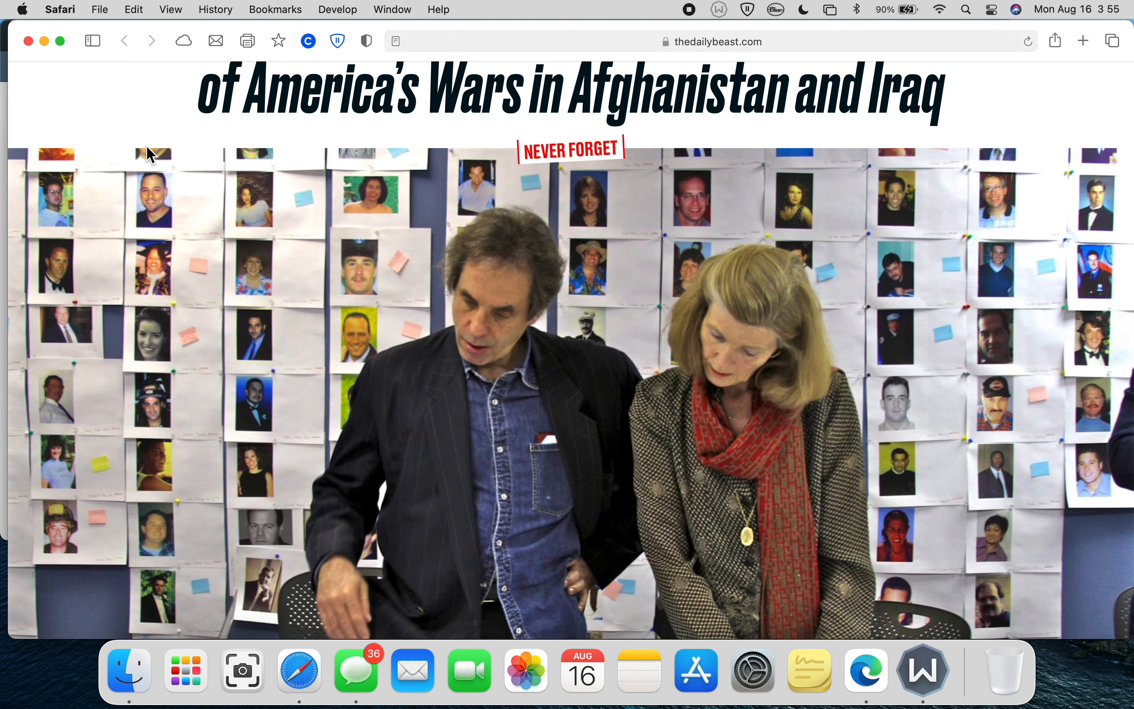
scroll("down", 3)
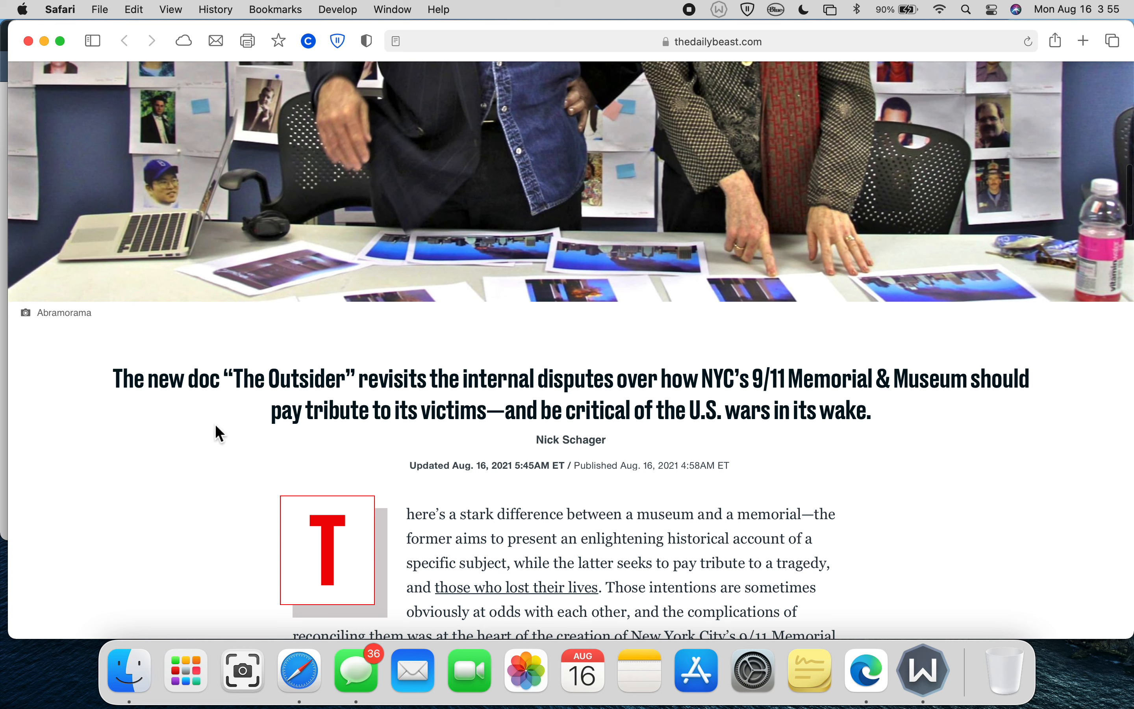
mouse_move(228, 403)
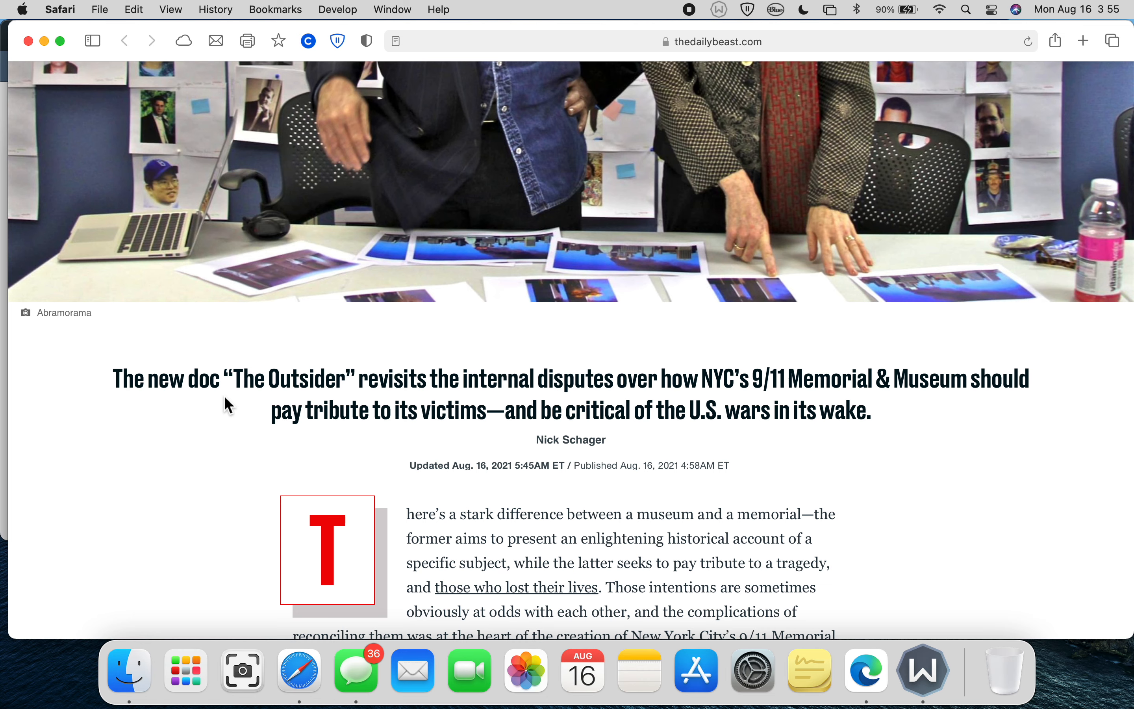
mouse_move(221, 418)
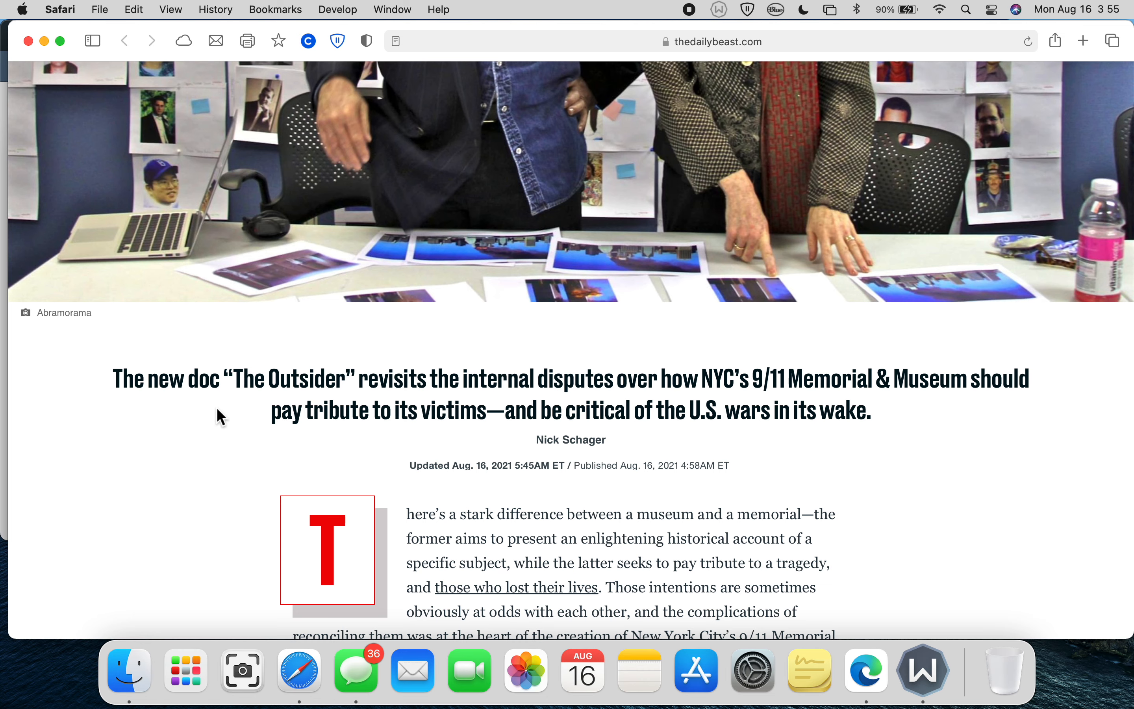
- Scroll down to read the full opening paragraph on museums versus memorials
scroll("down", 3)
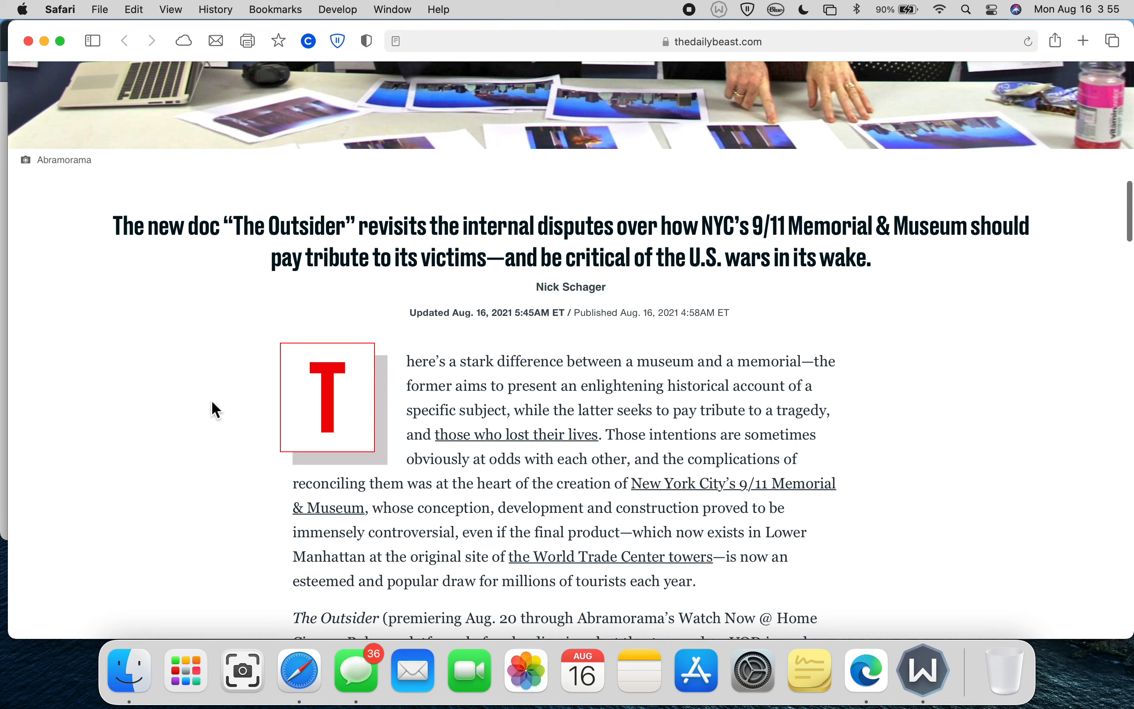
scroll("down", 3)
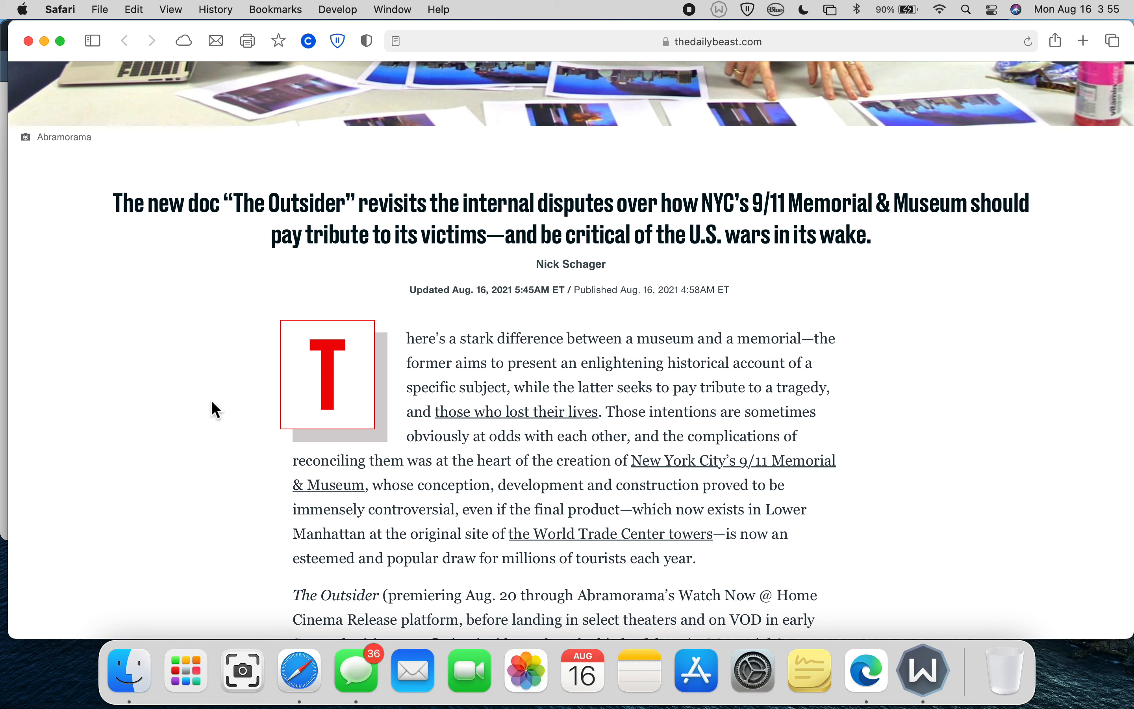
mouse_move(200, 358)
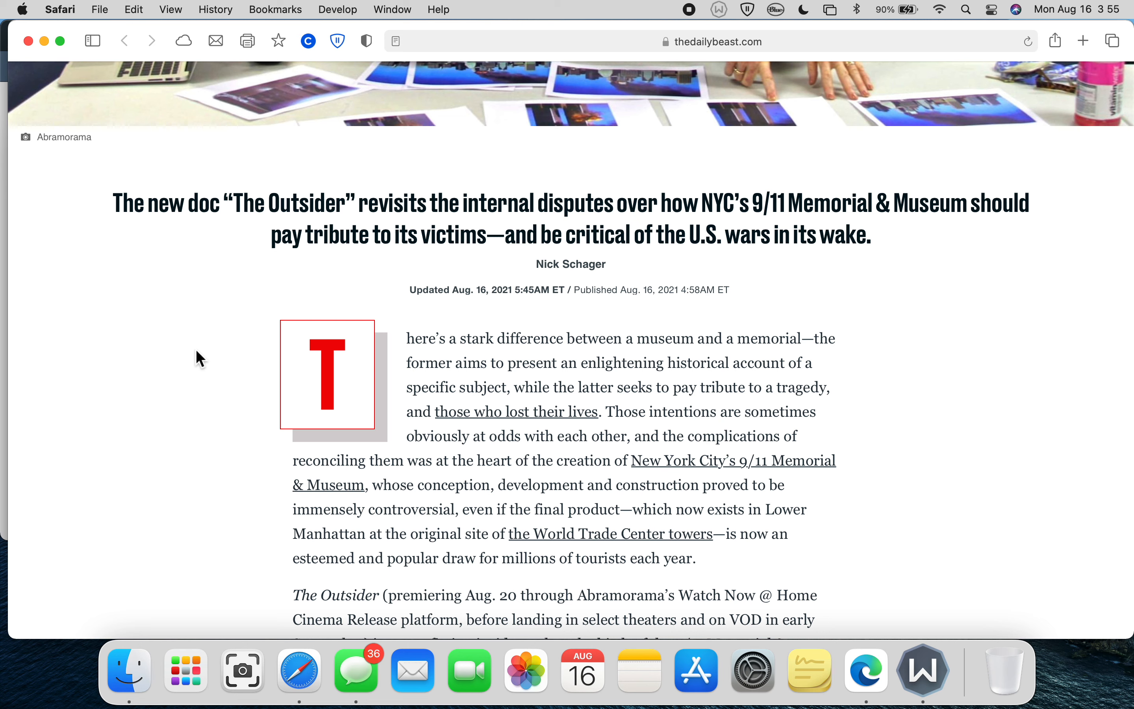
mouse_move(173, 301)
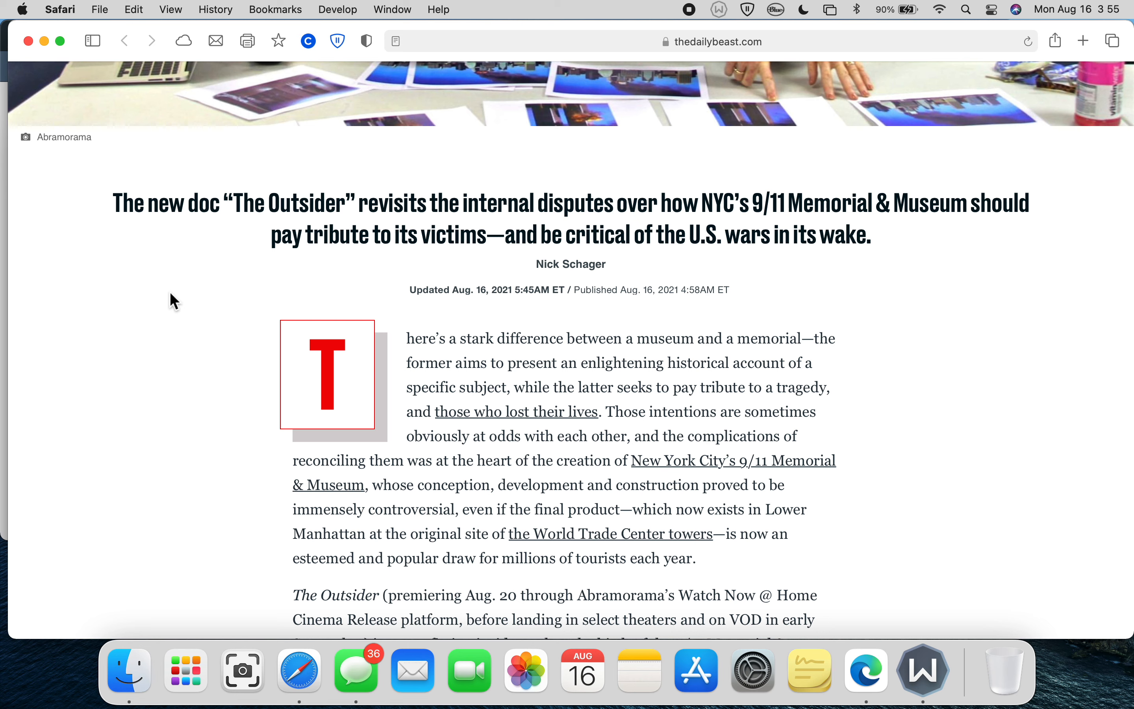
mouse_move(217, 299)
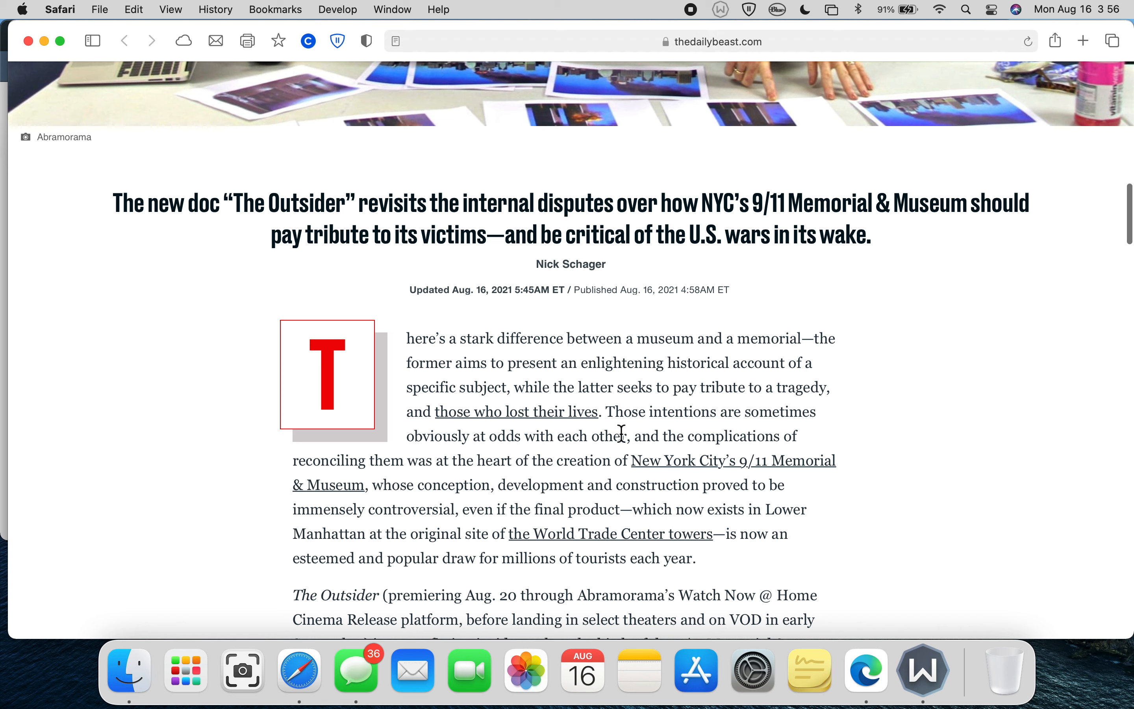
mouse_move(678, 360)
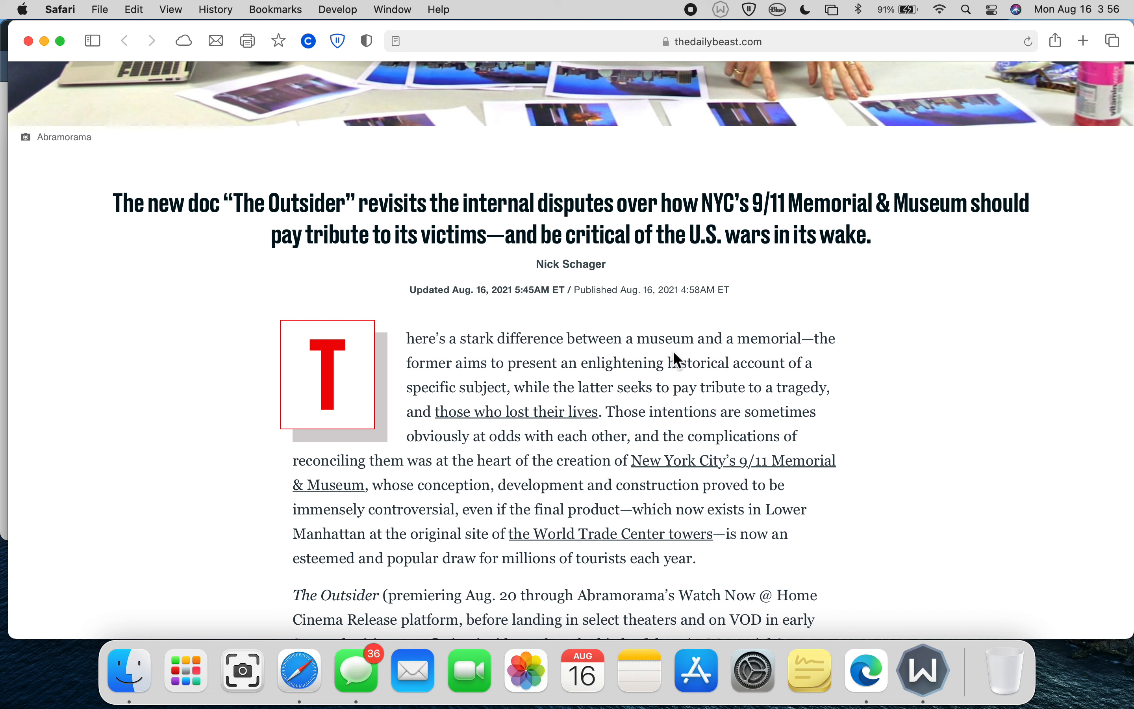
mouse_move(714, 362)
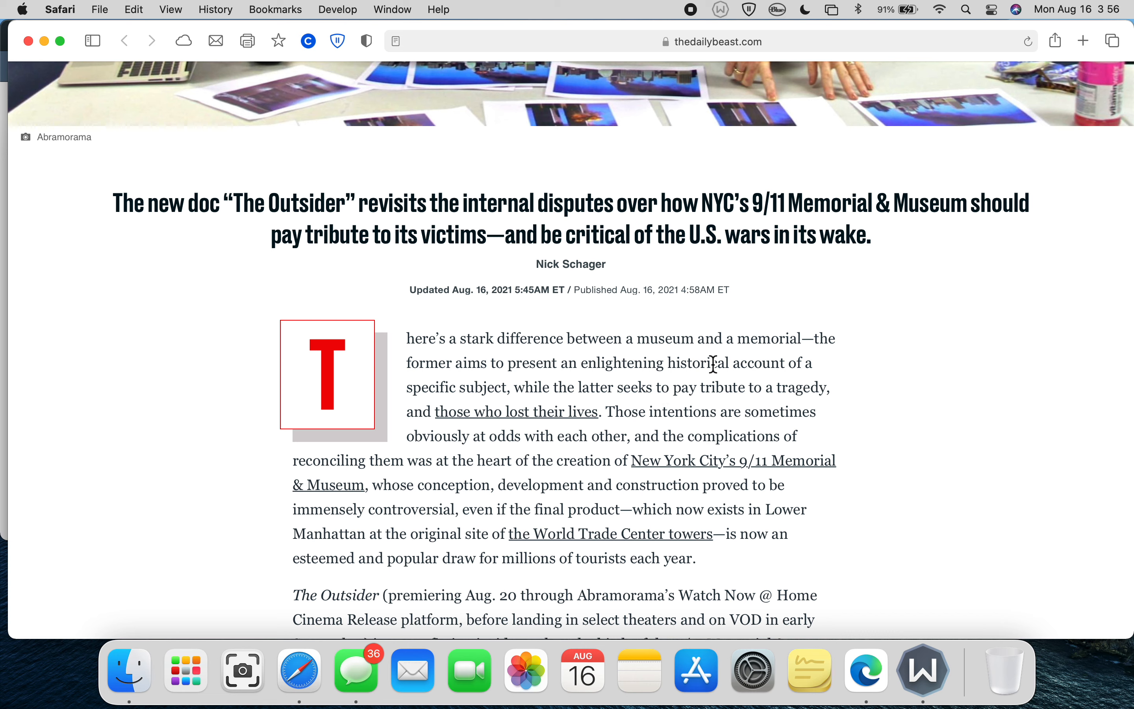
mouse_move(552, 388)
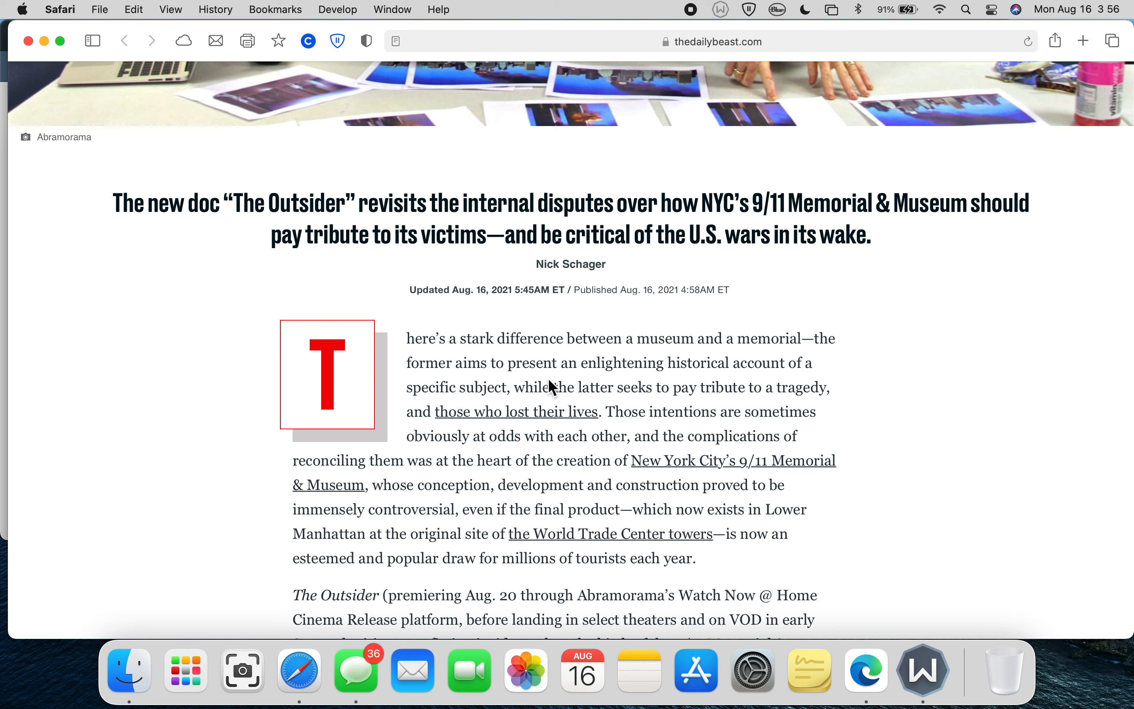
mouse_move(545, 375)
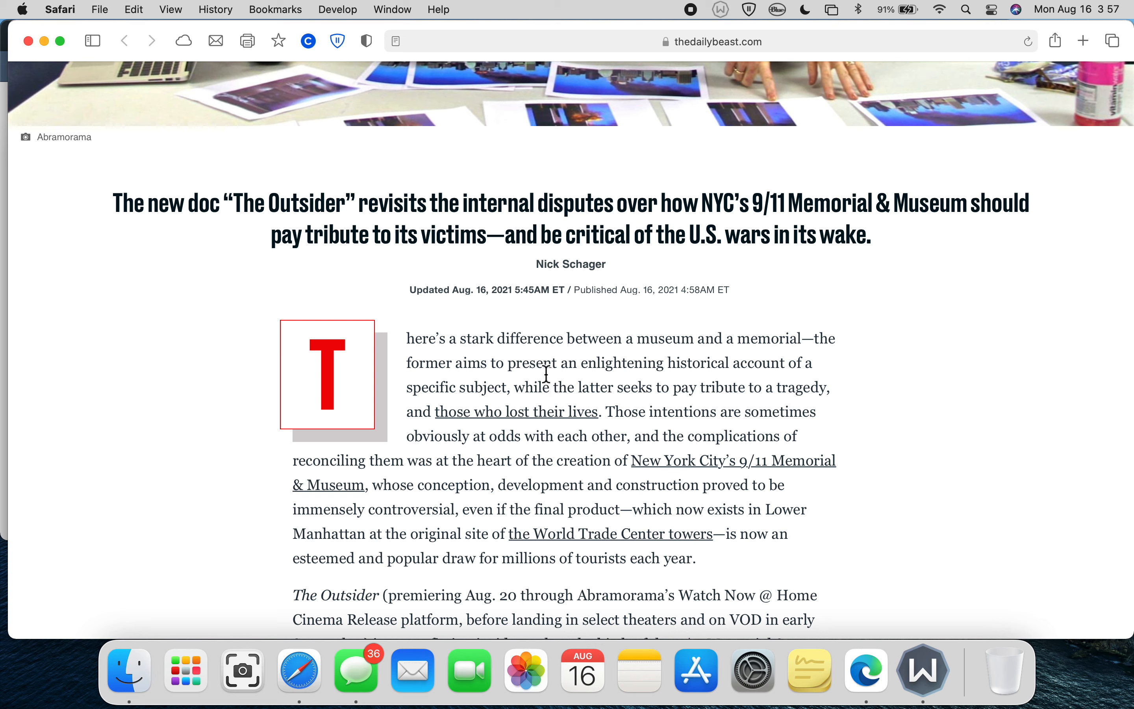
mouse_move(571, 387)
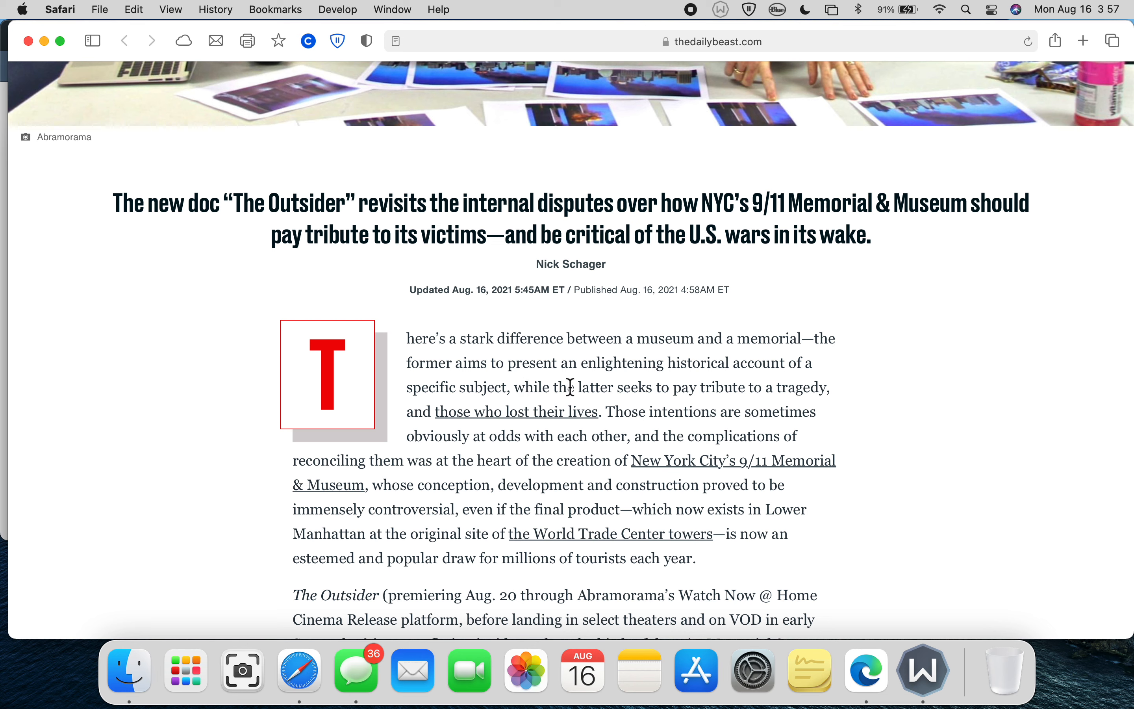
mouse_move(664, 405)
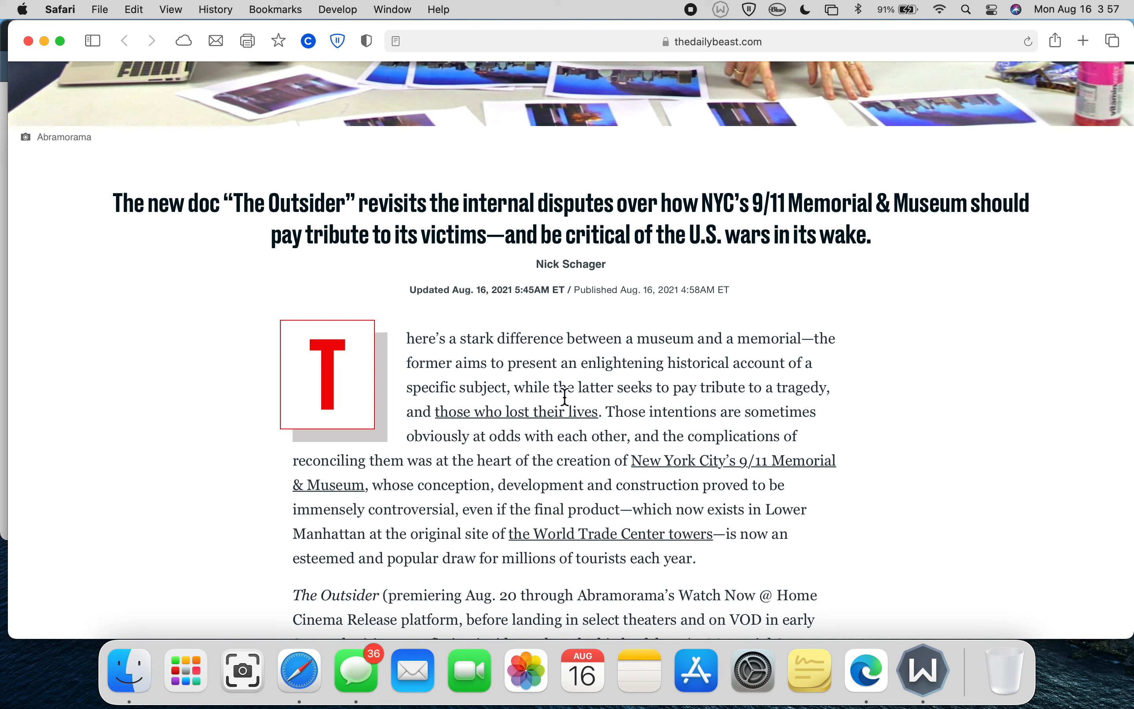
mouse_move(733, 420)
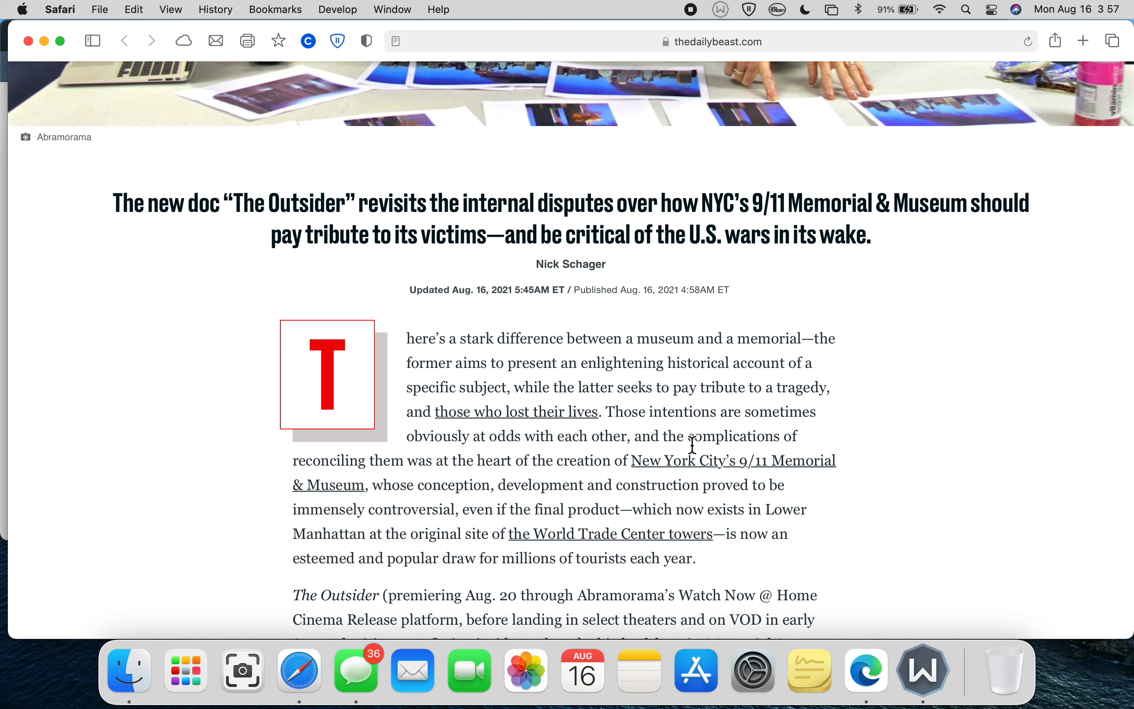
mouse_move(680, 418)
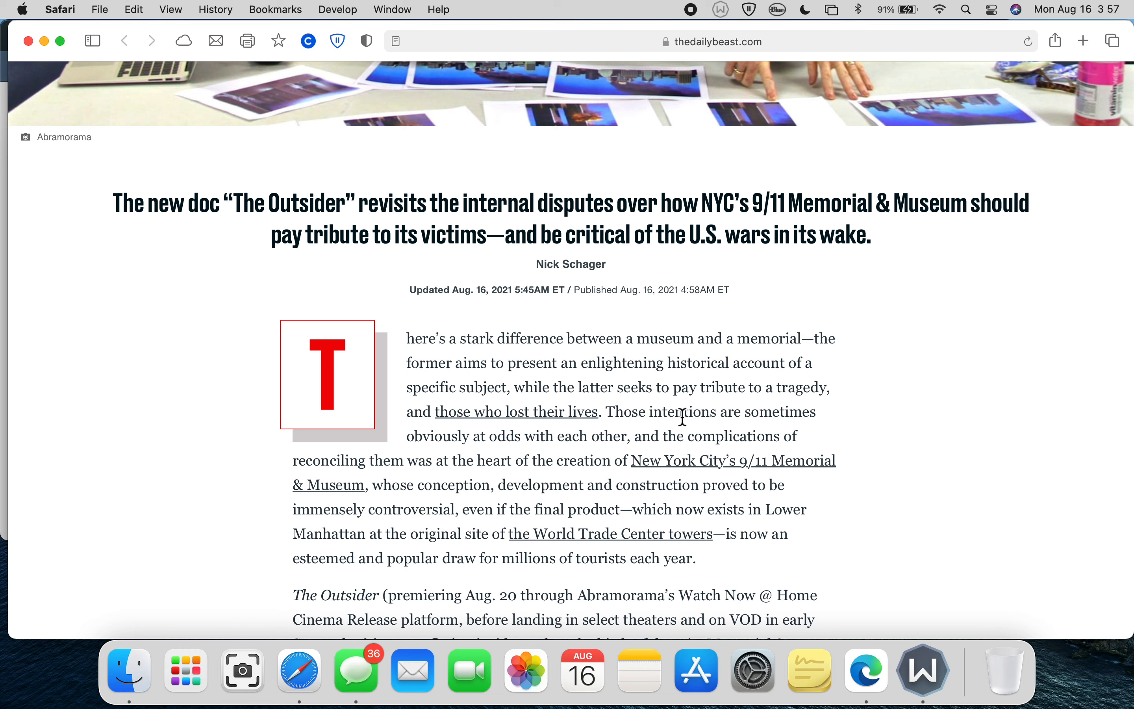
mouse_move(713, 434)
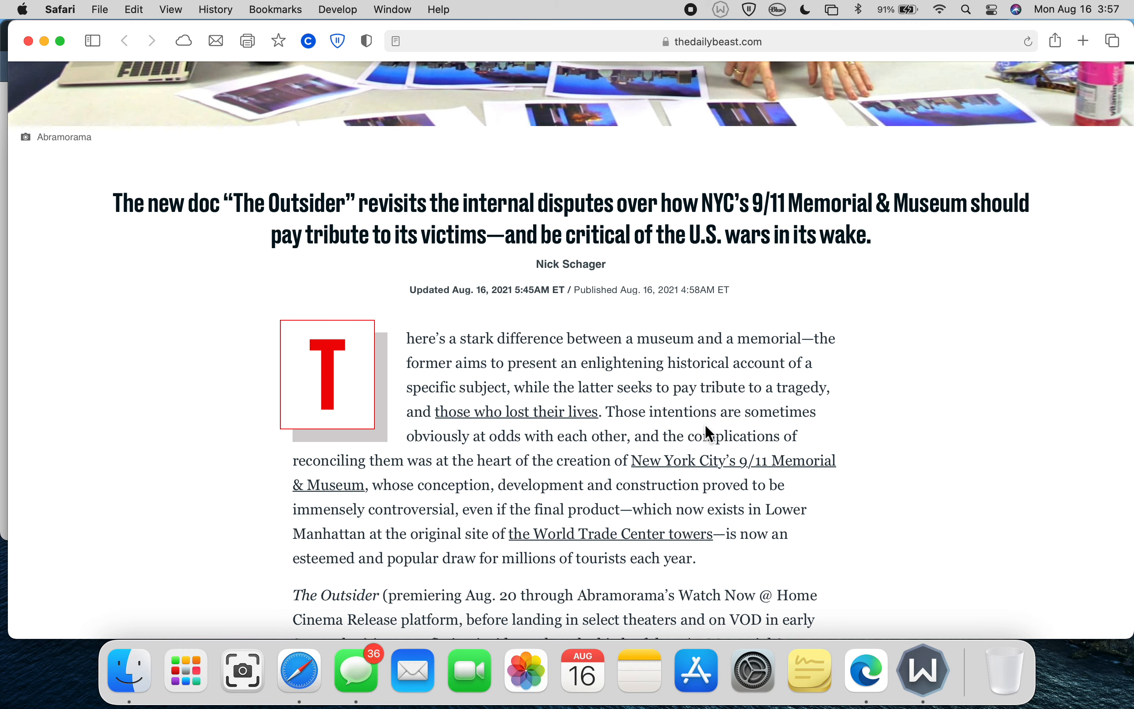
- Highlight 'Memorial & Museum' in the headline and switch the article to Reader View
scroll("up", 3)
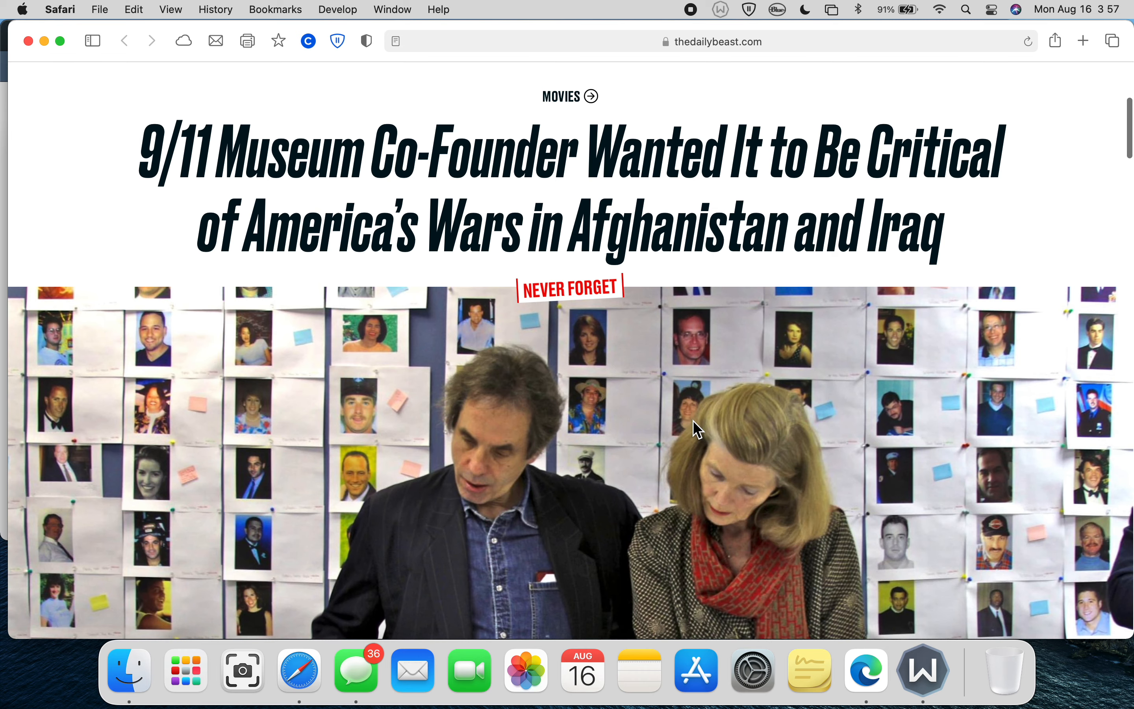
scroll("down", 3)
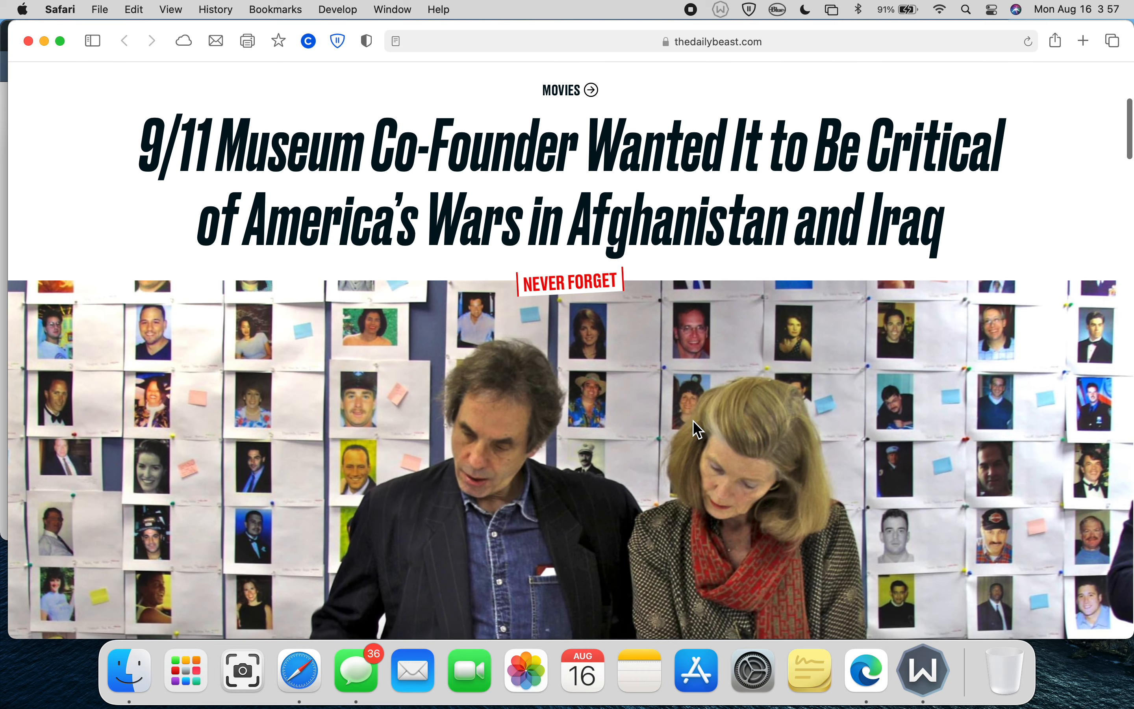
scroll("down", 3)
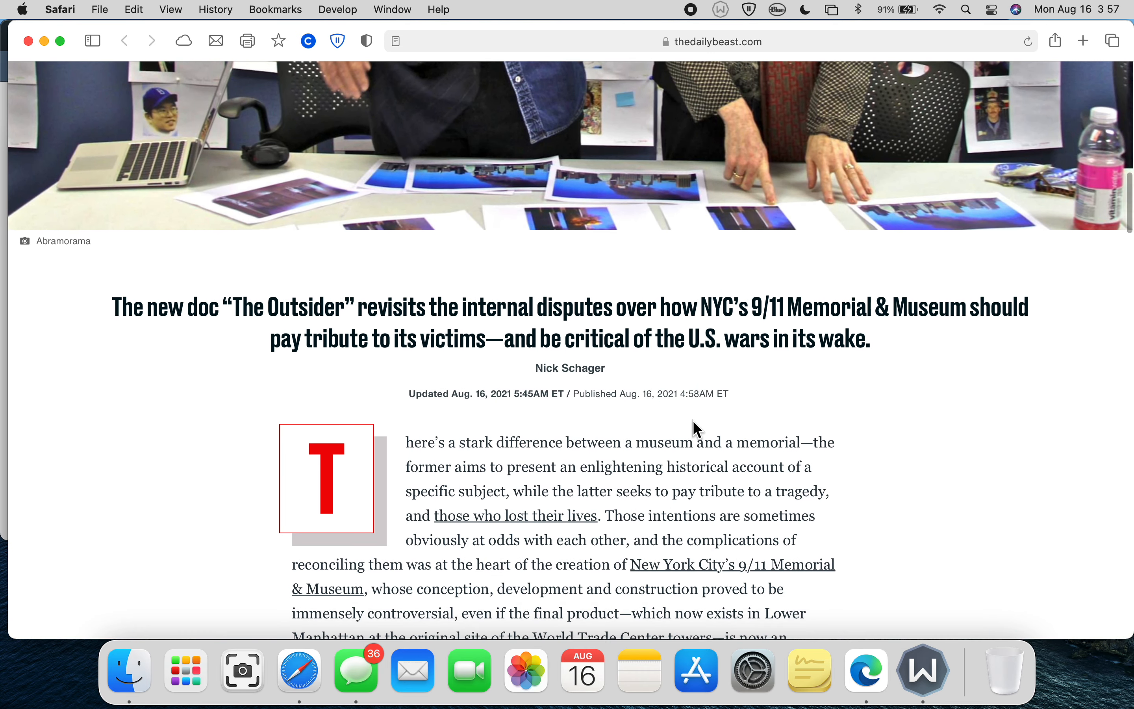
scroll("down", 3)
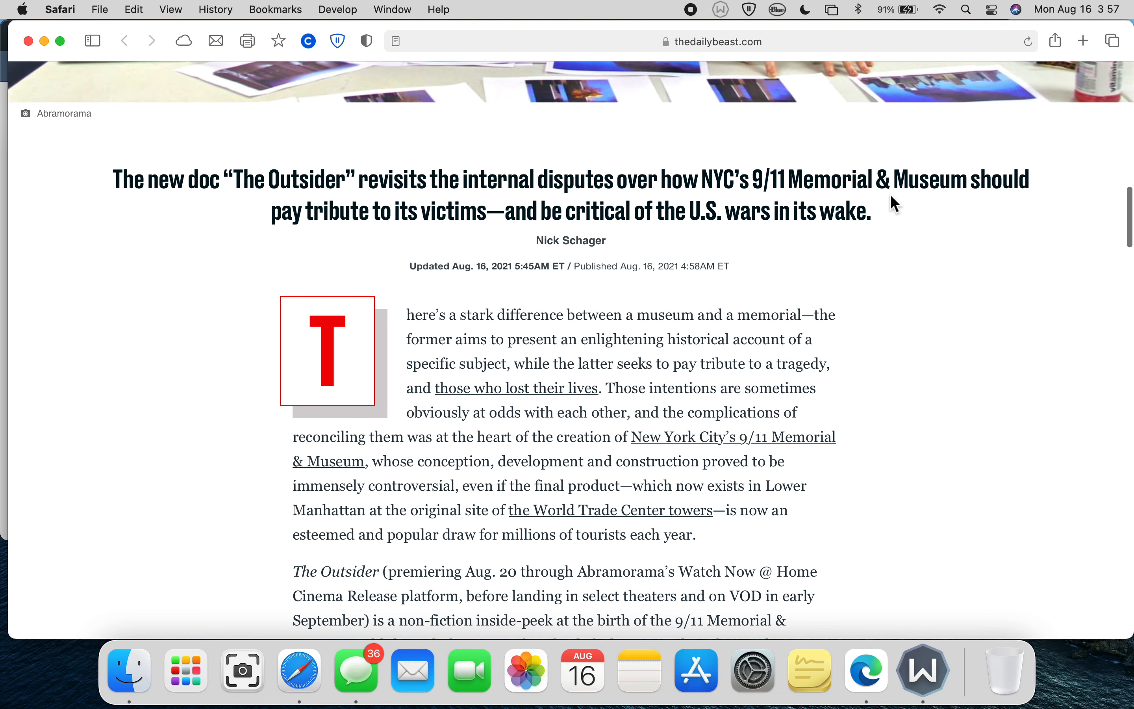
mouse_move(649, 318)
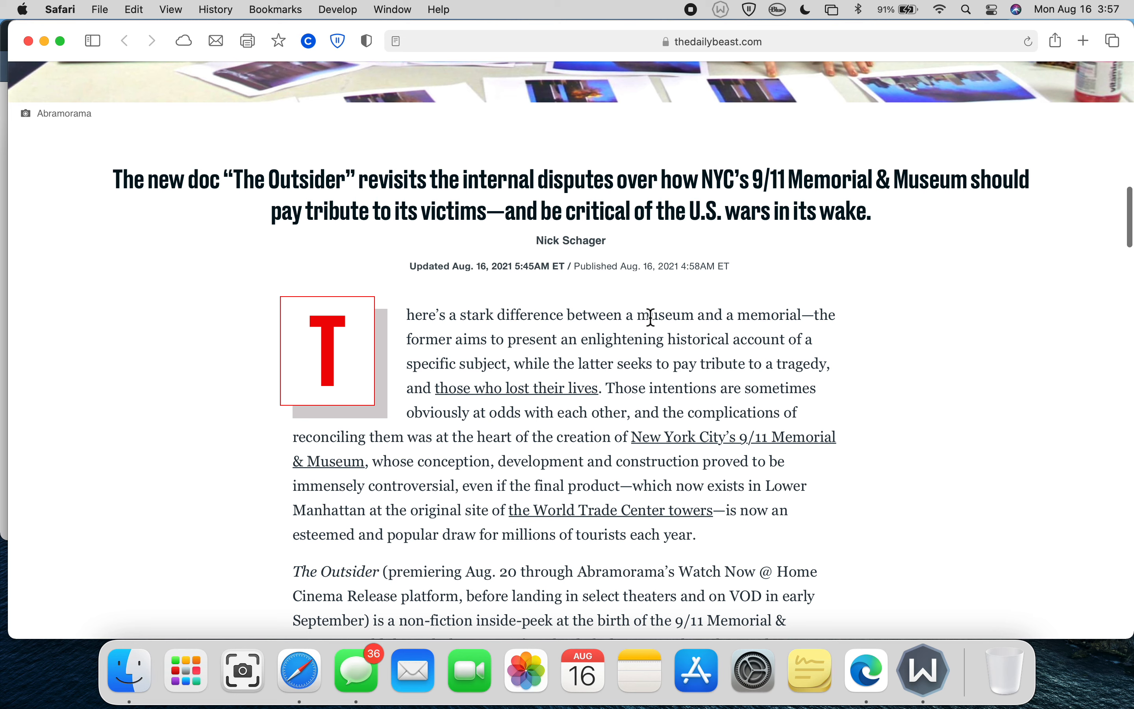
mouse_move(810, 341)
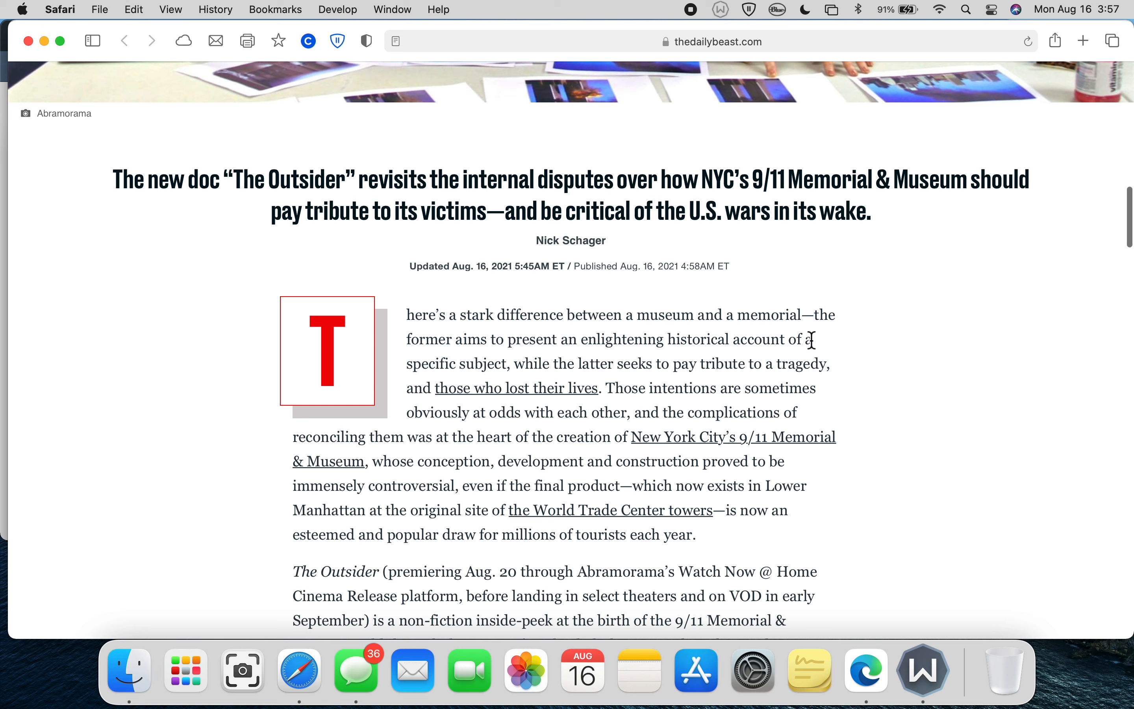
mouse_move(794, 341)
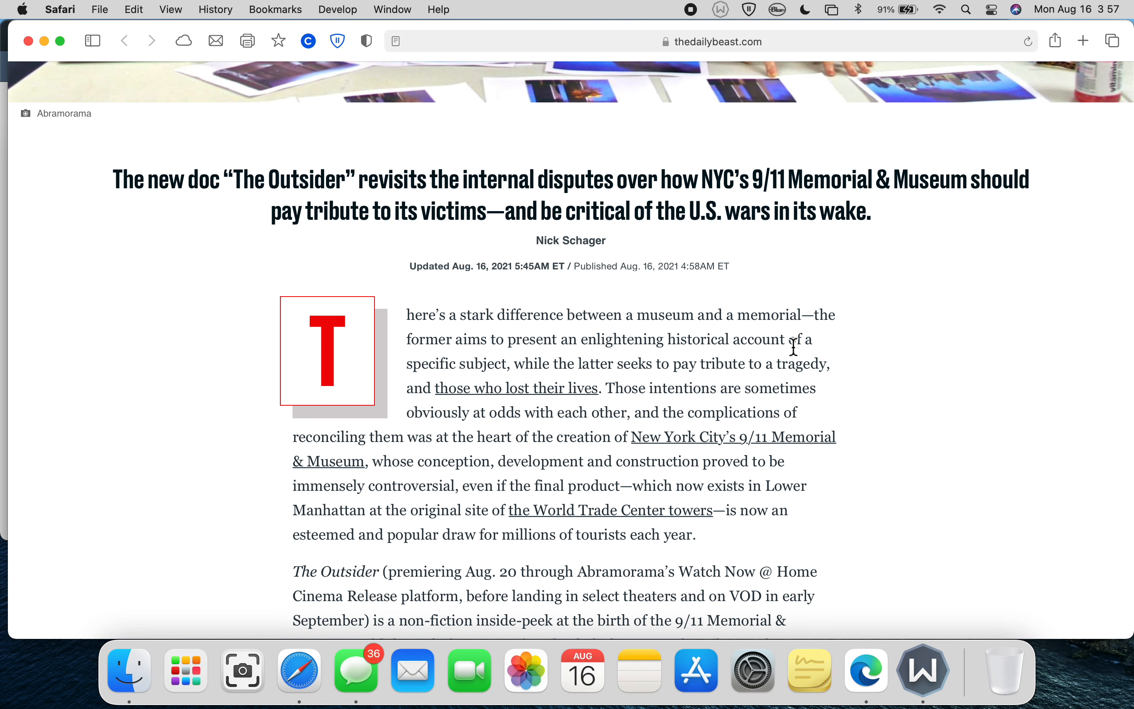
mouse_move(798, 185)
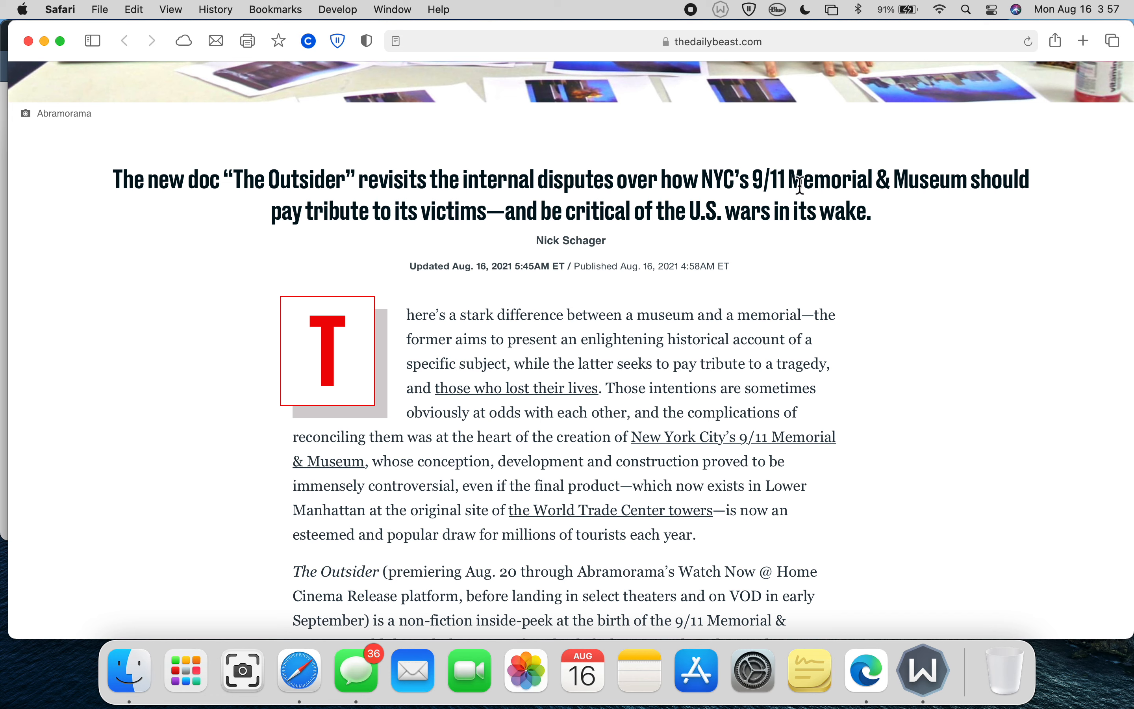
left_click_drag(793, 180, 970, 180)
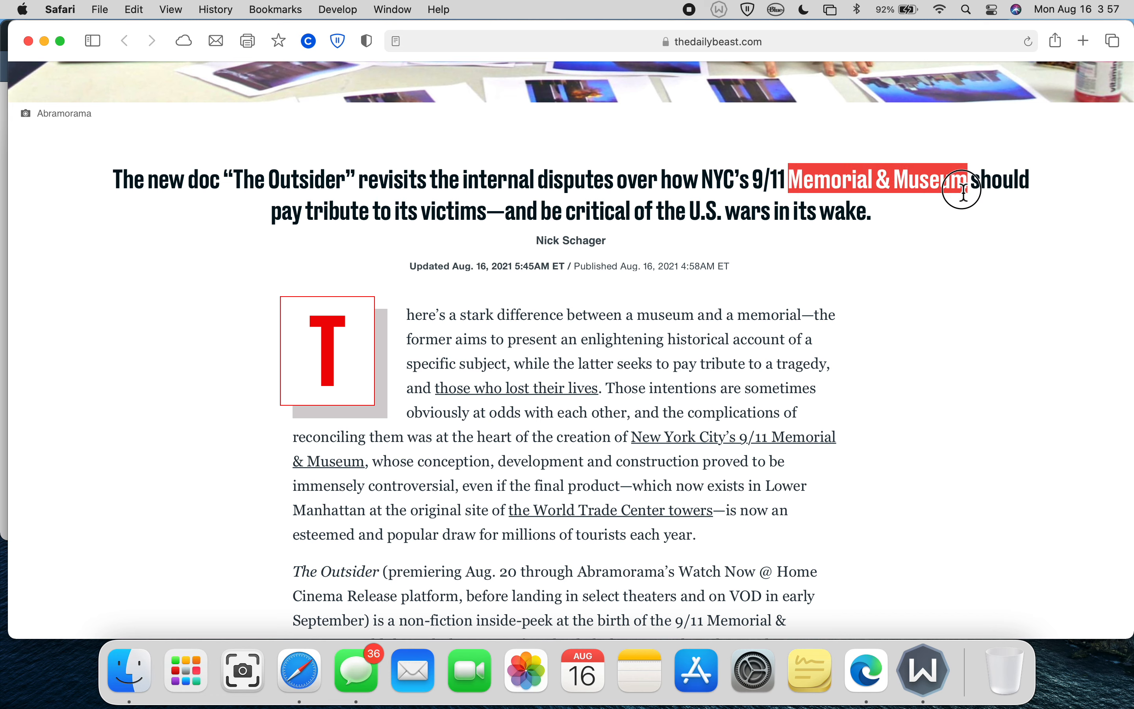
mouse_move(639, 322)
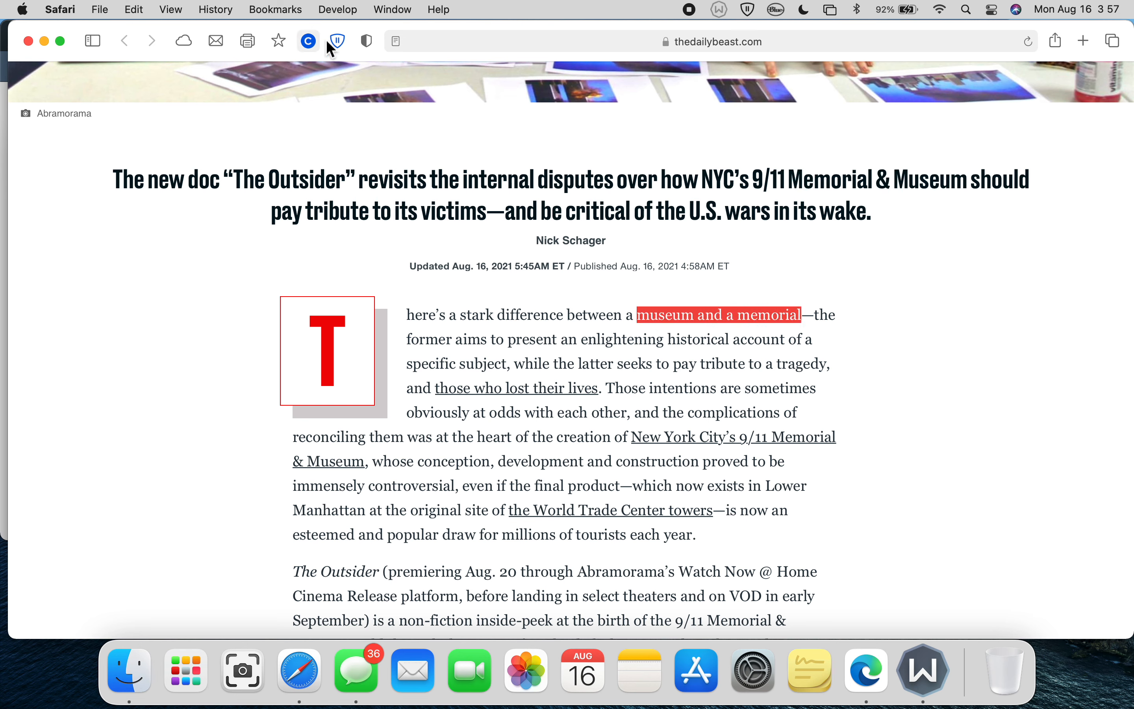
left_click(395, 41)
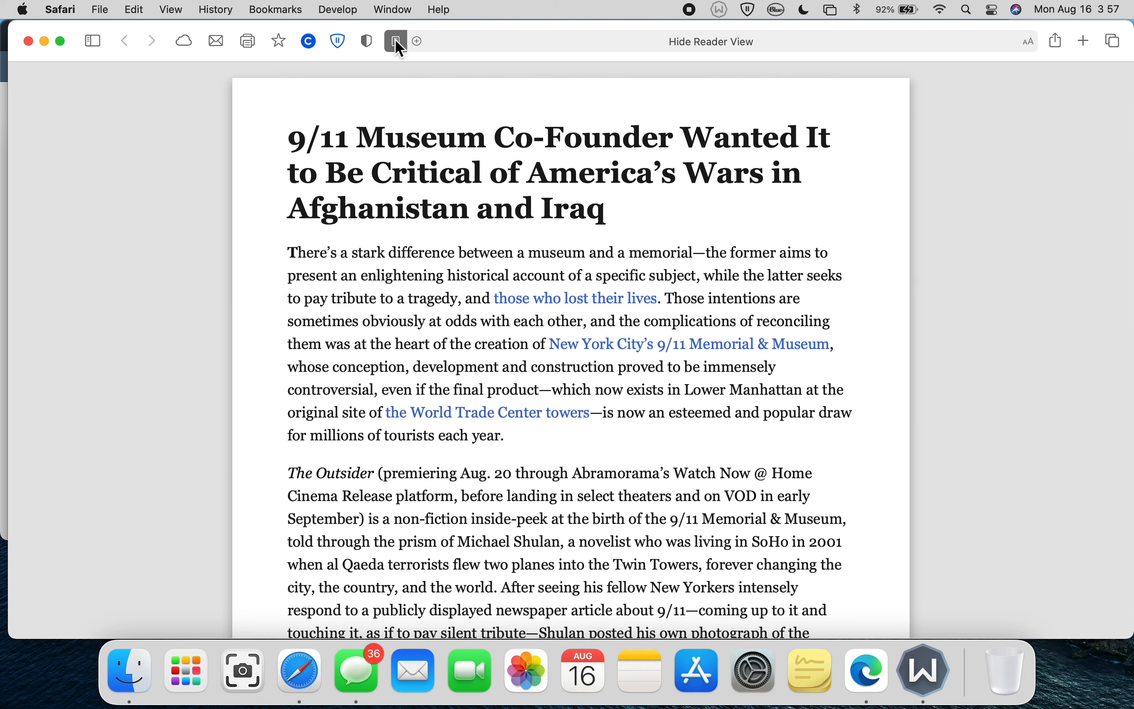
left_click(394, 40)
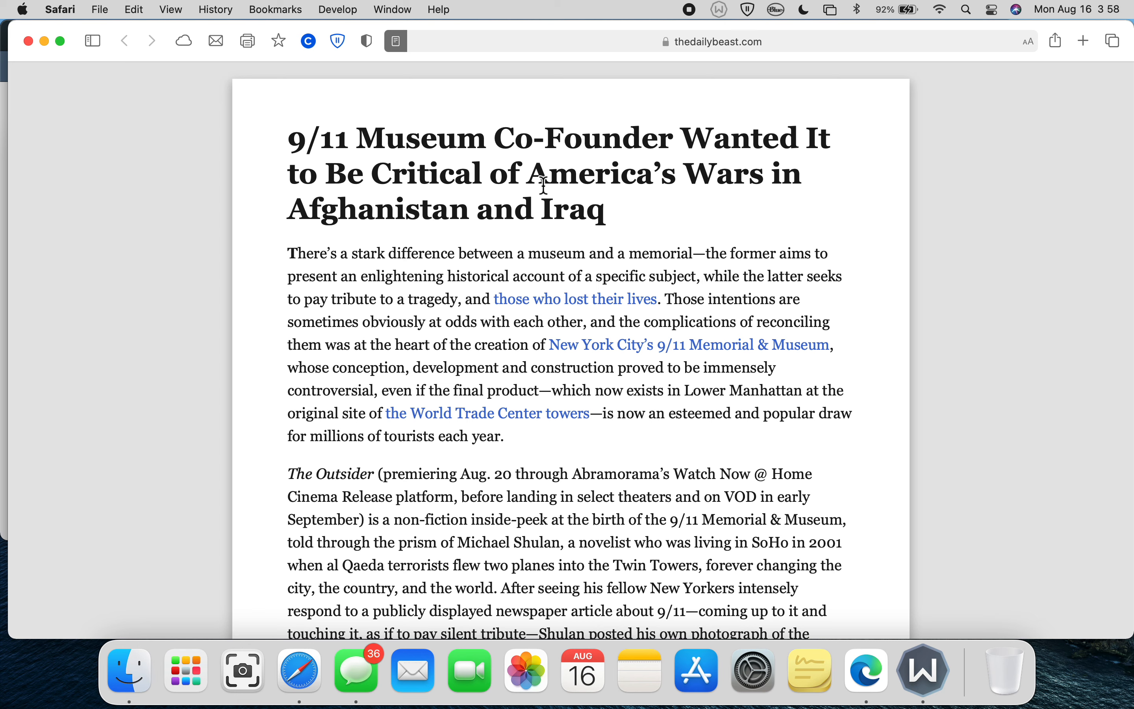
scroll("down", 3)
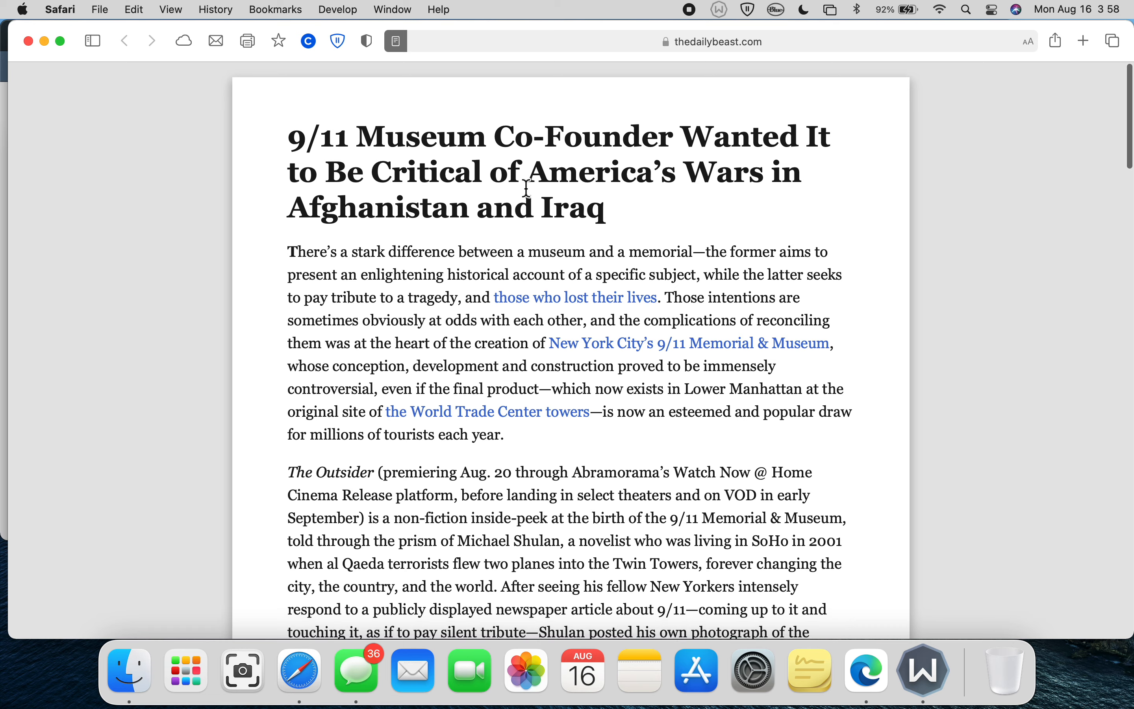
scroll("down", 3)
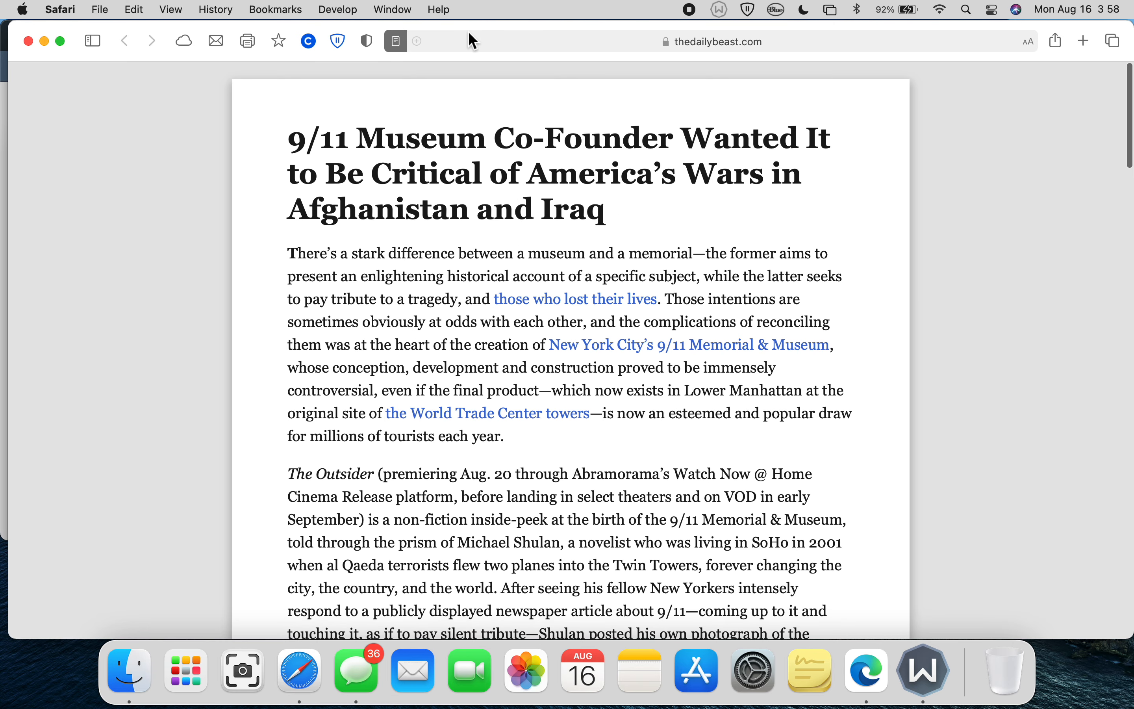
- Leave Reader View to return the article to its normal web layout
left_click(395, 41)
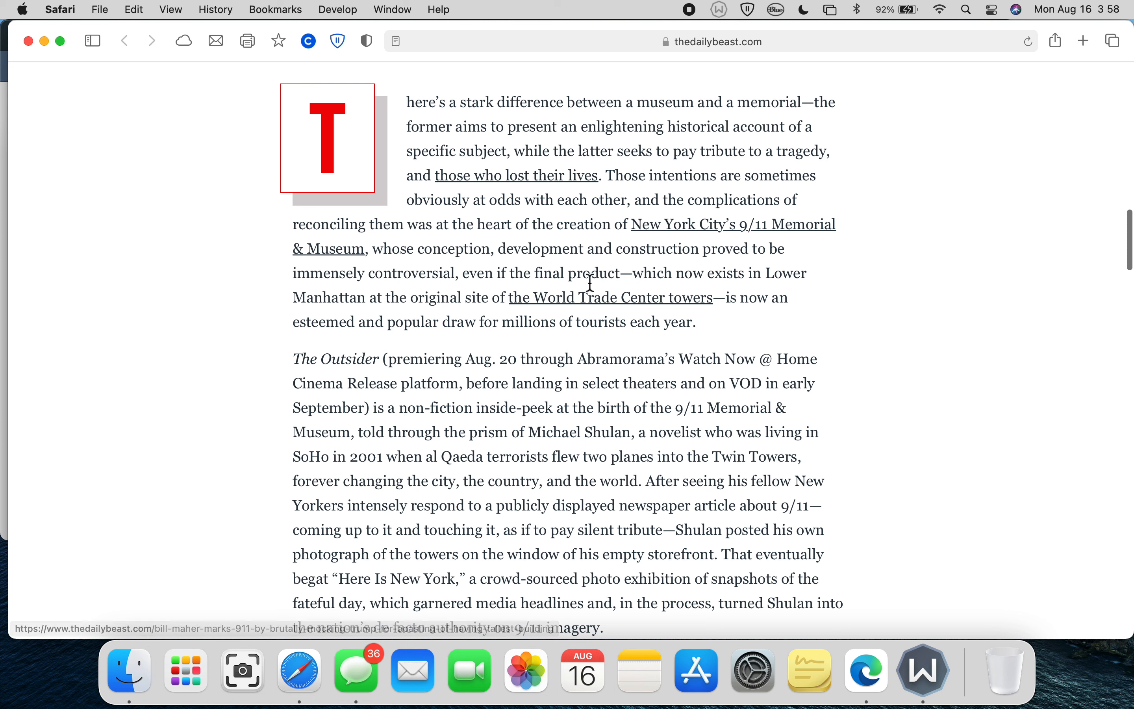
mouse_move(572, 333)
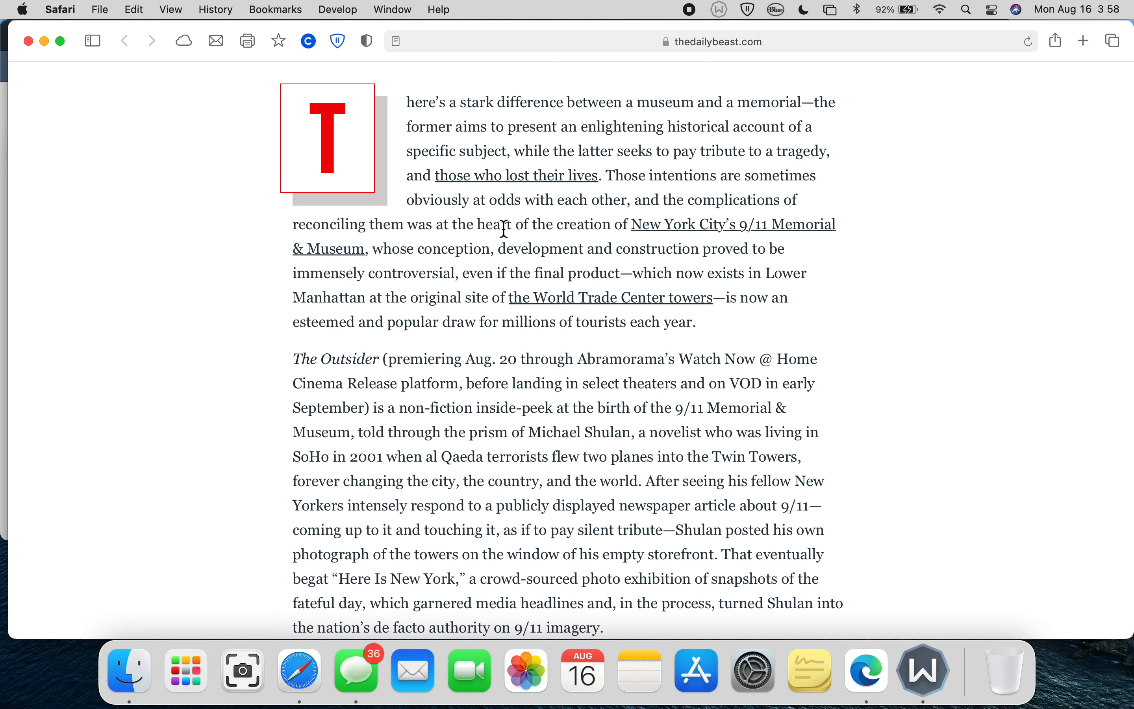
mouse_move(443, 232)
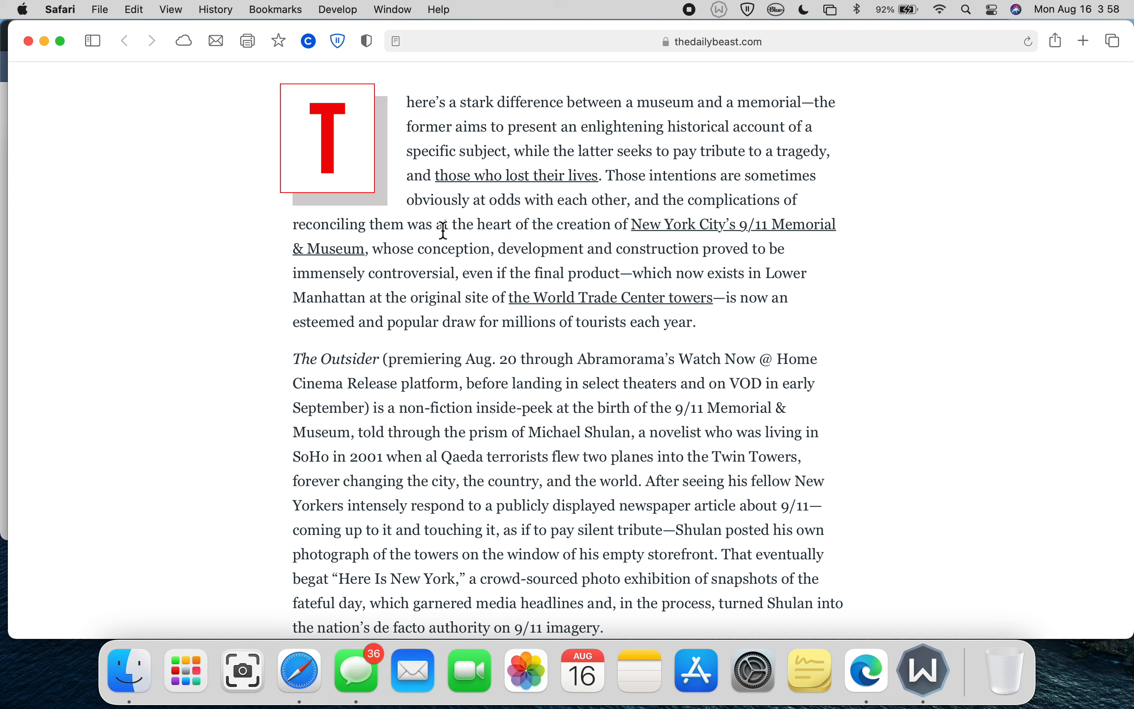
mouse_move(705, 246)
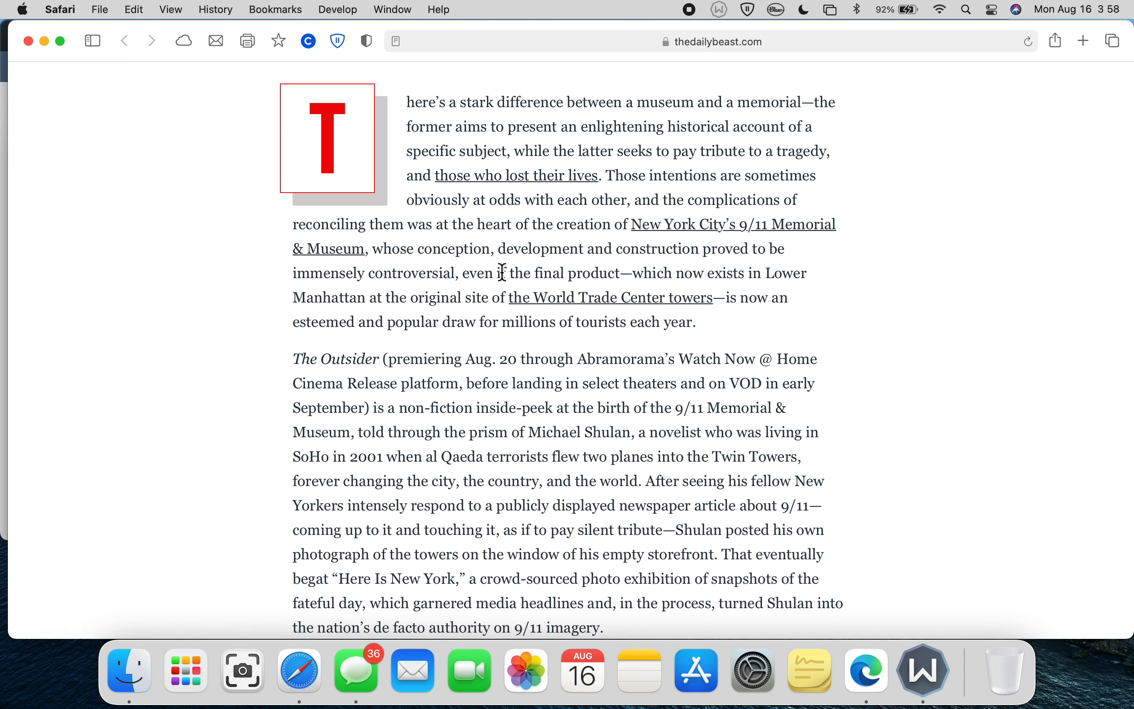
mouse_move(512, 243)
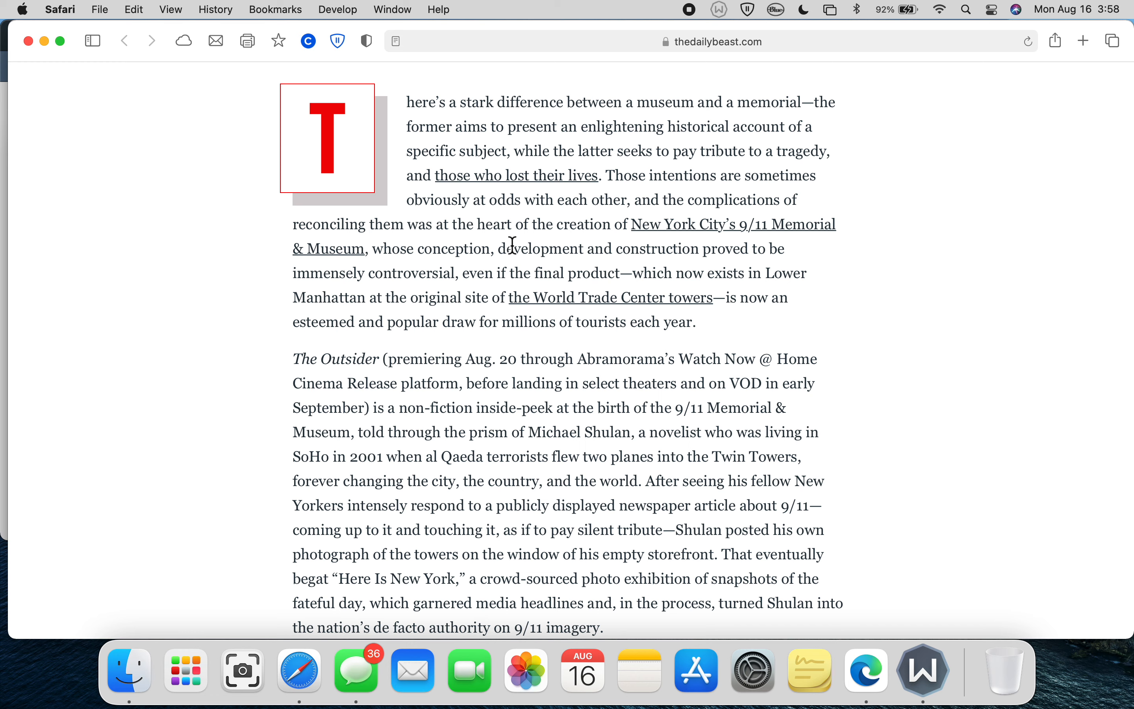
mouse_move(528, 284)
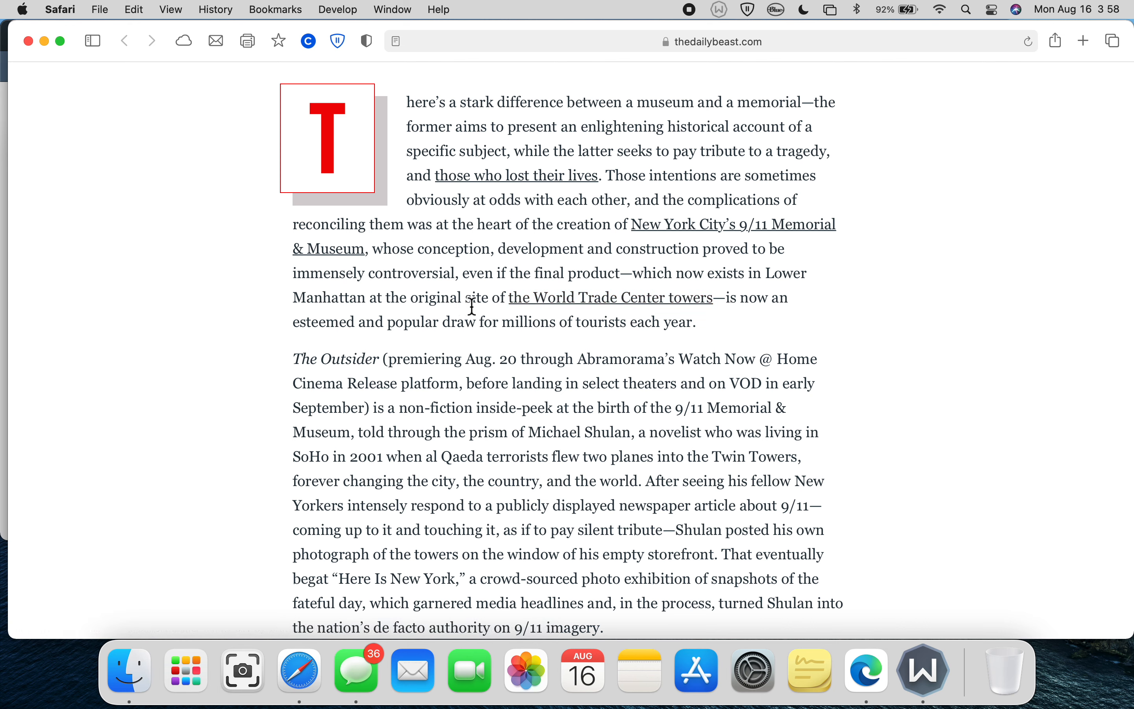
mouse_move(677, 276)
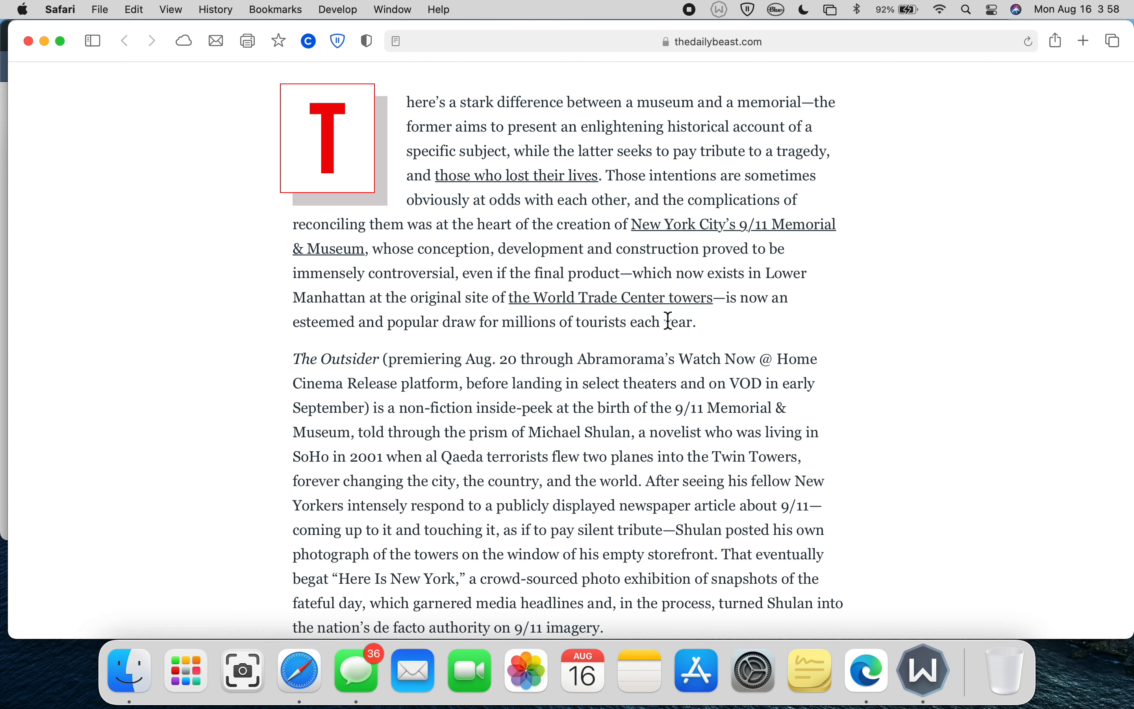
- Scroll down to the paragraph on Shulan as the authority on 9/11 imagery and the Colbert story card
scroll("down", 3)
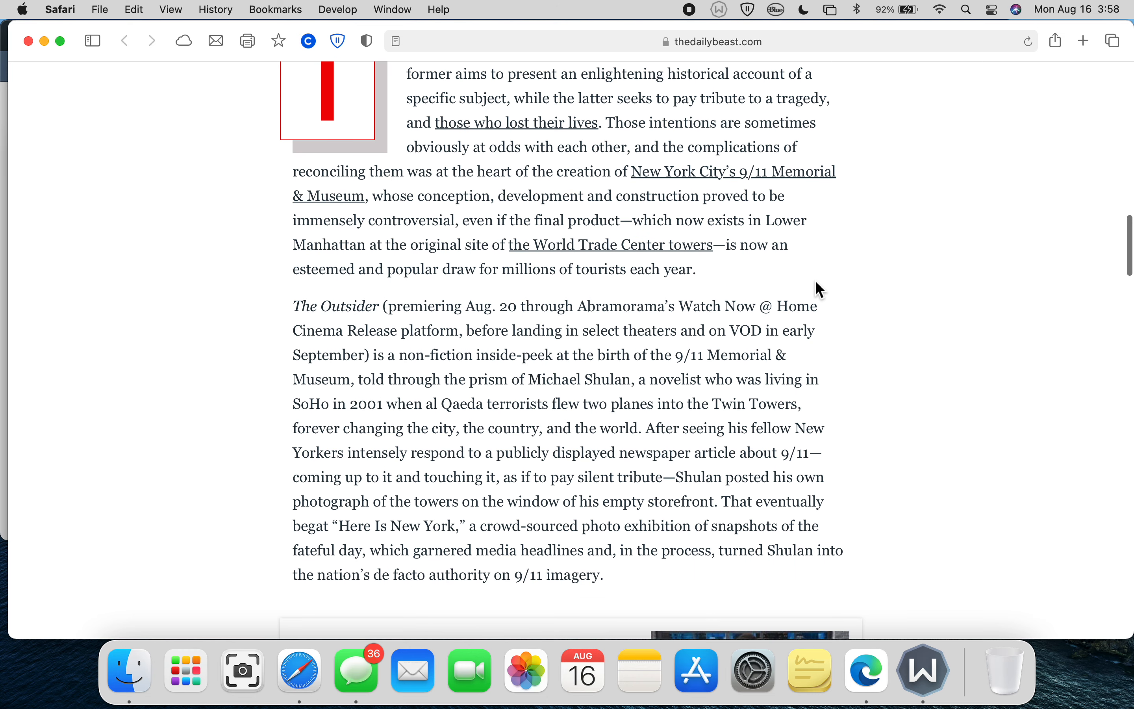
scroll("down", 3)
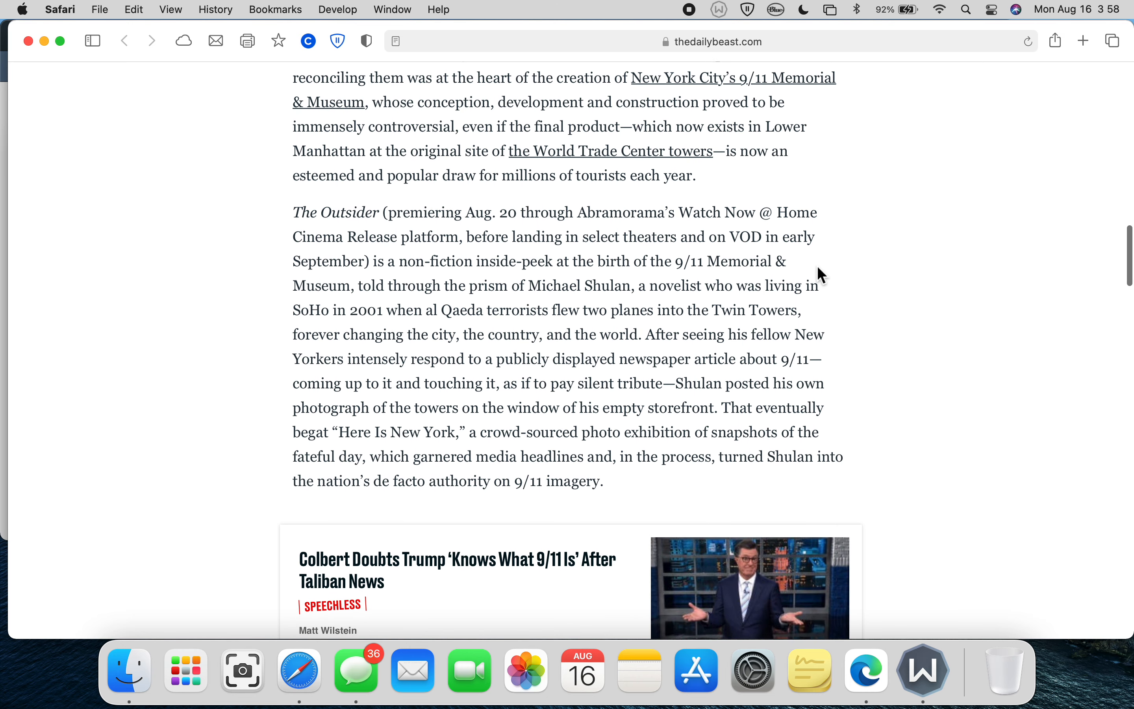
scroll("down", 3)
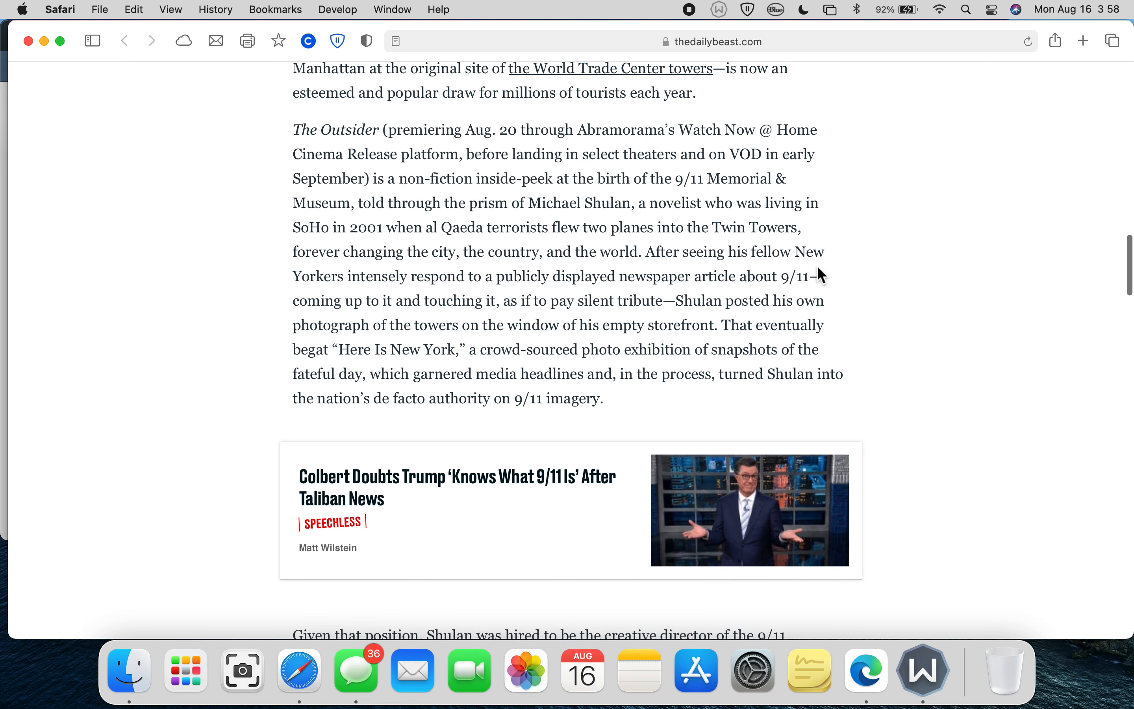
scroll("down", 3)
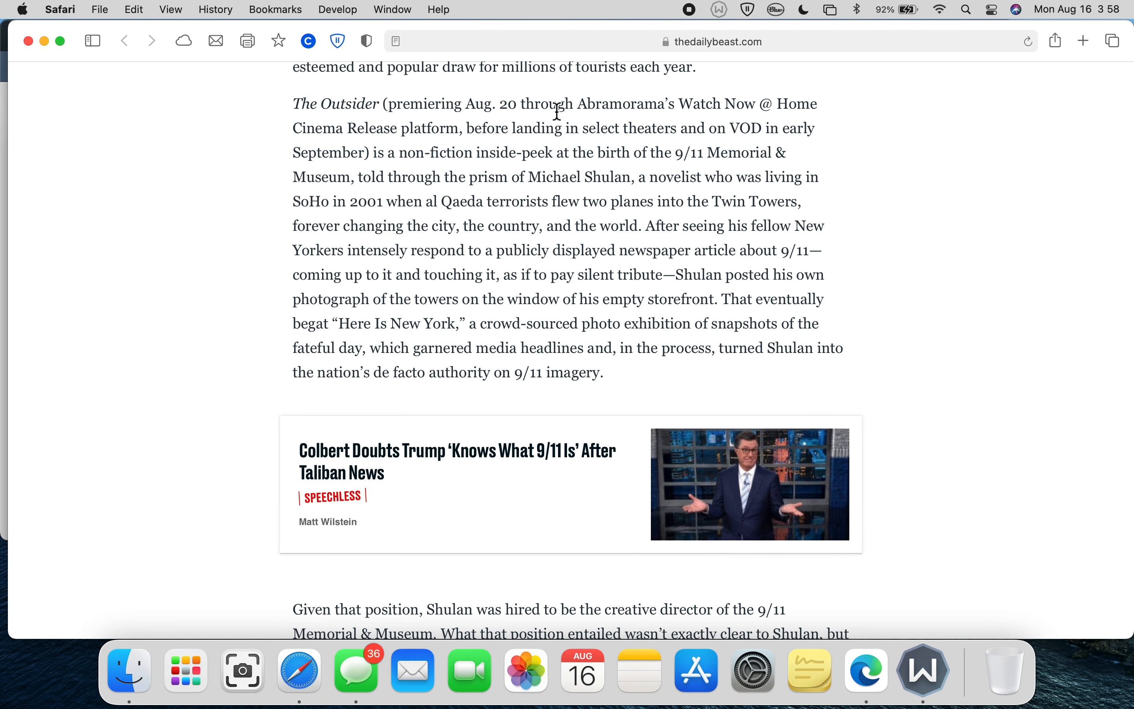
mouse_move(686, 111)
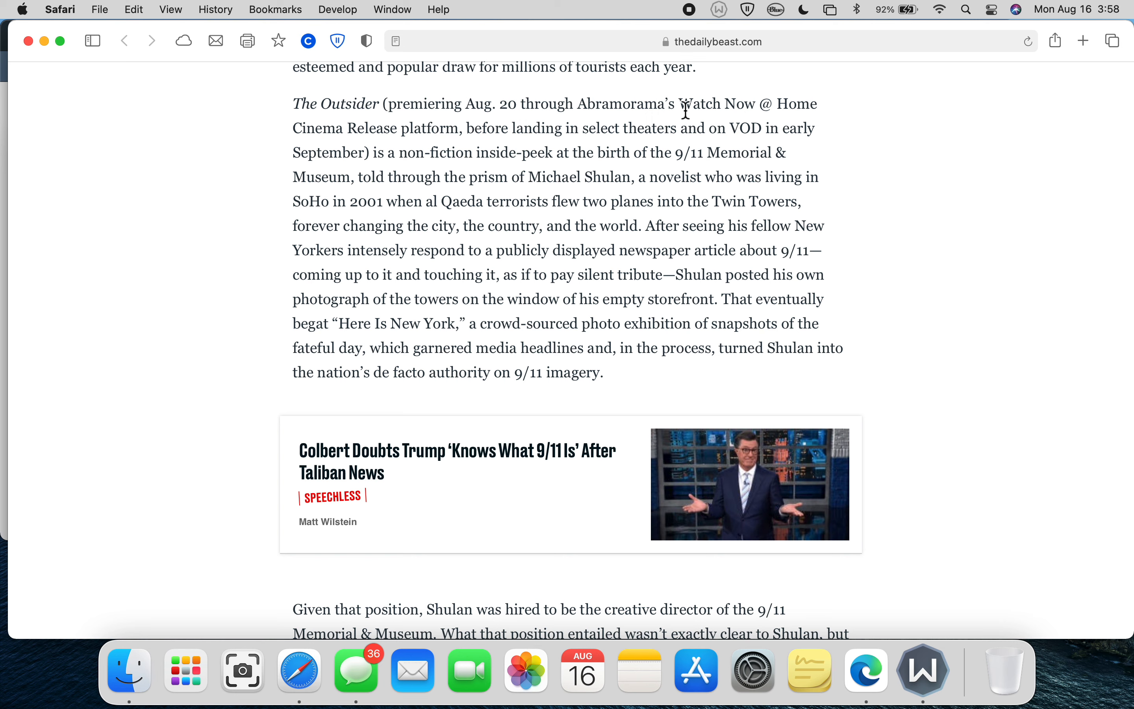
mouse_move(741, 129)
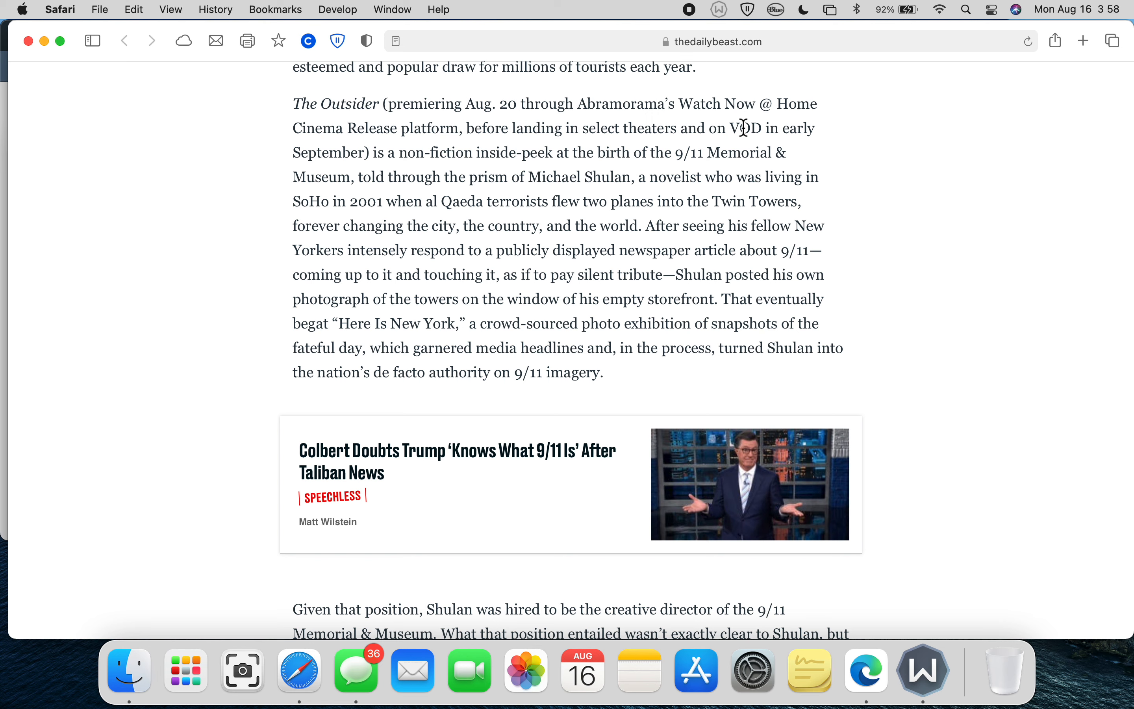
mouse_move(522, 148)
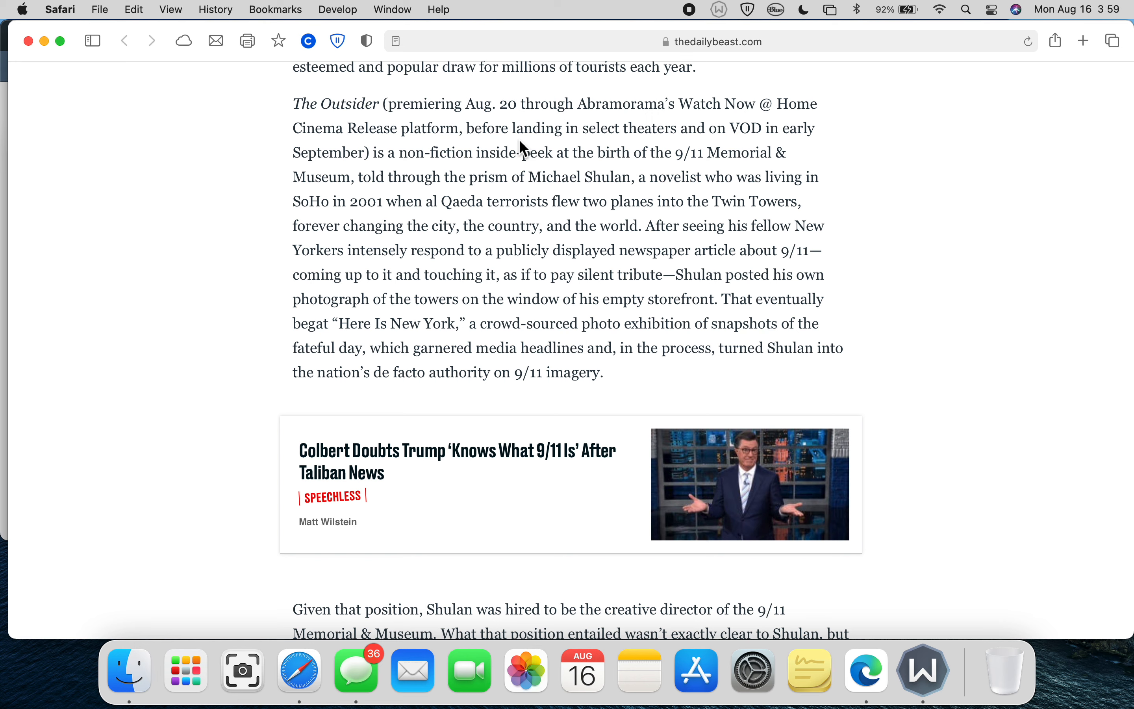
mouse_move(440, 205)
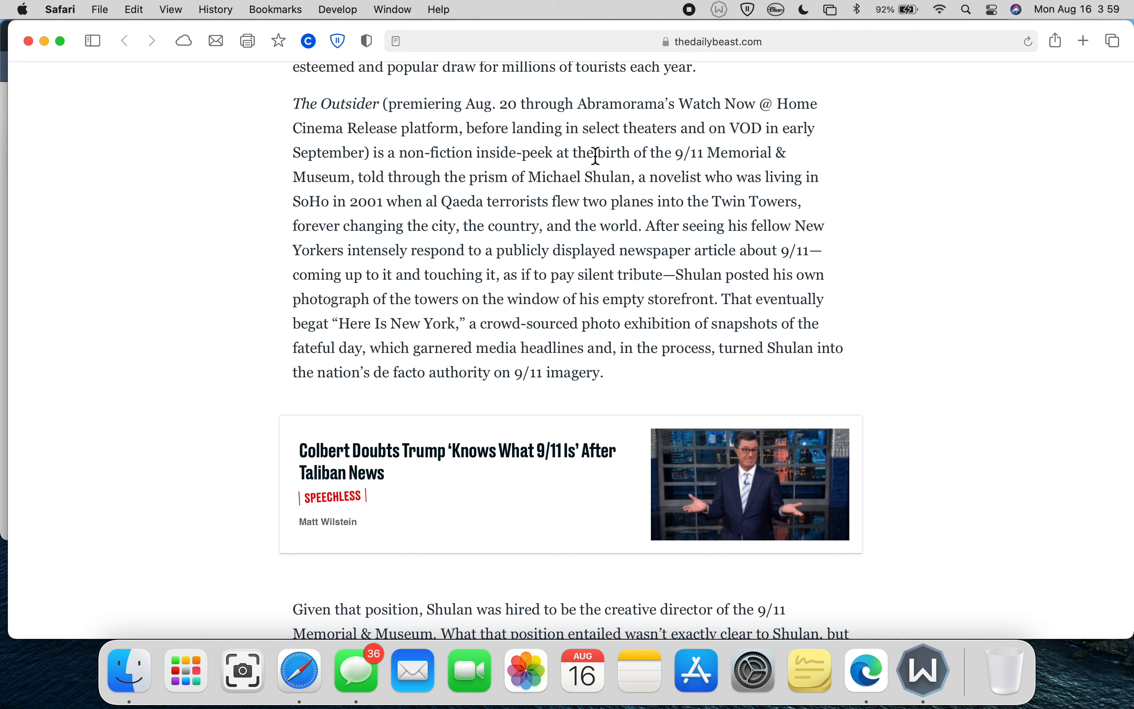
mouse_move(384, 188)
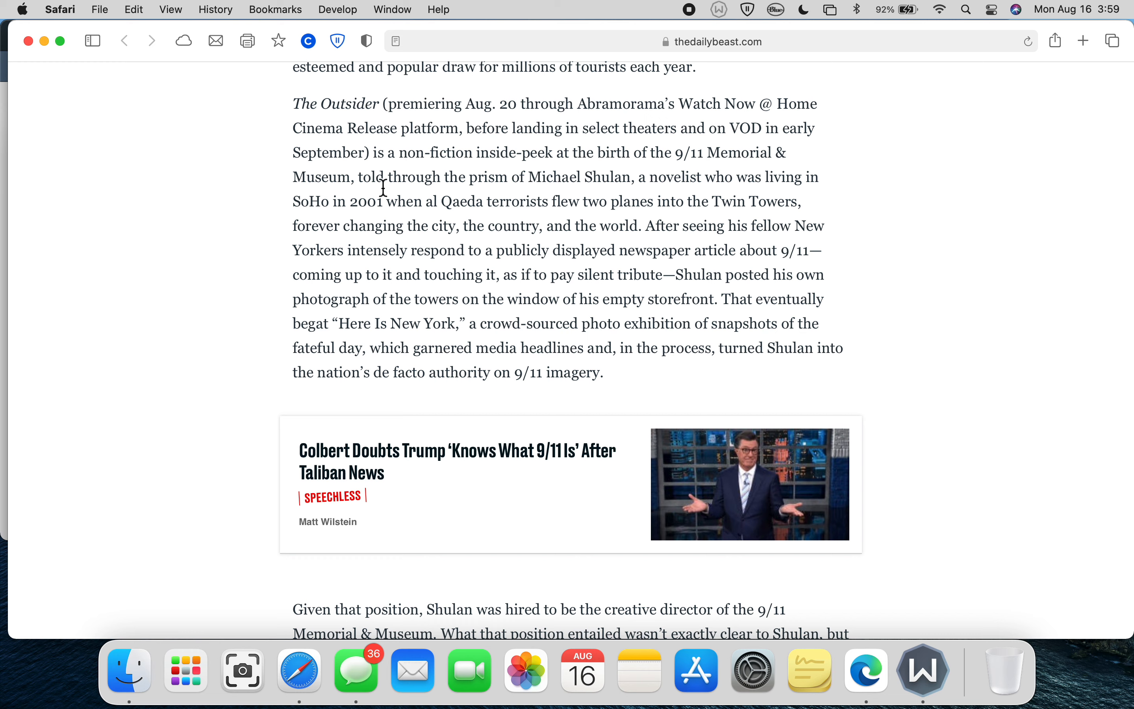
mouse_move(536, 185)
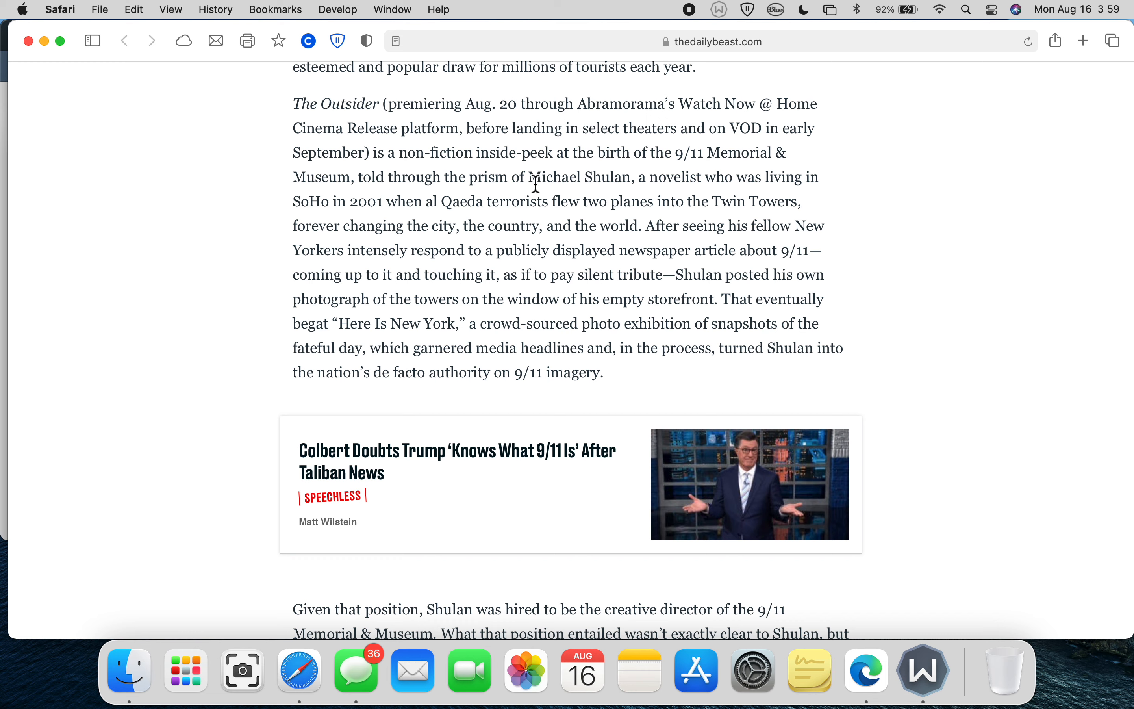
mouse_move(478, 258)
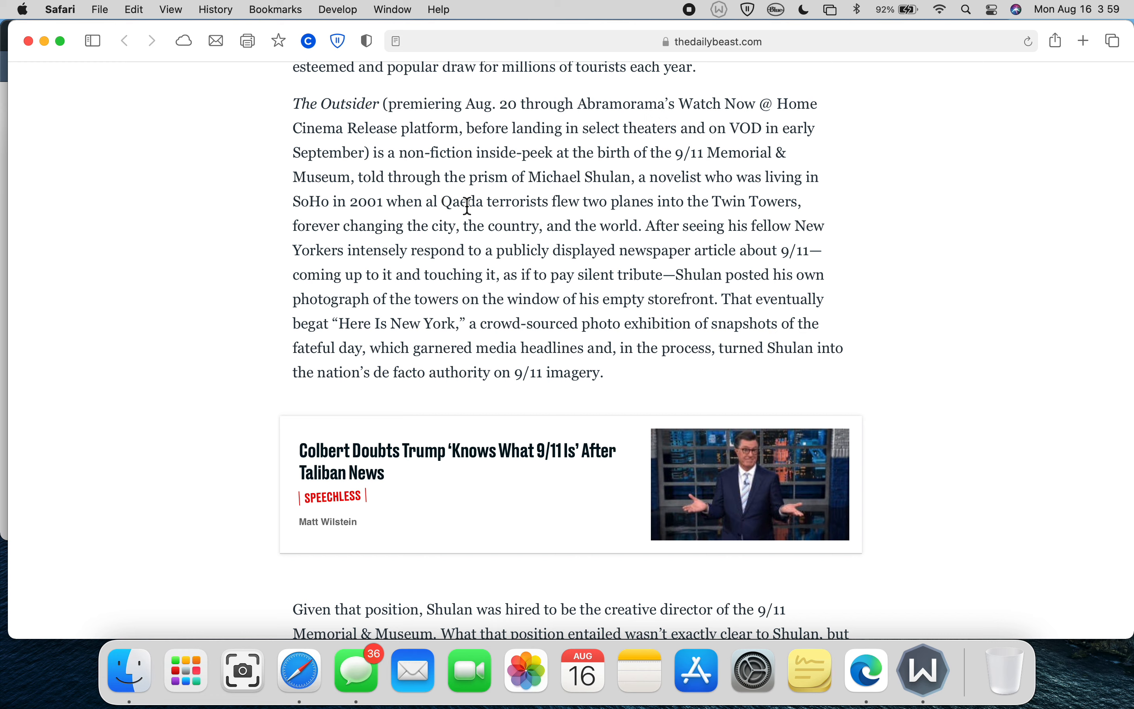
mouse_move(787, 211)
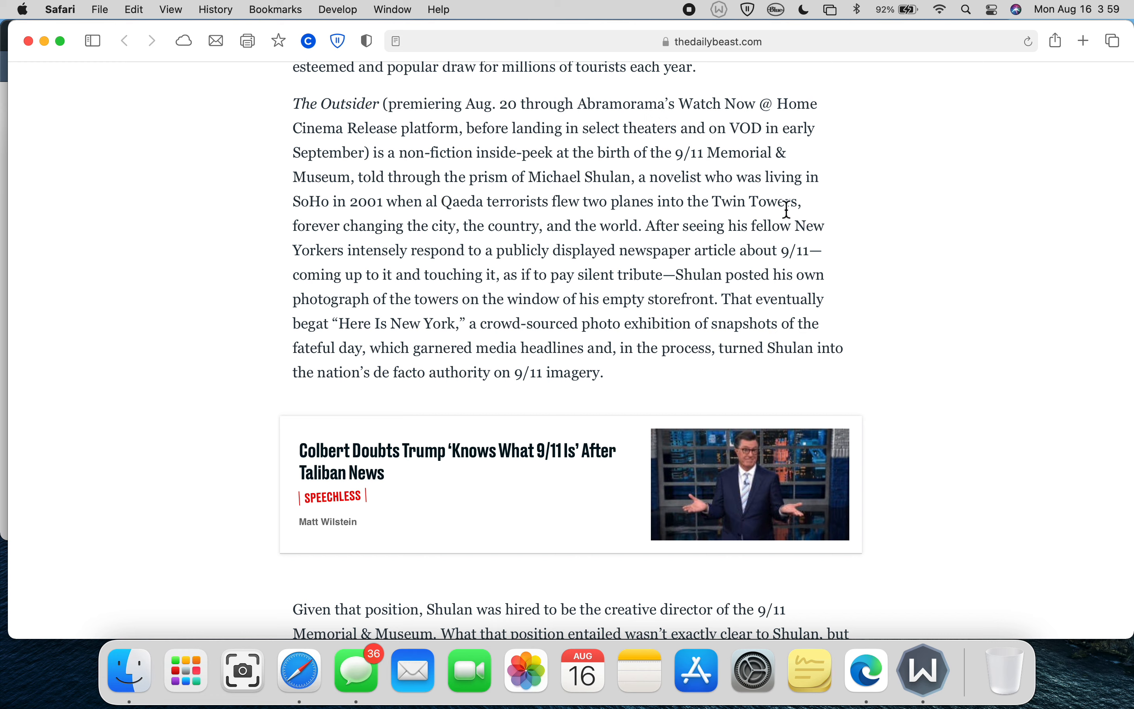
mouse_move(476, 243)
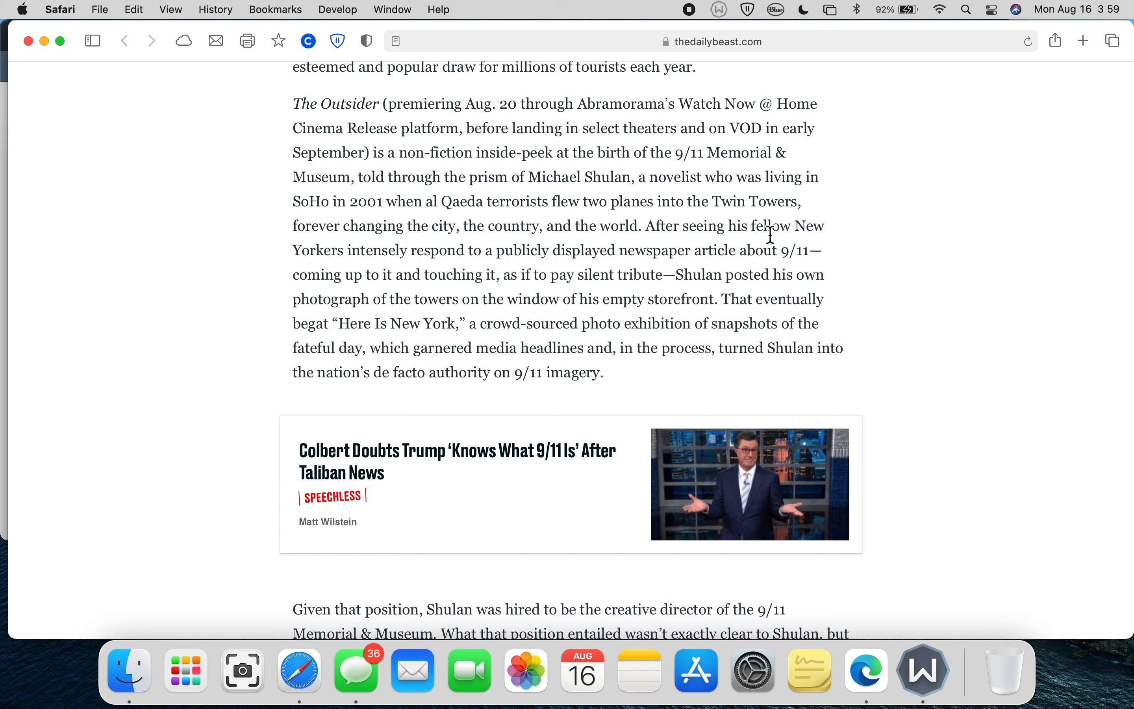
mouse_move(459, 308)
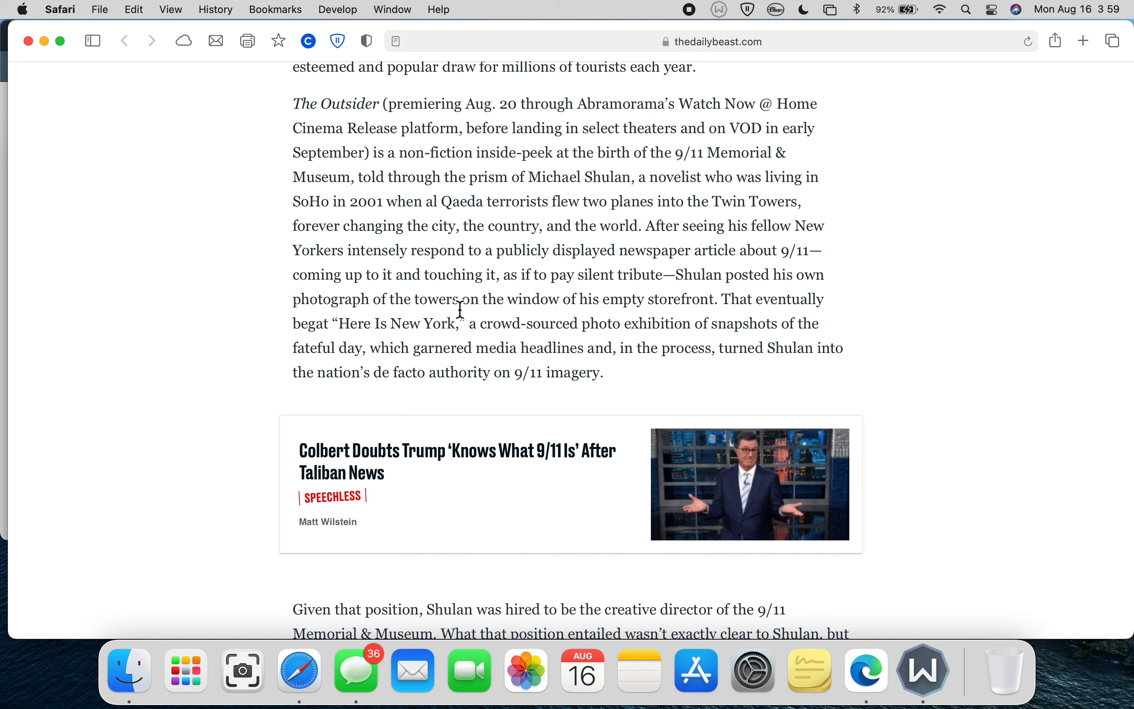
mouse_move(491, 252)
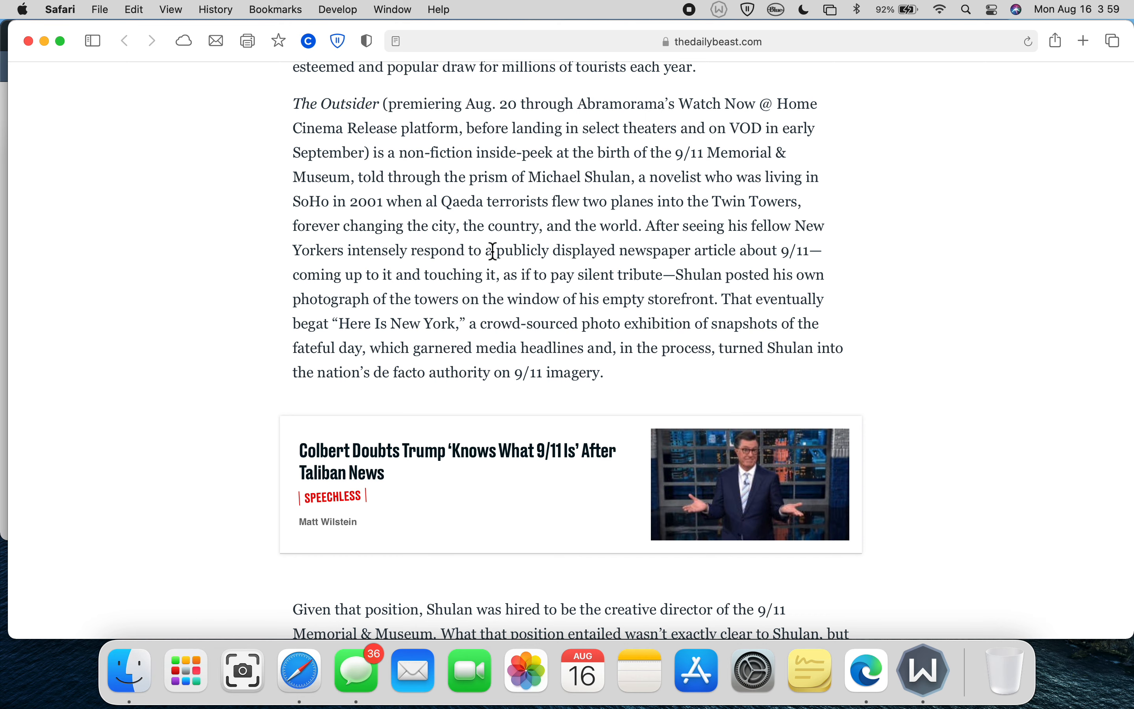
mouse_move(601, 247)
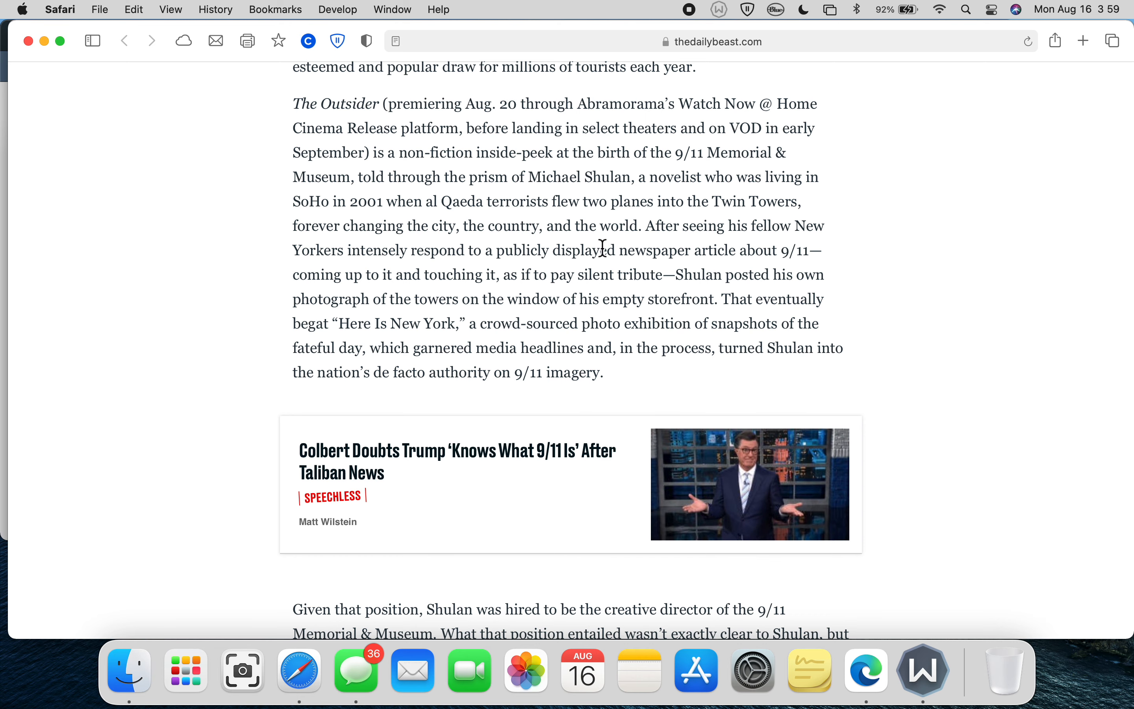
scroll("down", 3)
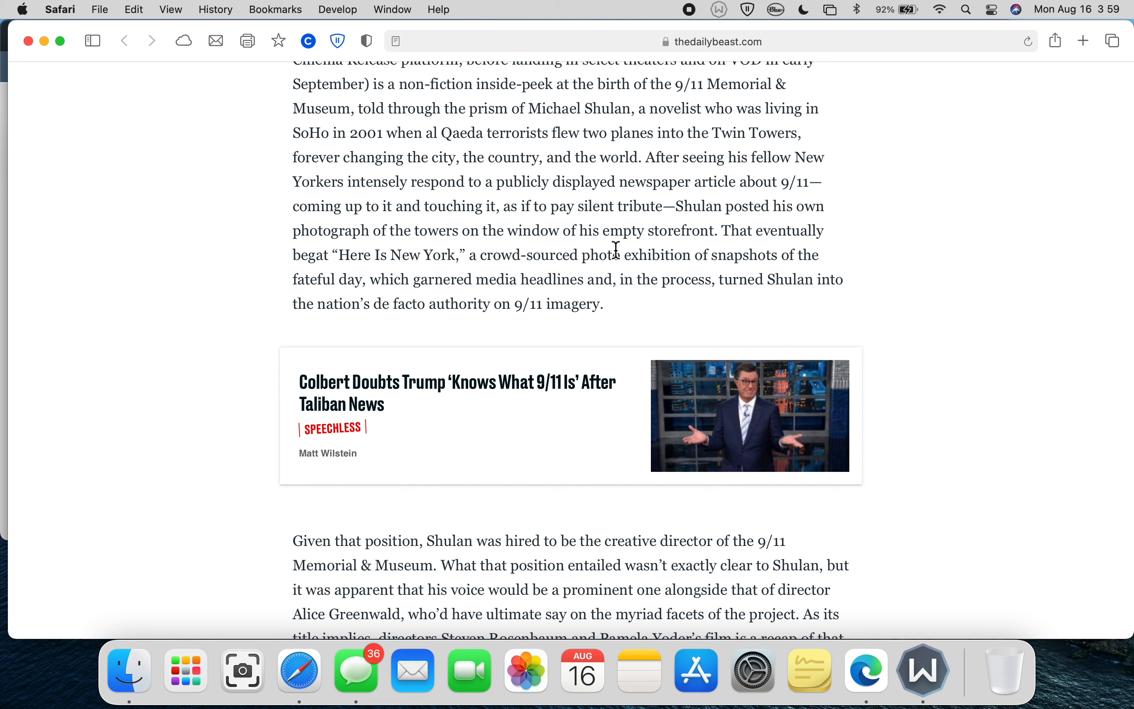
mouse_move(605, 217)
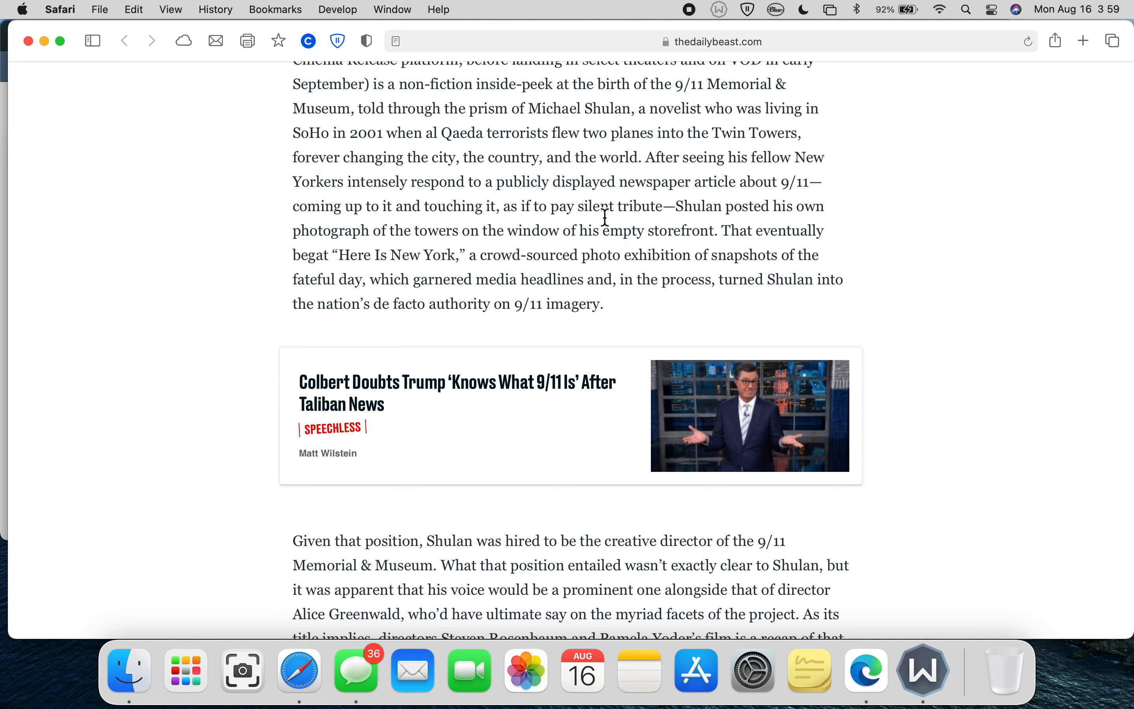
mouse_move(684, 212)
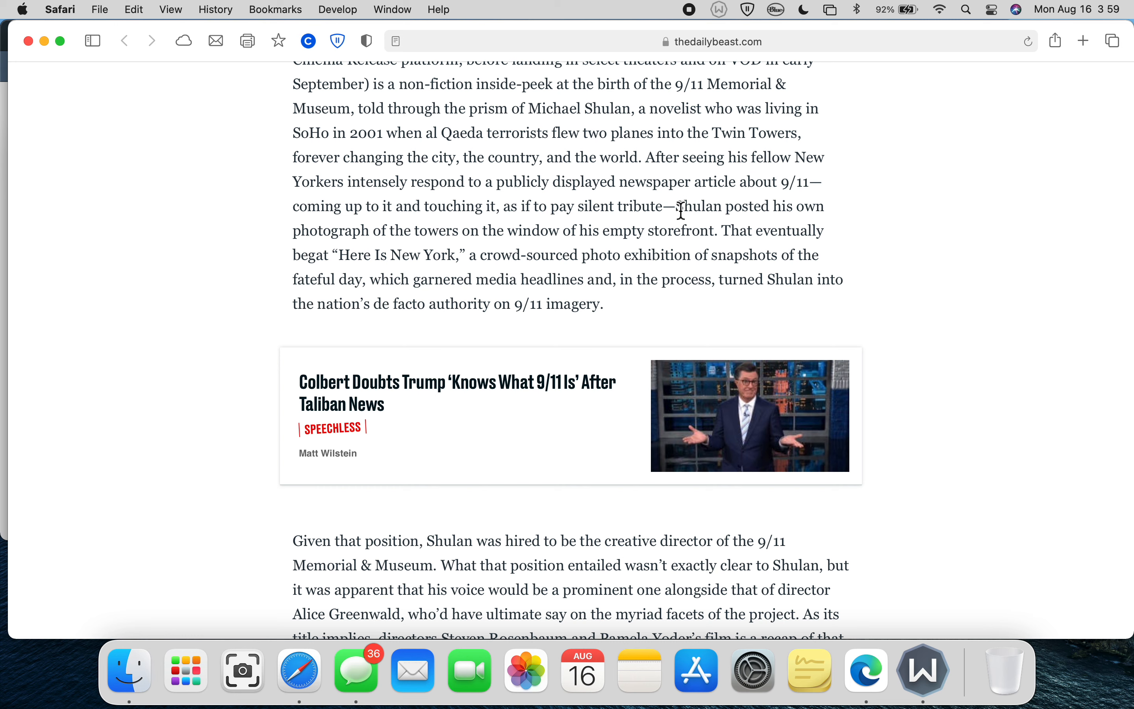
mouse_move(552, 257)
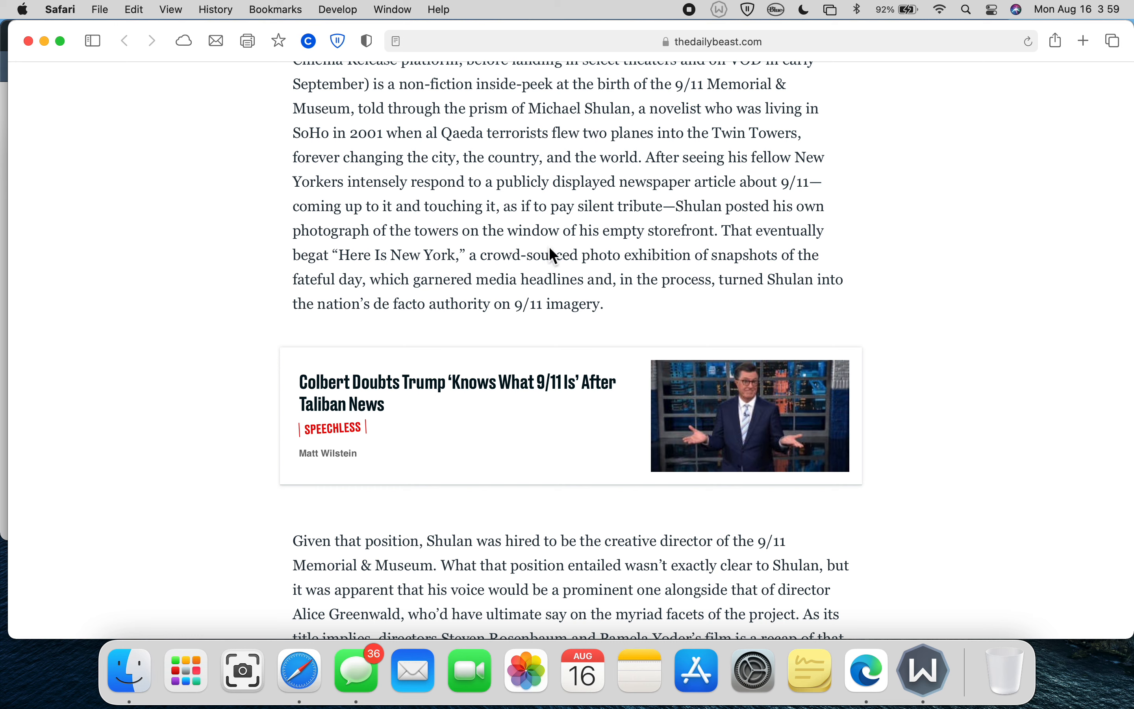
mouse_move(772, 239)
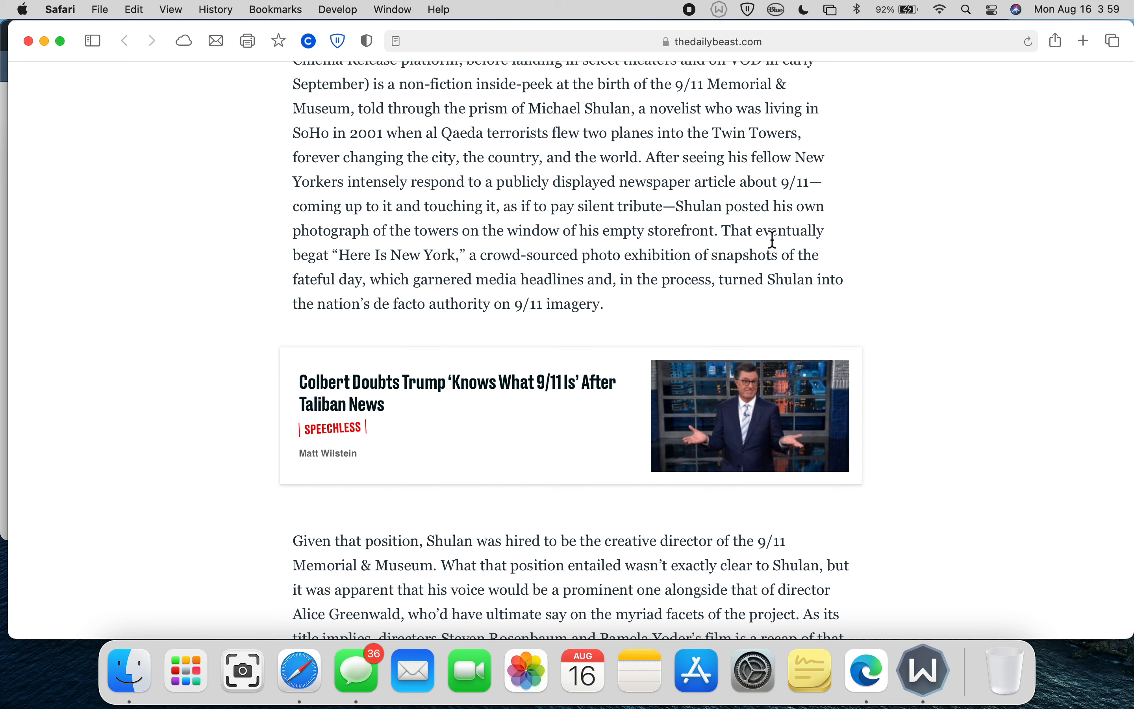
mouse_move(754, 234)
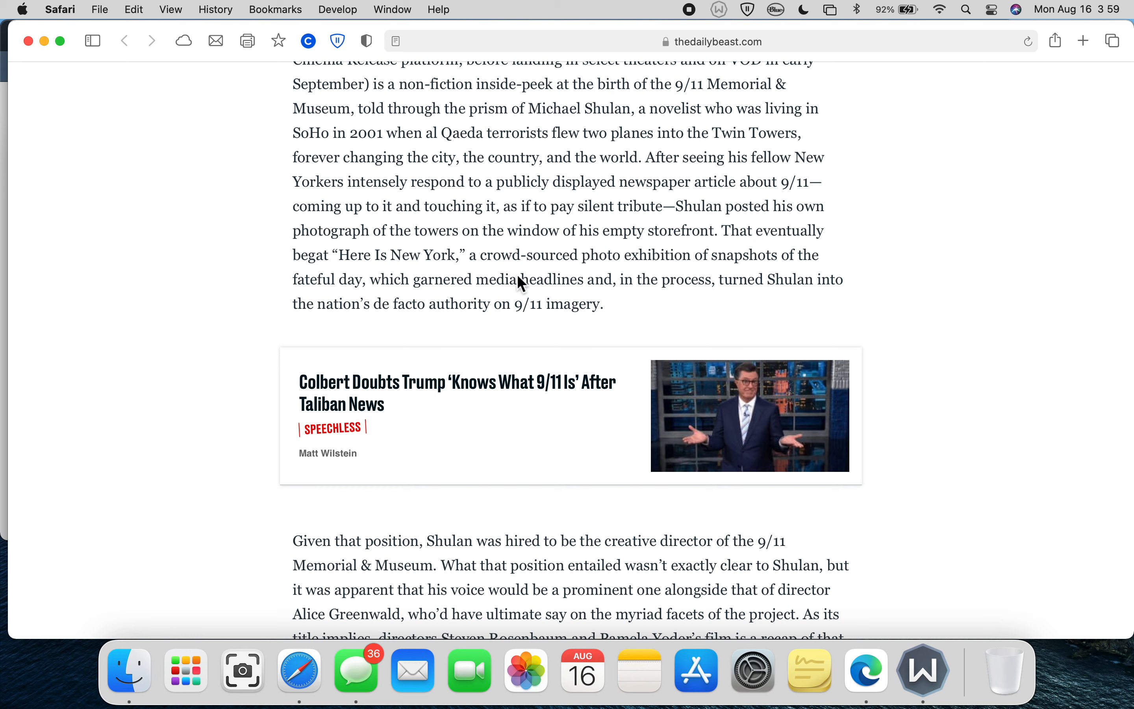
mouse_move(482, 265)
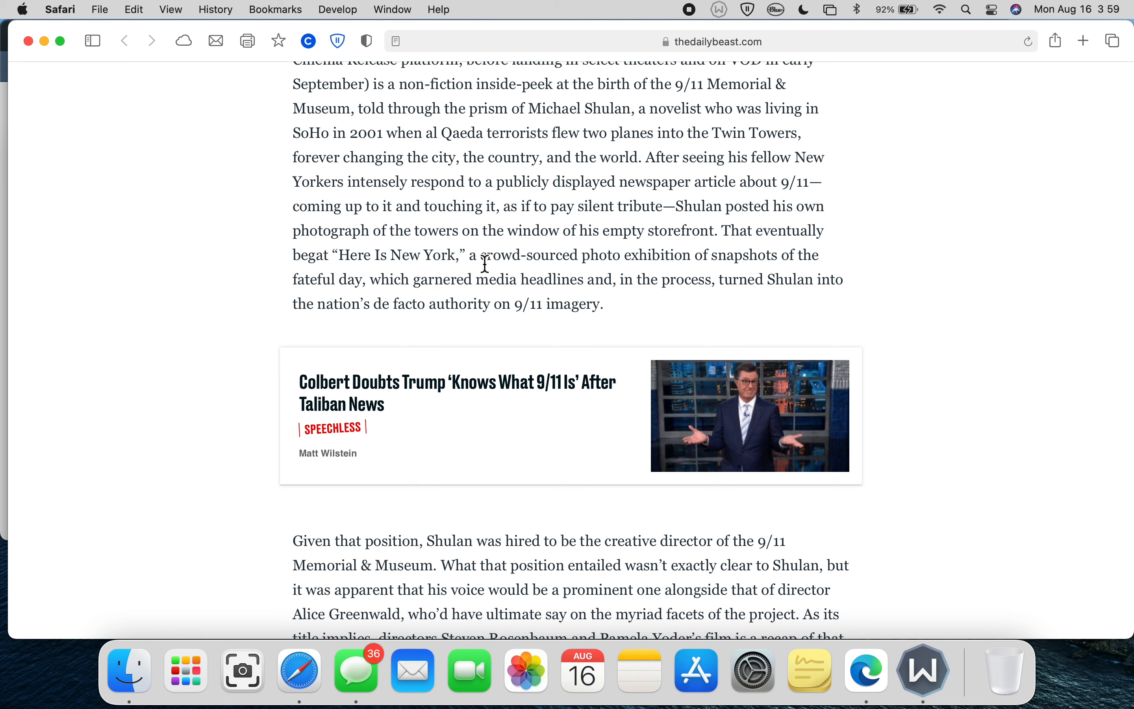
mouse_move(597, 260)
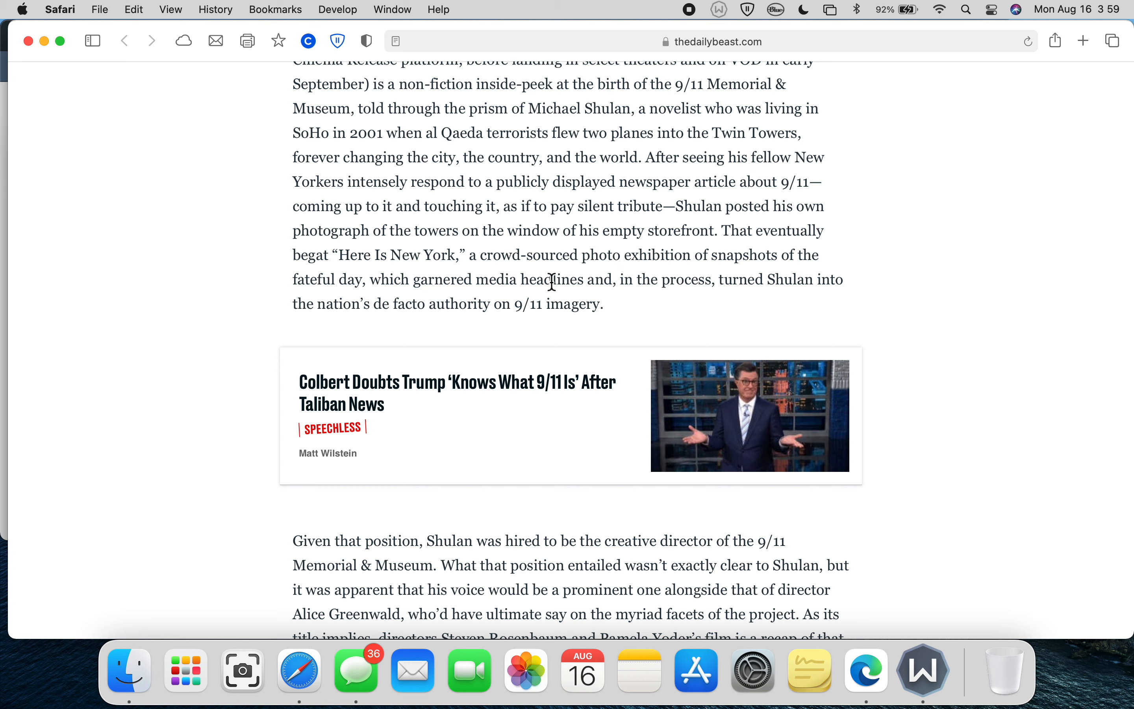
mouse_move(711, 281)
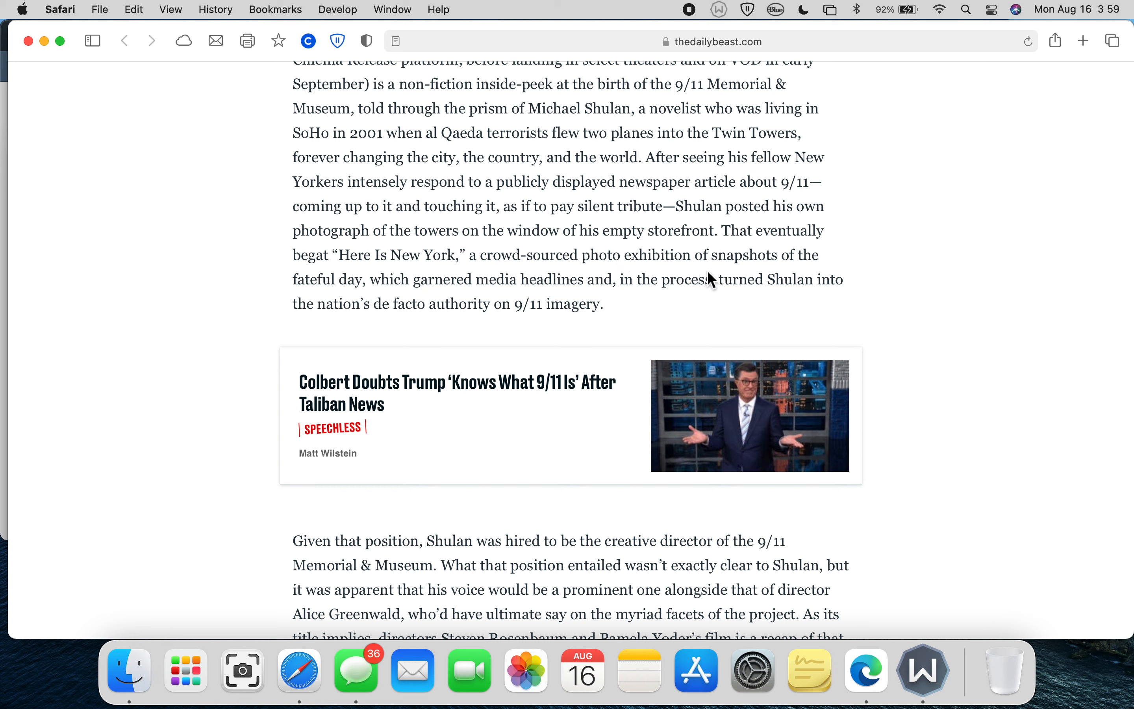
mouse_move(615, 299)
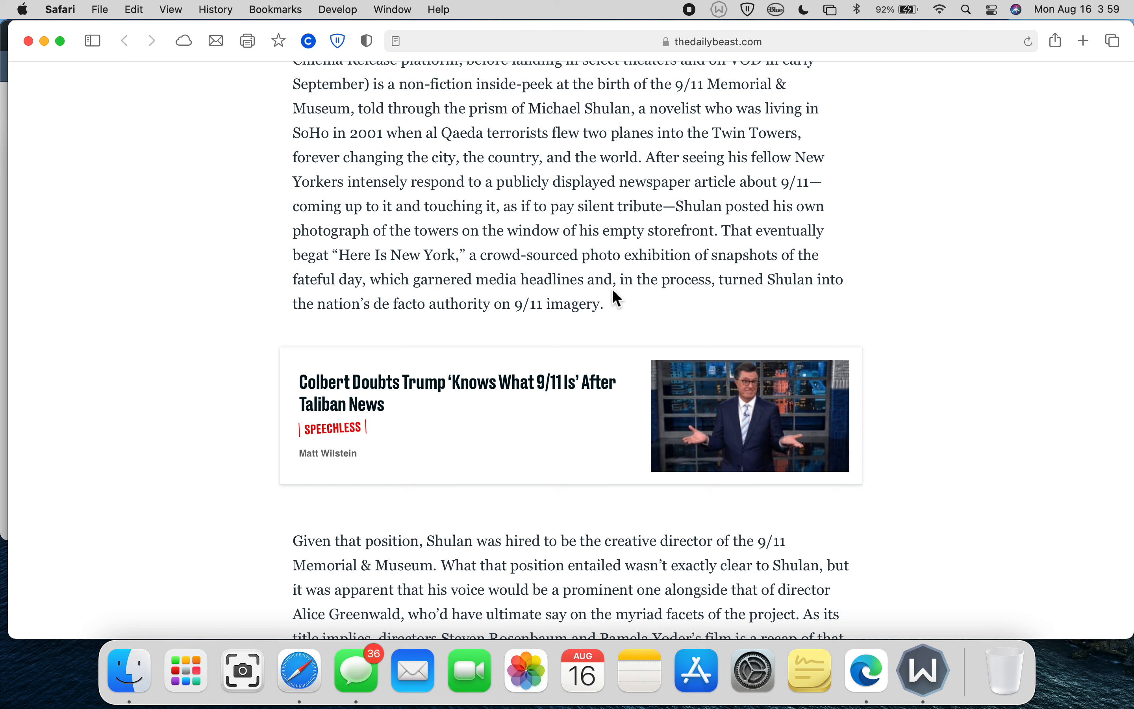
- Scroll down to the paragraph on Shulan as creative director above the trailer
scroll("down", 3)
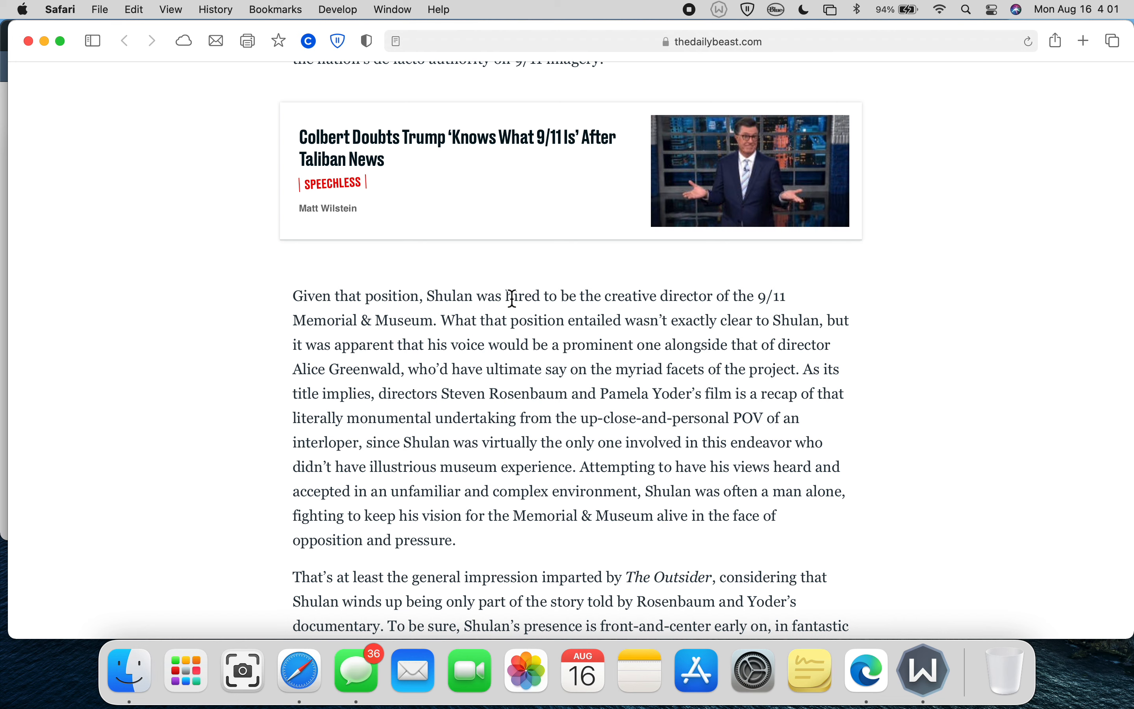
mouse_move(611, 484)
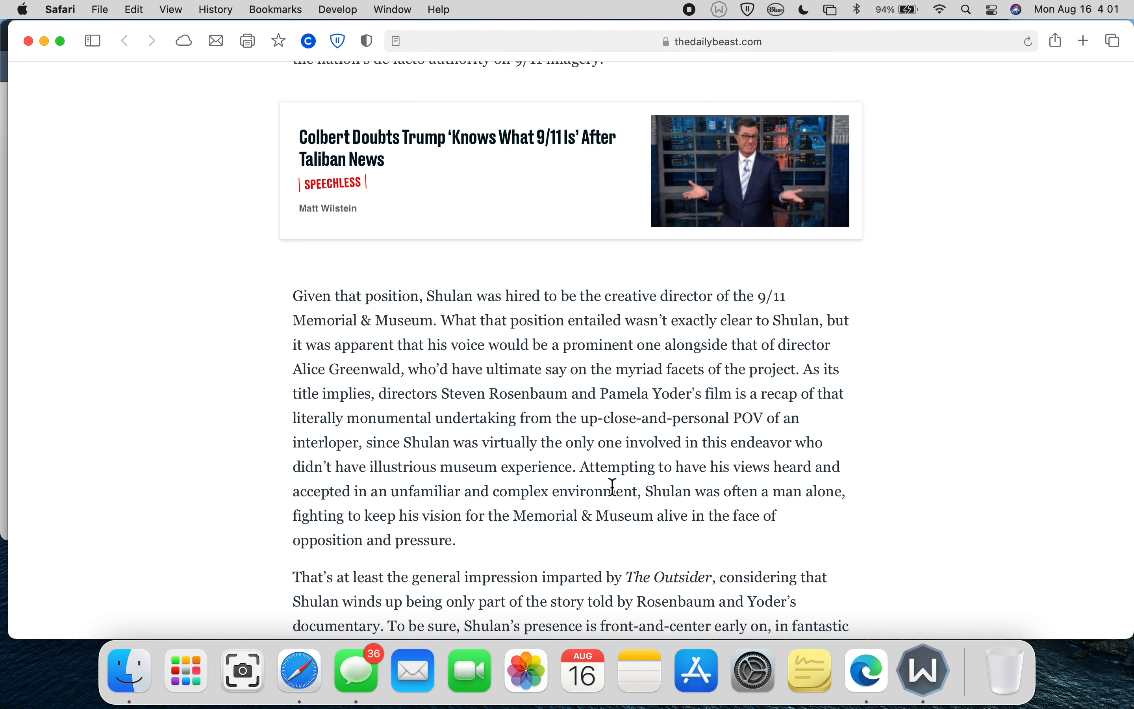
mouse_move(501, 462)
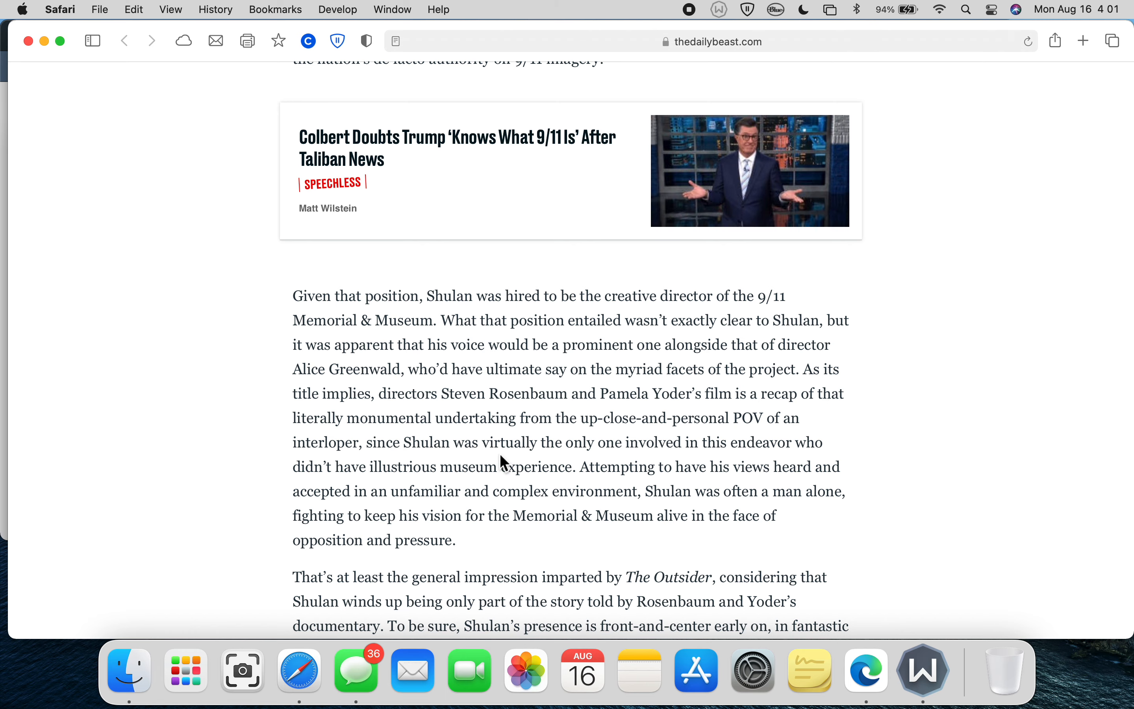
mouse_move(394, 581)
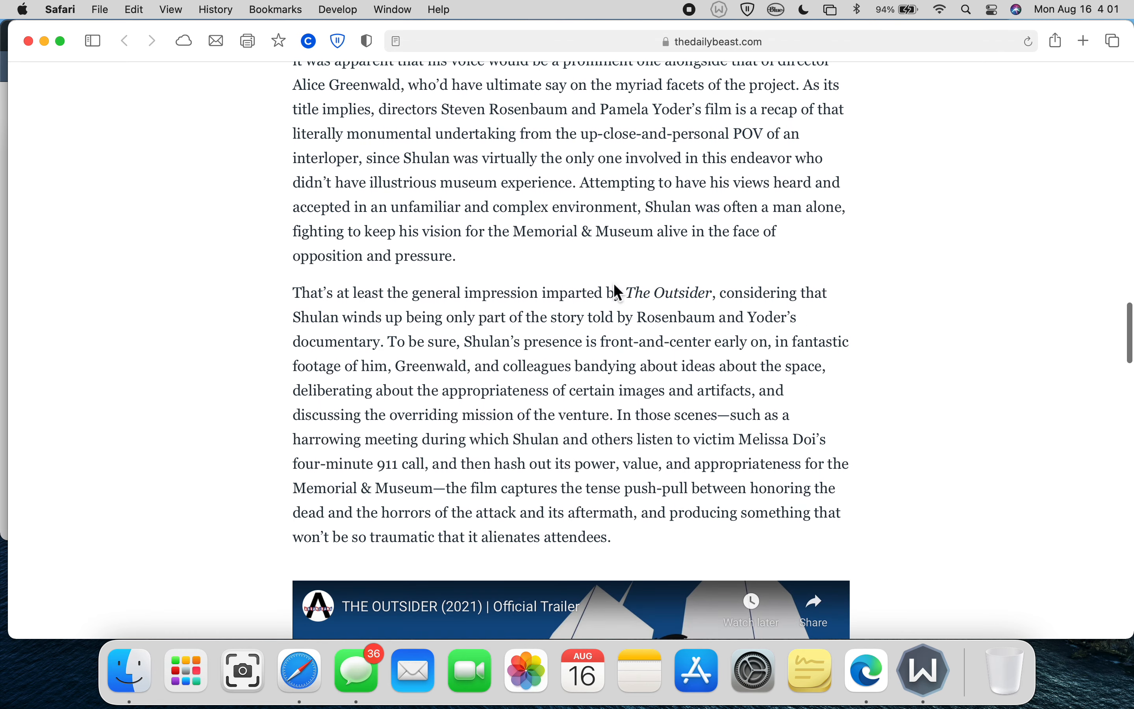
mouse_move(533, 289)
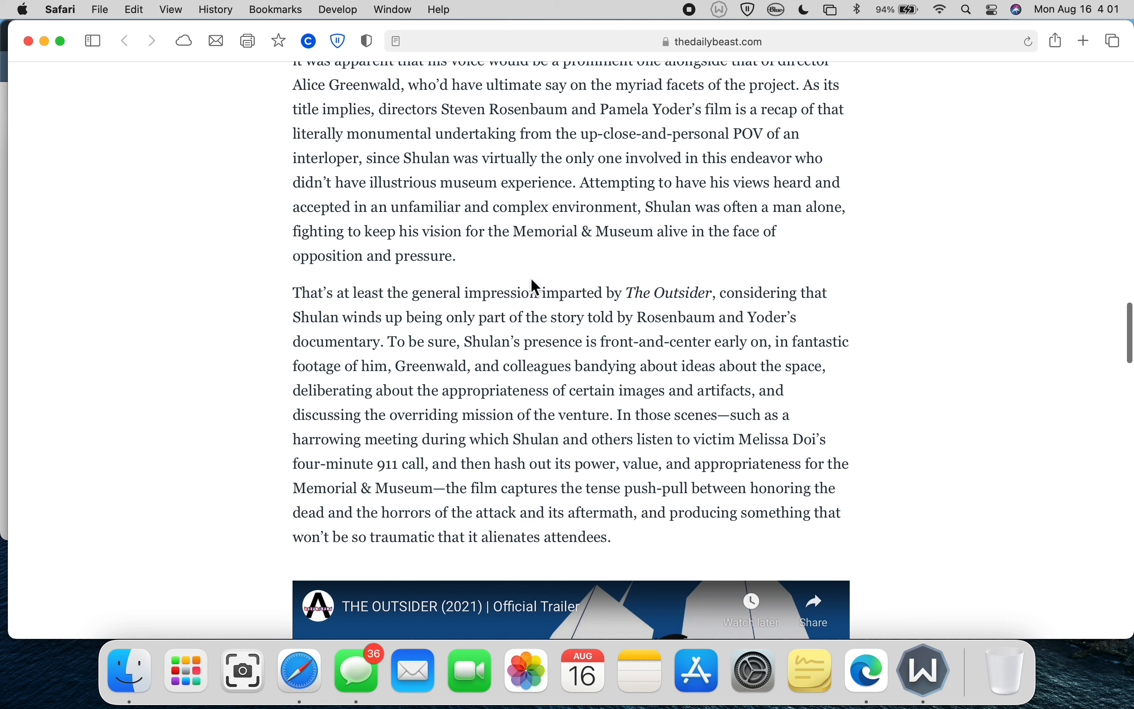
mouse_move(667, 252)
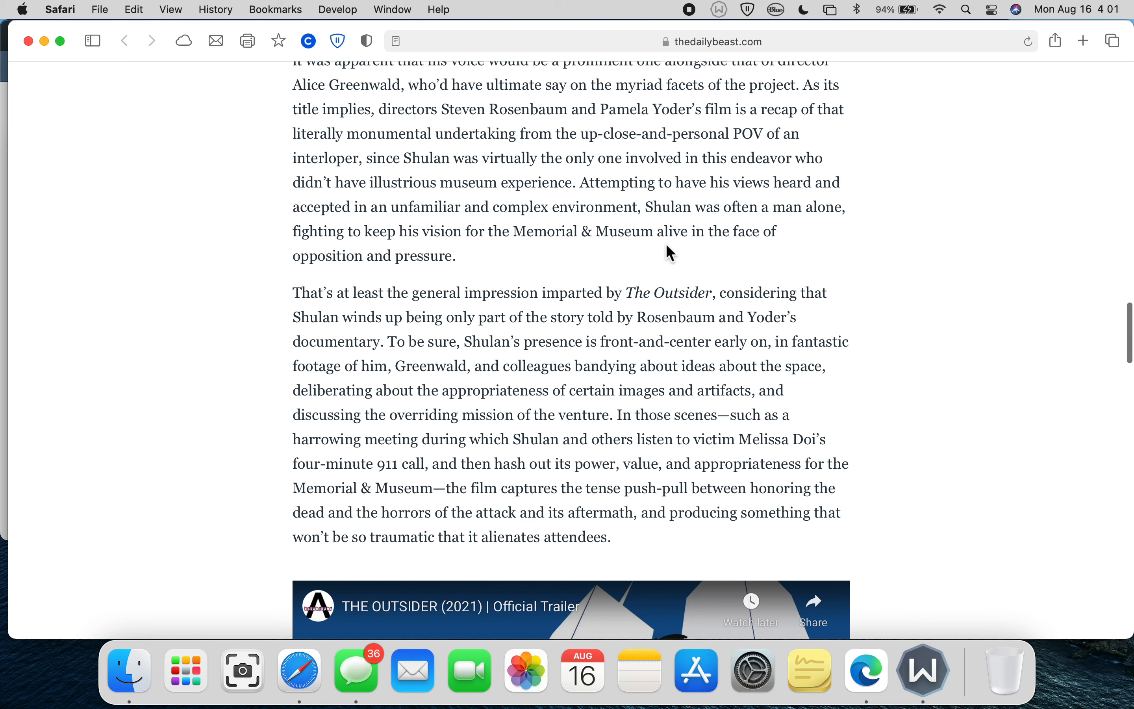
mouse_move(538, 264)
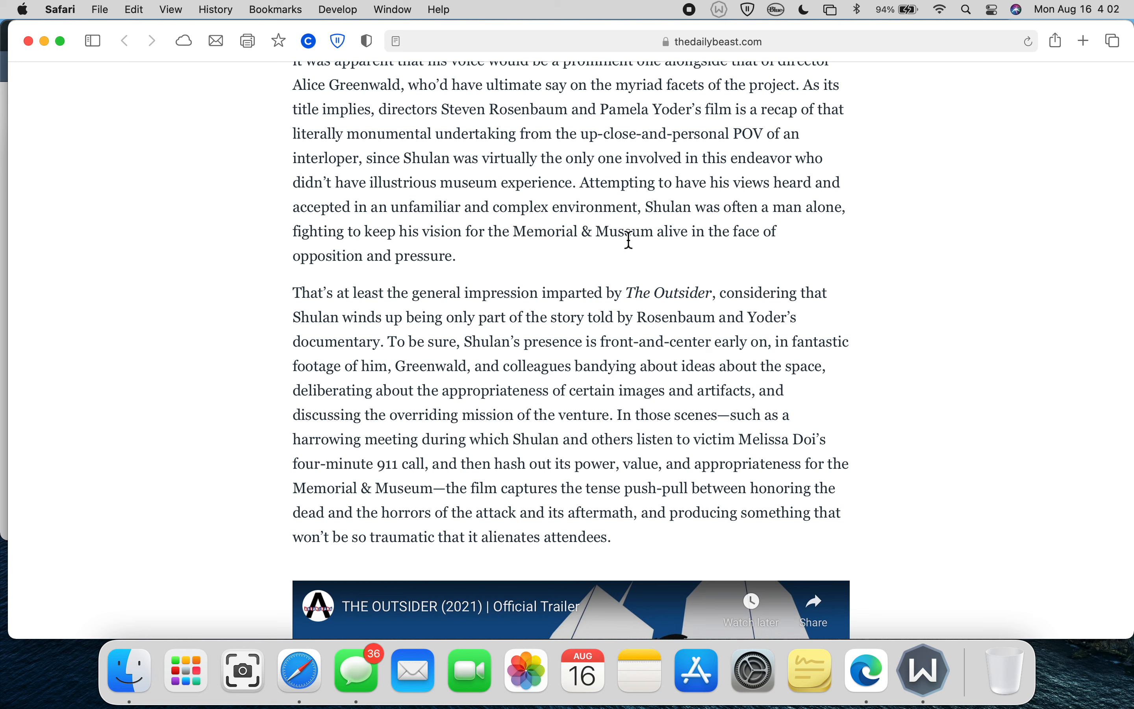
mouse_move(649, 269)
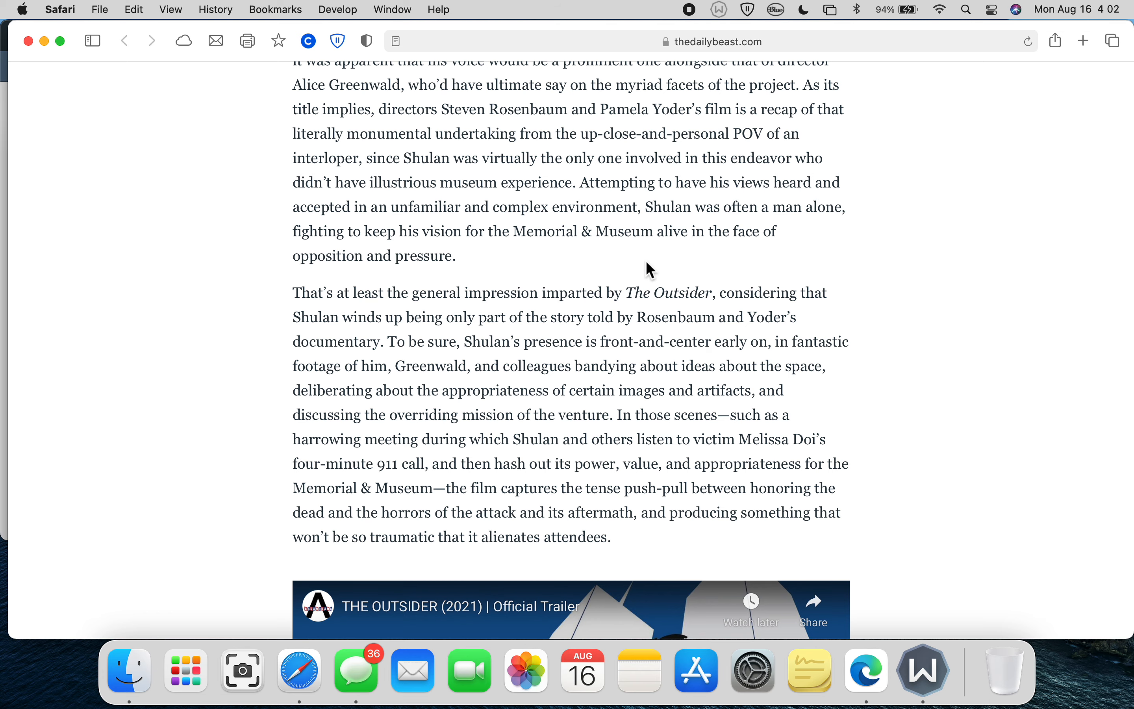
scroll("down", 3)
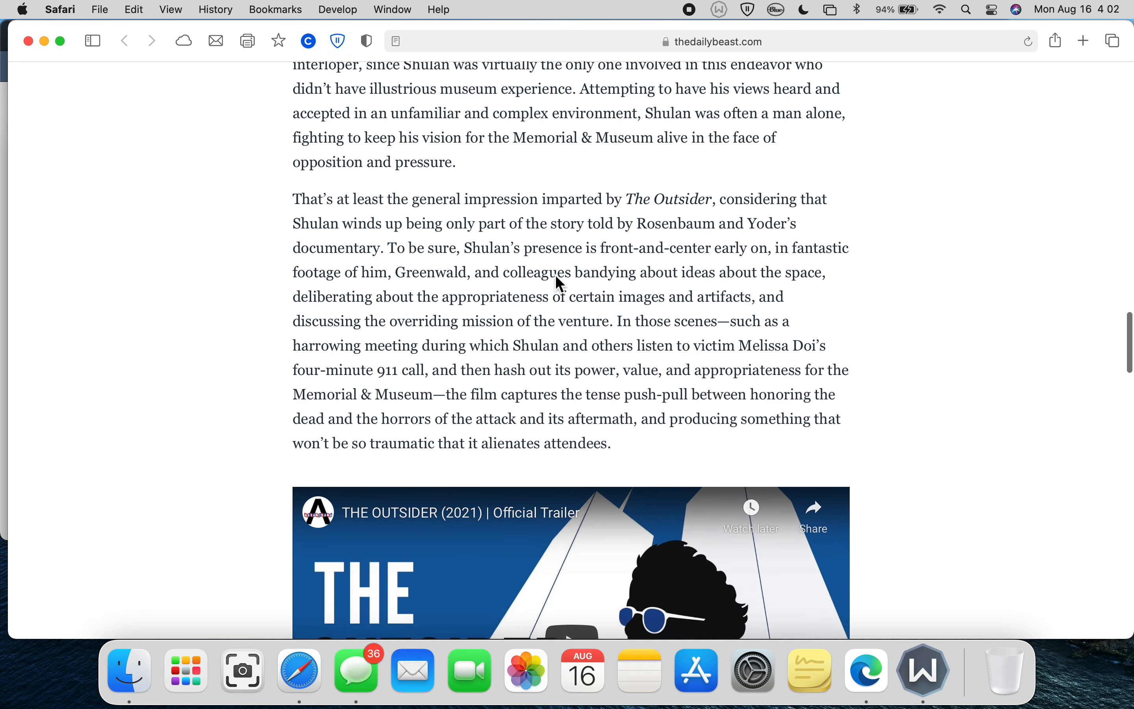
scroll("down", 3)
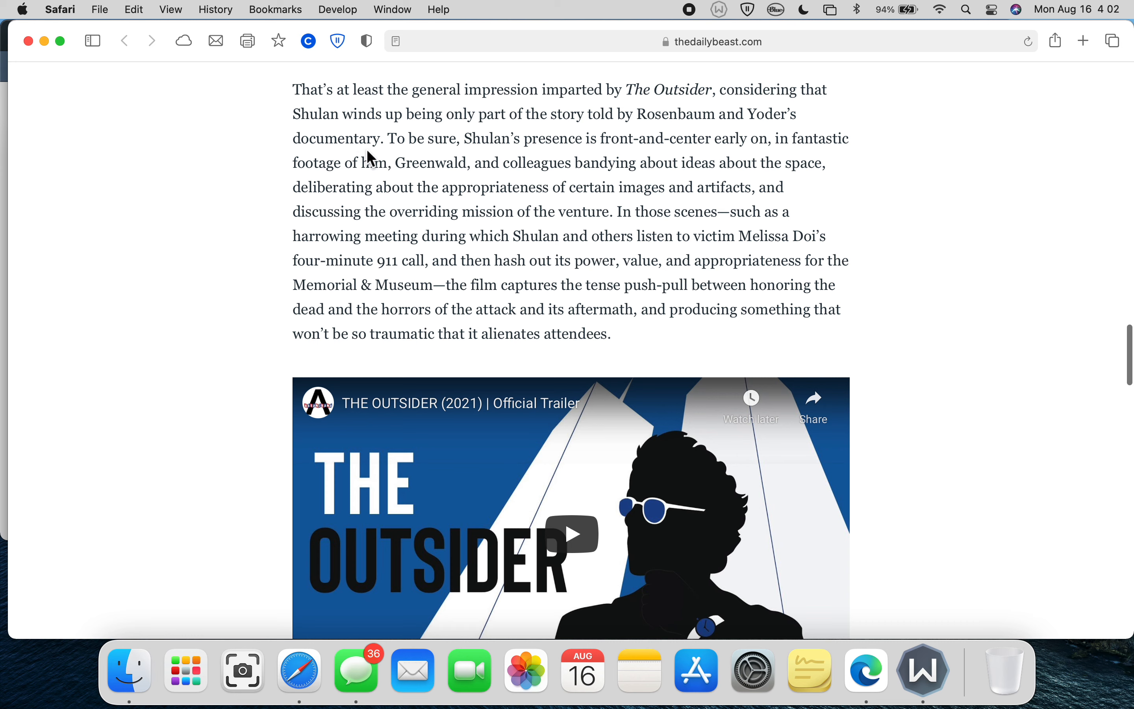
mouse_move(542, 133)
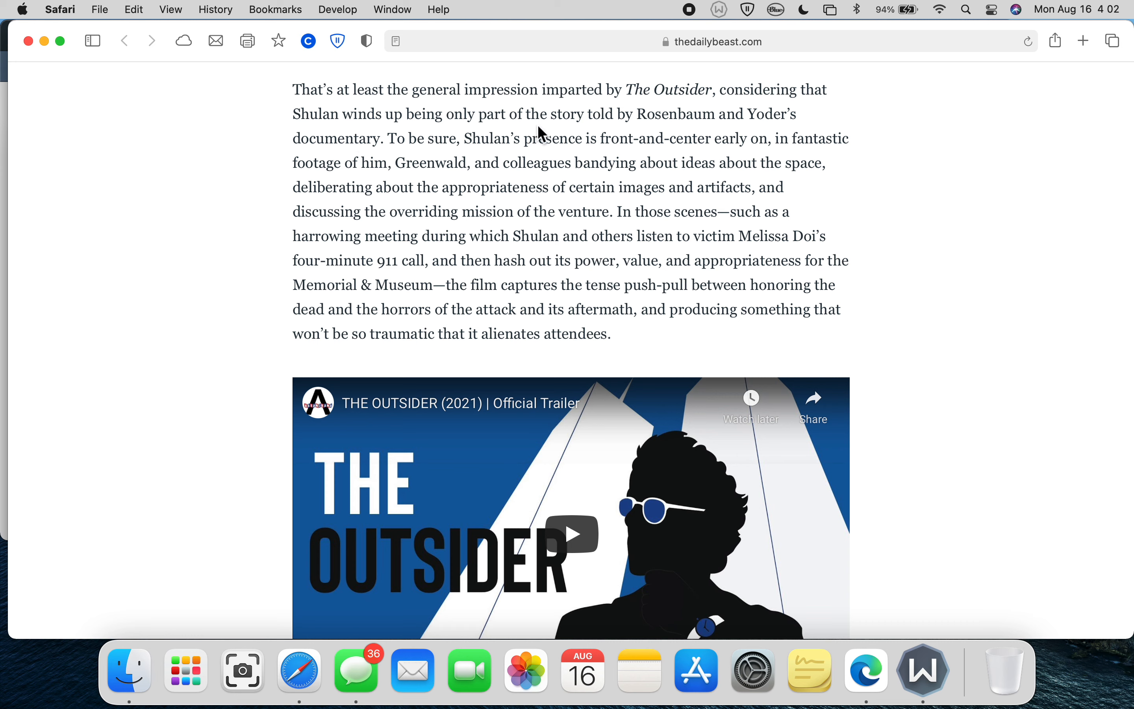
mouse_move(609, 111)
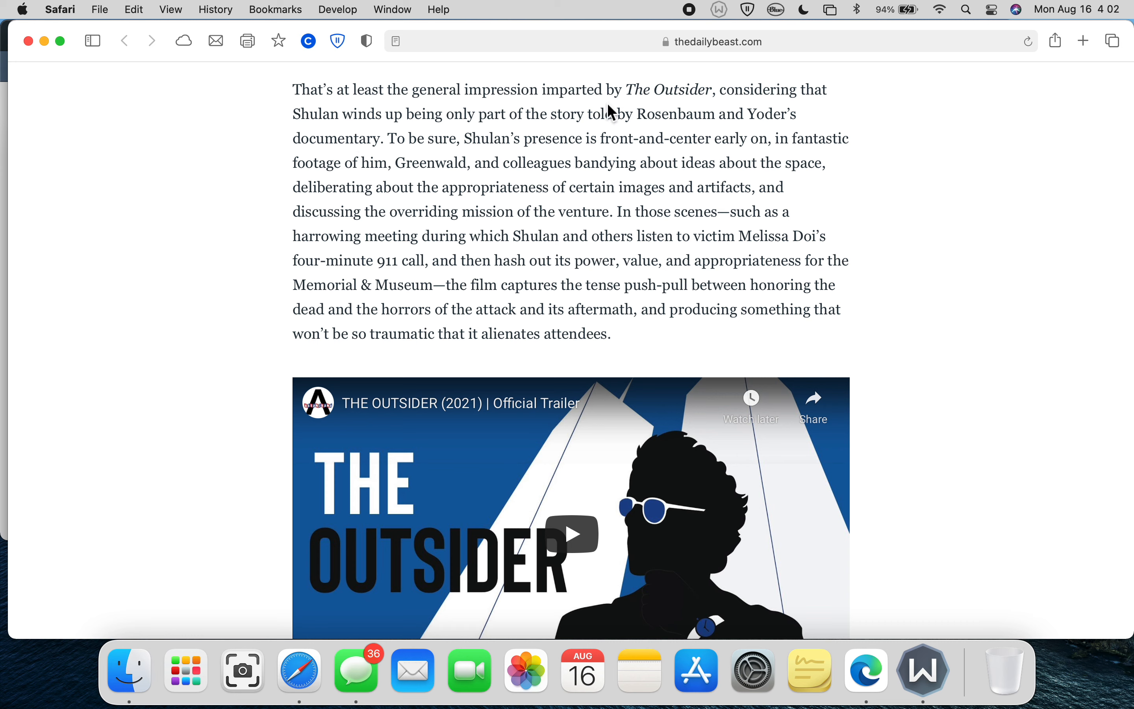
mouse_move(418, 134)
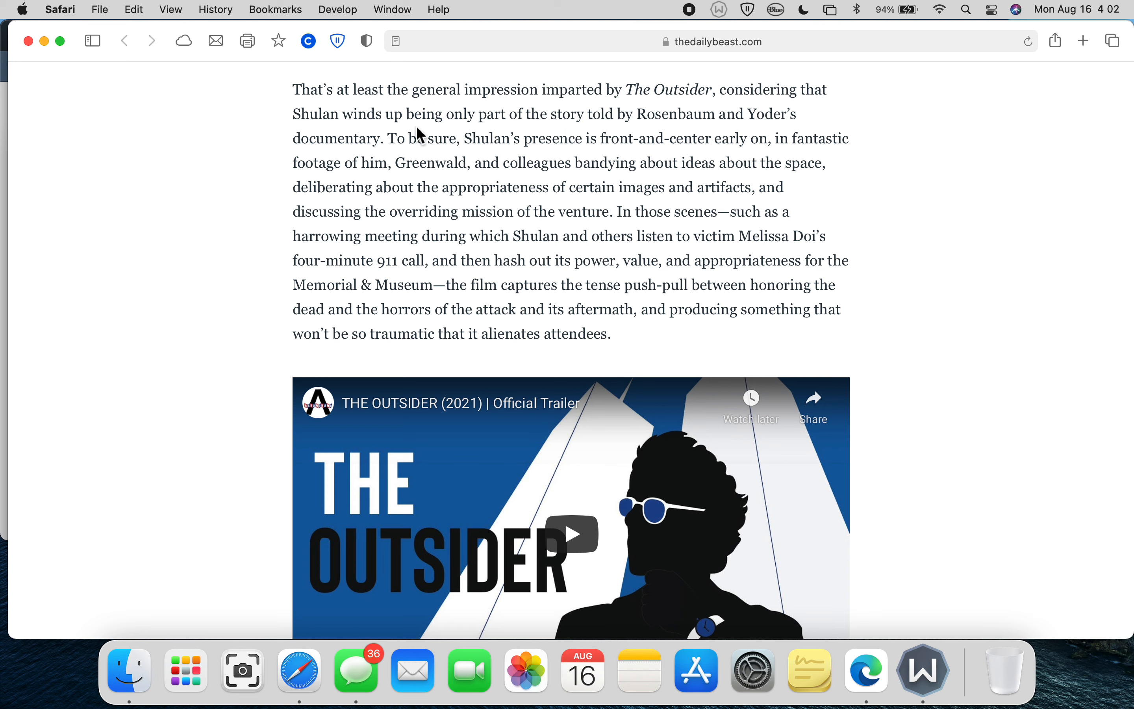
mouse_move(484, 136)
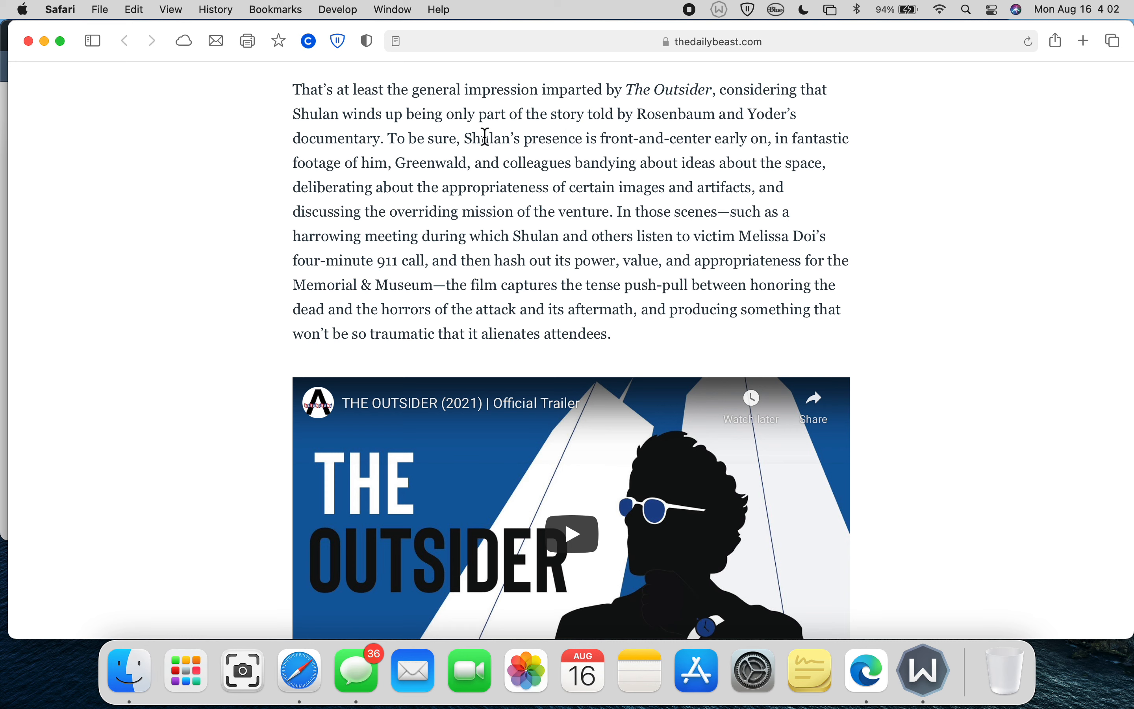
mouse_move(593, 163)
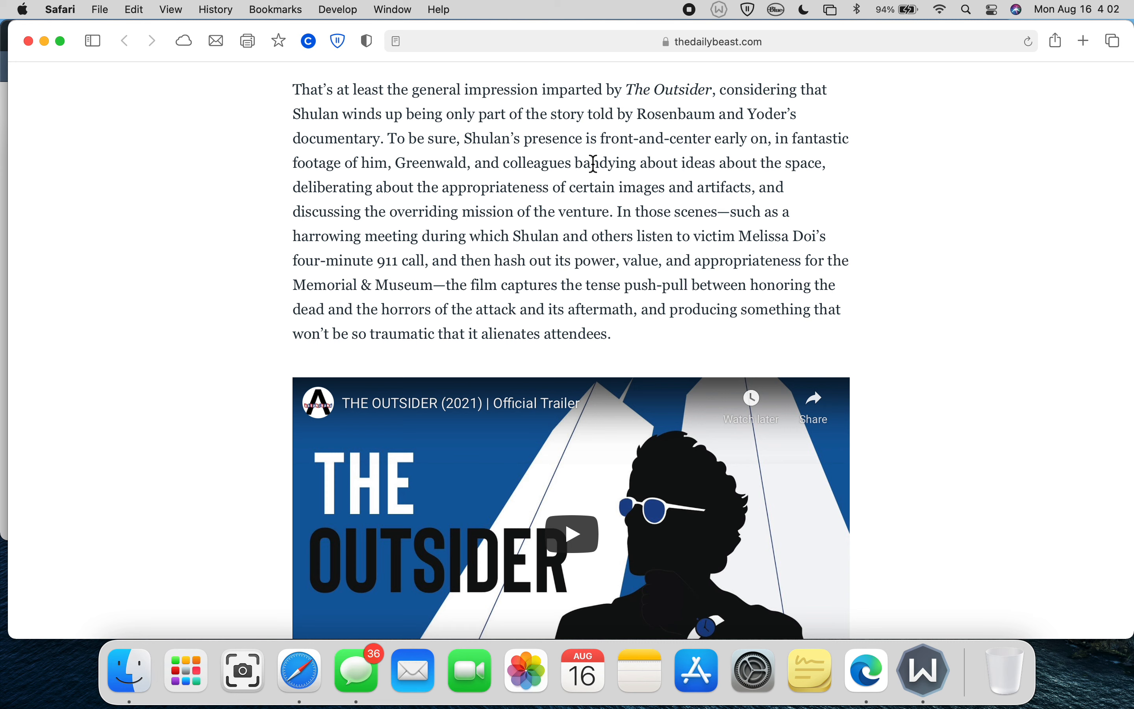
mouse_move(430, 157)
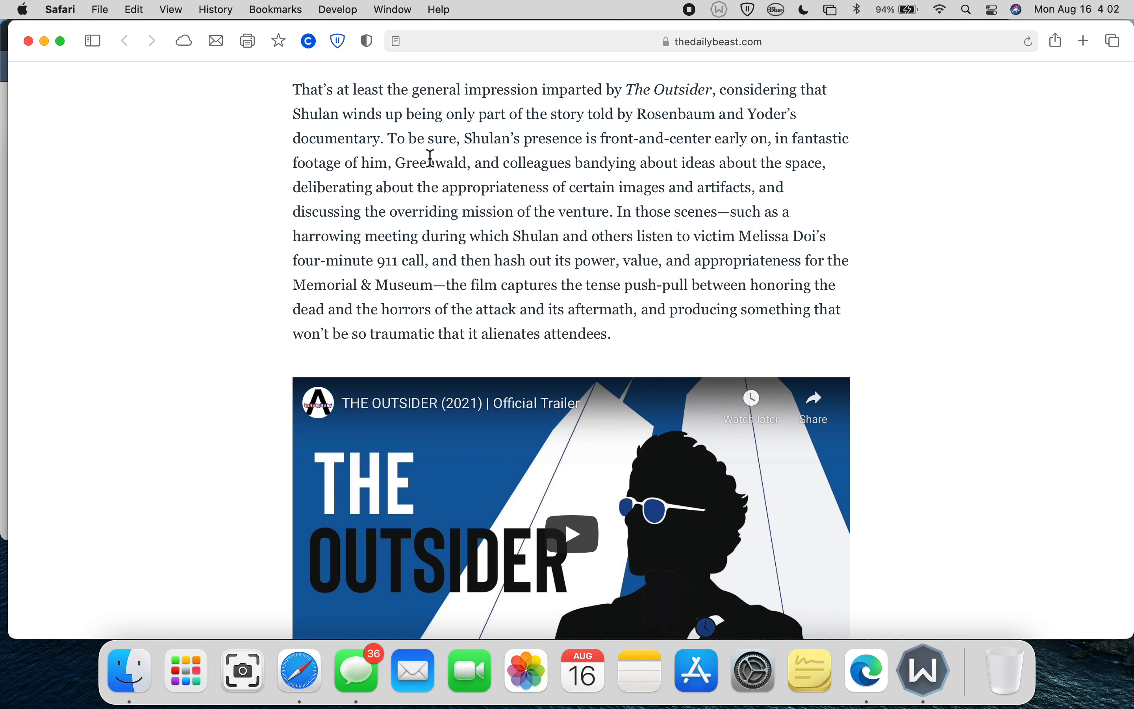
mouse_move(474, 165)
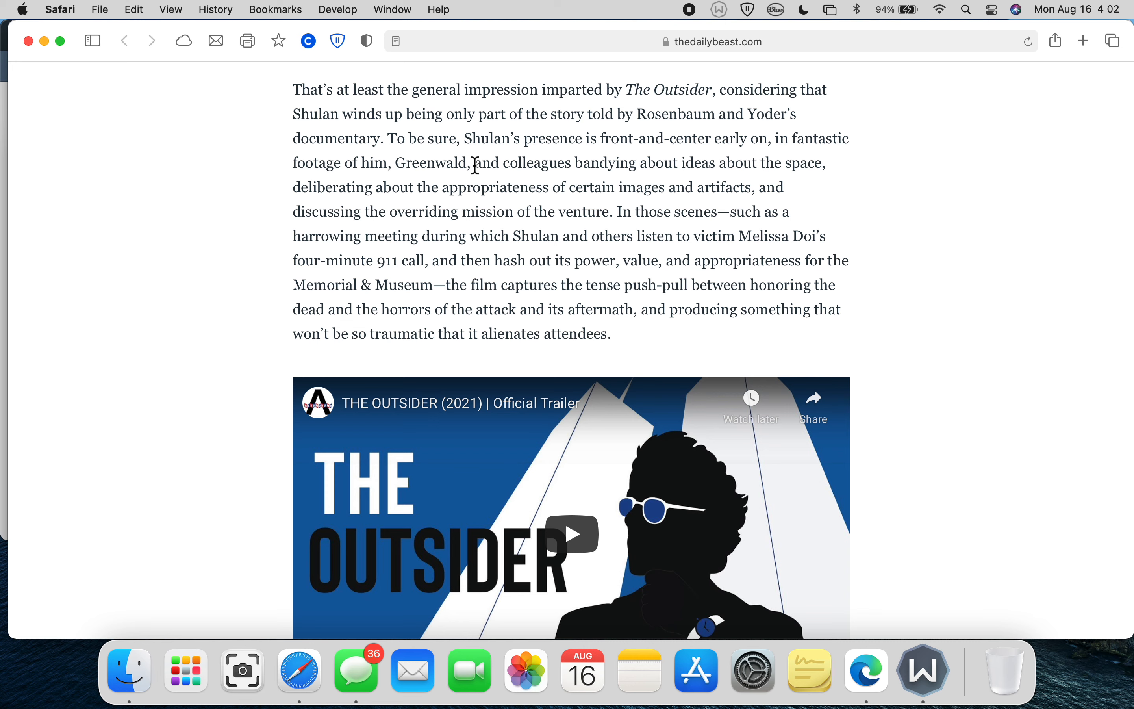
mouse_move(466, 184)
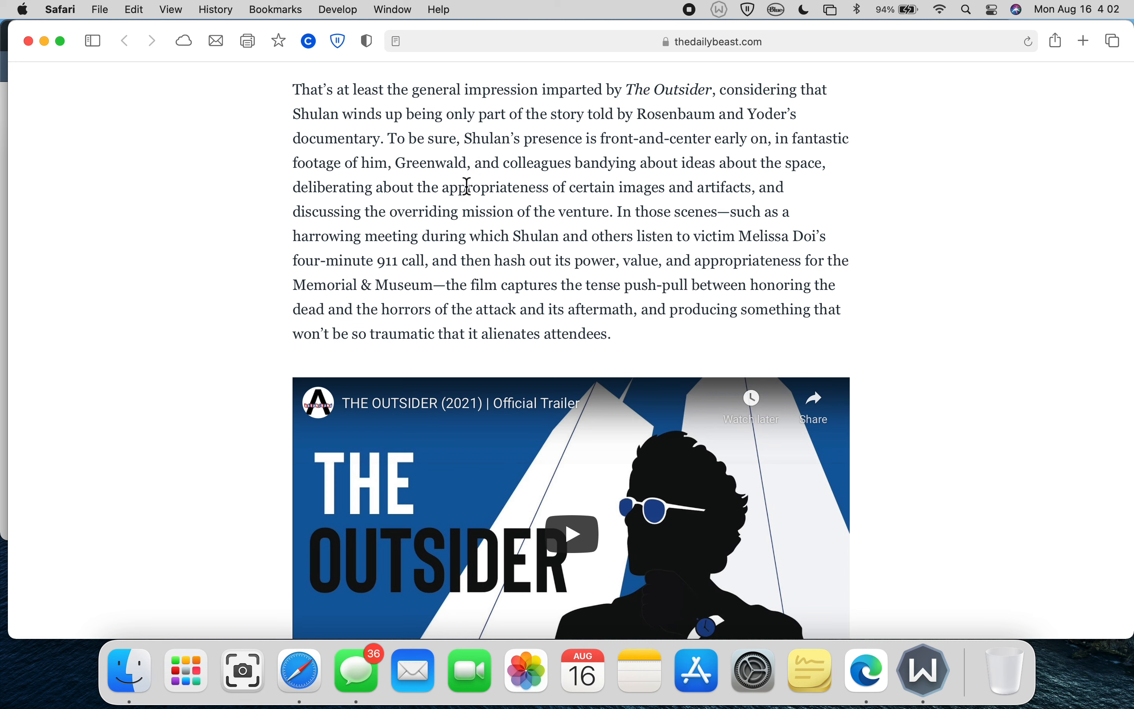
mouse_move(469, 186)
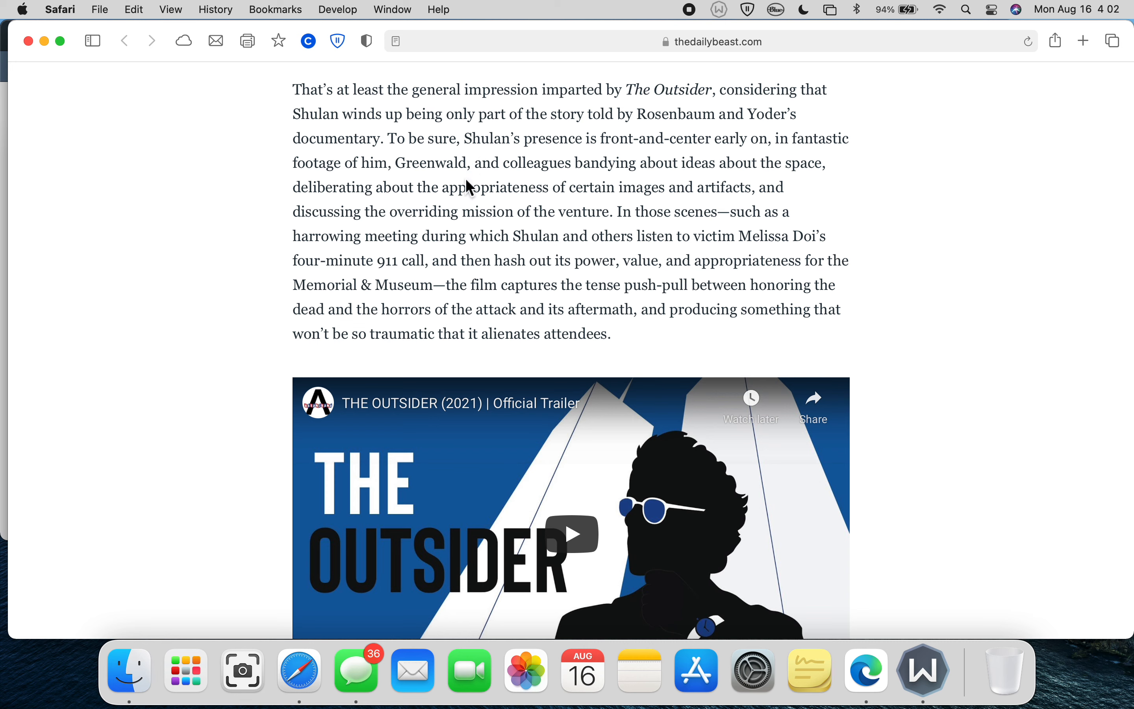
mouse_move(697, 194)
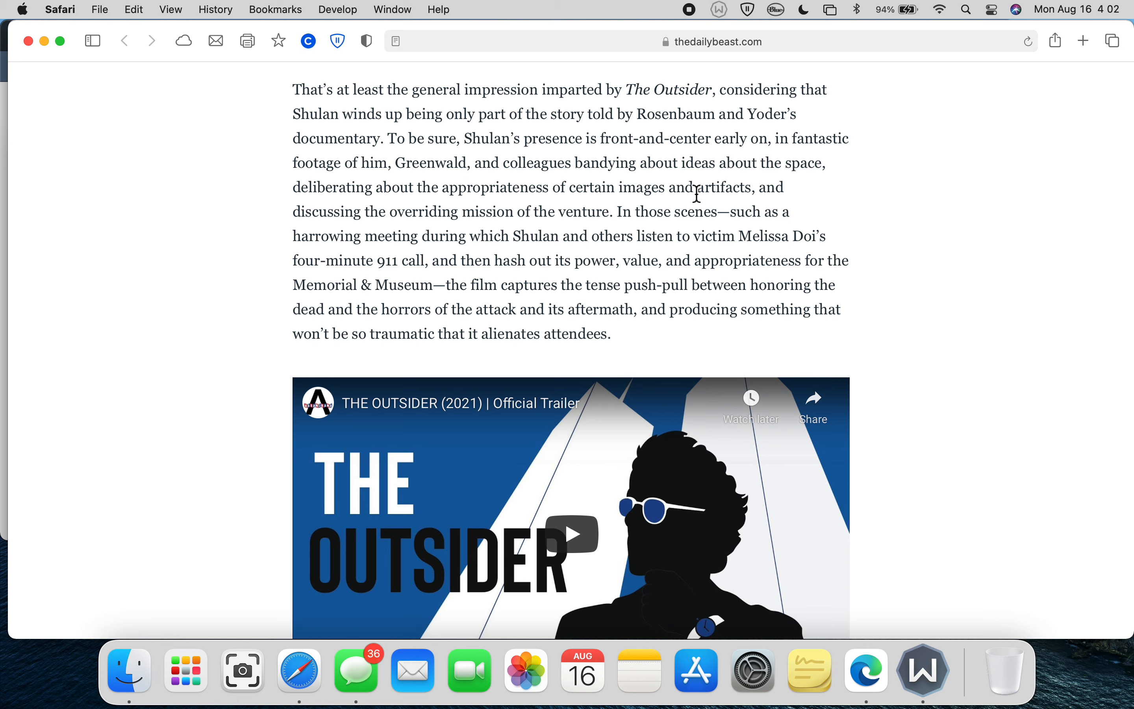
mouse_move(423, 208)
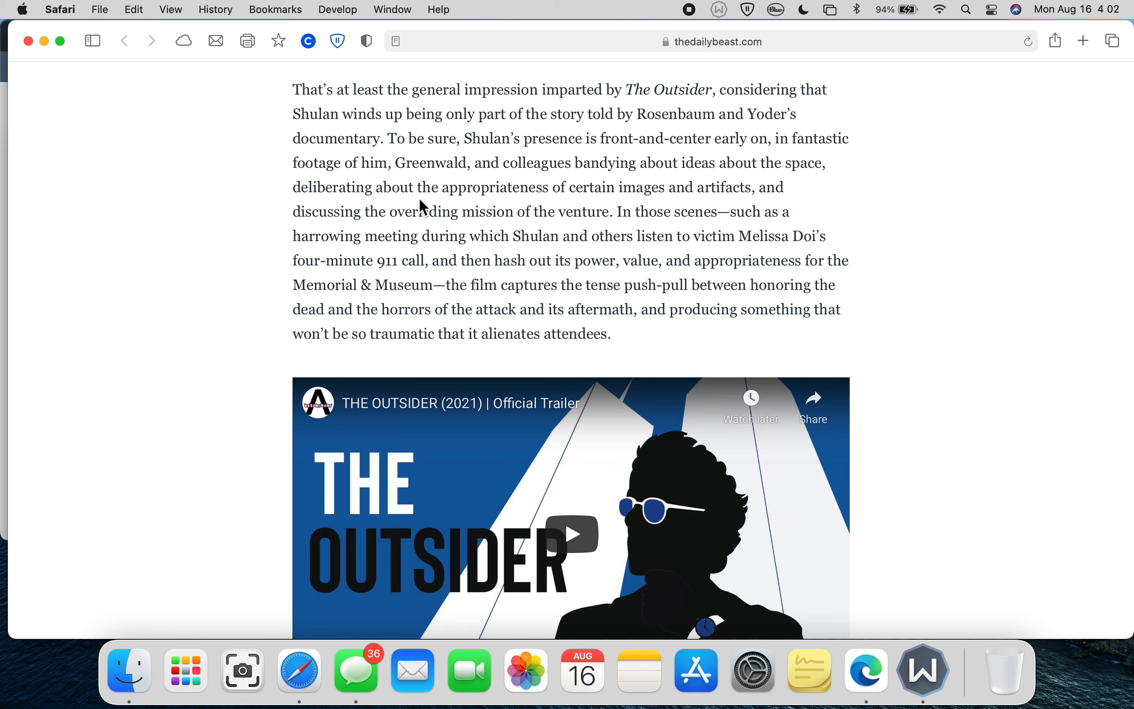
mouse_move(618, 219)
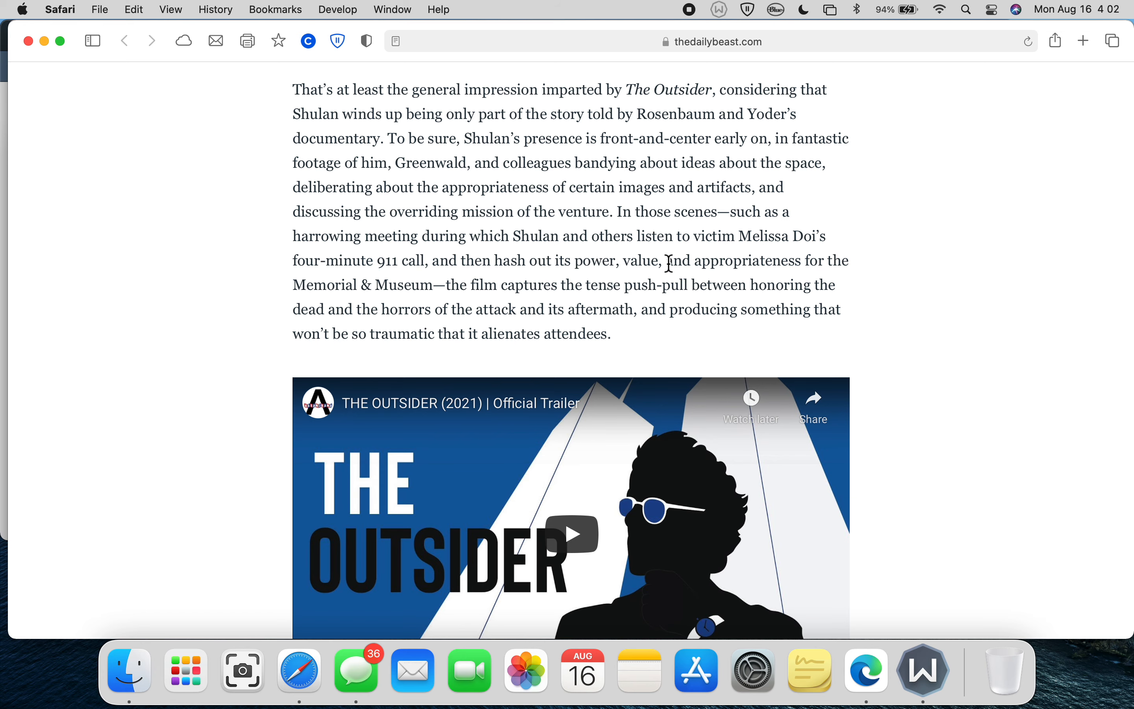
- Scroll past the YouTube trailer to the paragraphs on Shulan's conflicts with collaborators
scroll("down", 3)
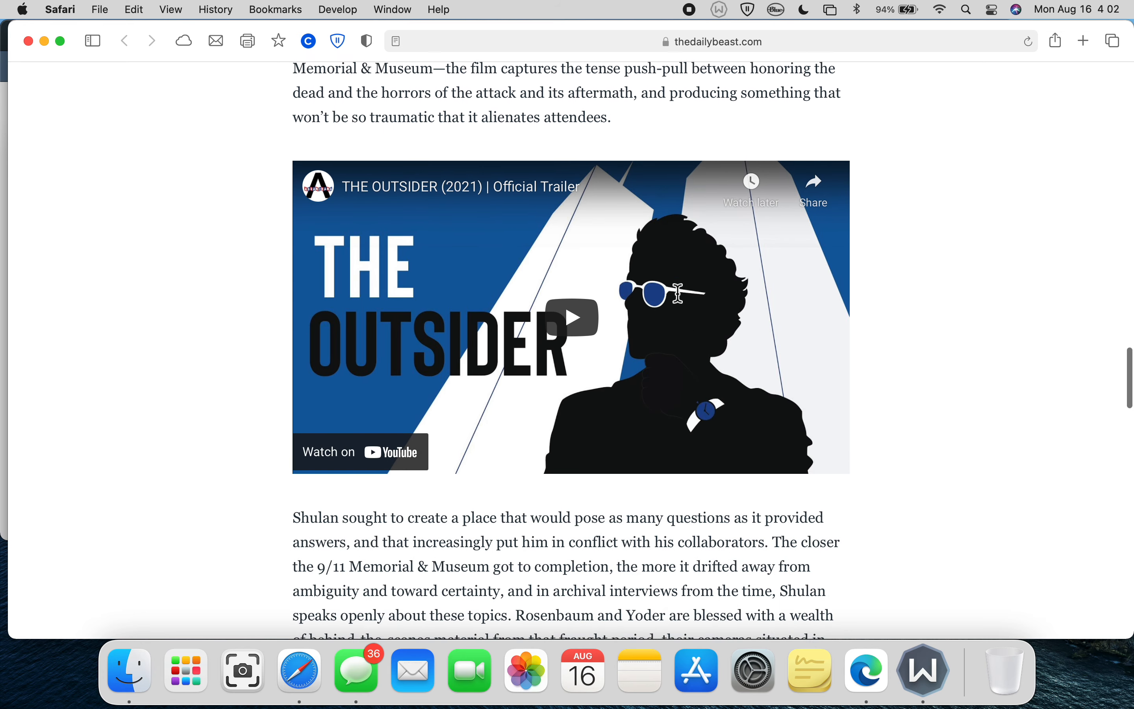
scroll("down", 3)
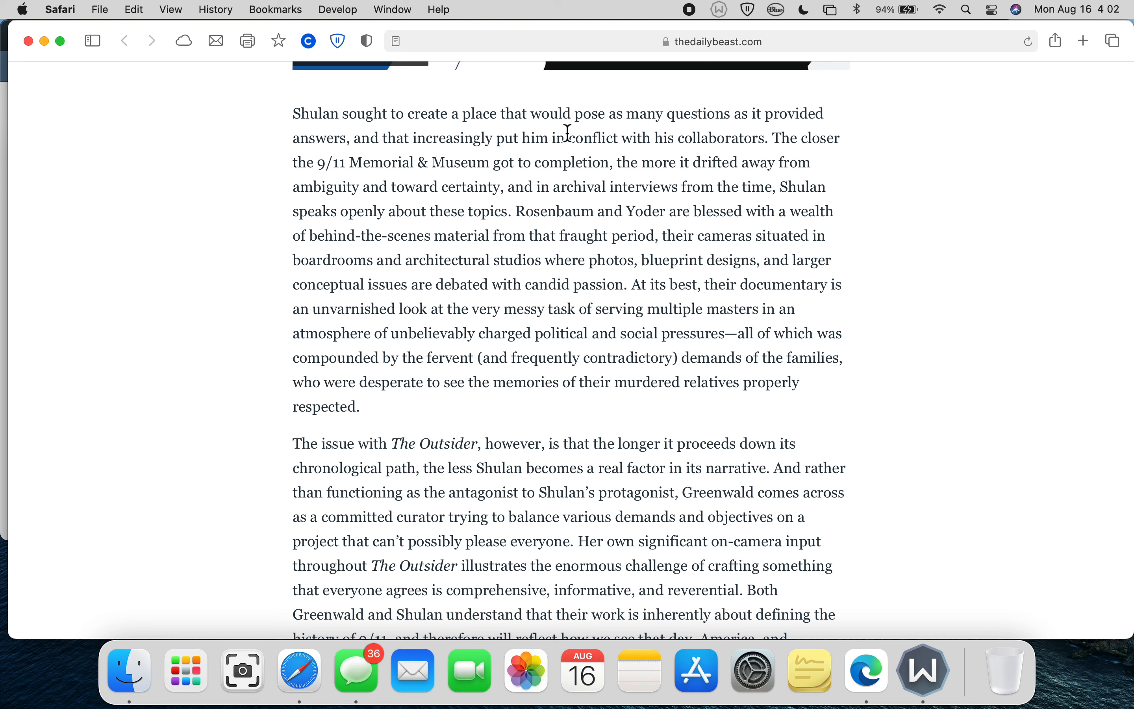
mouse_move(660, 133)
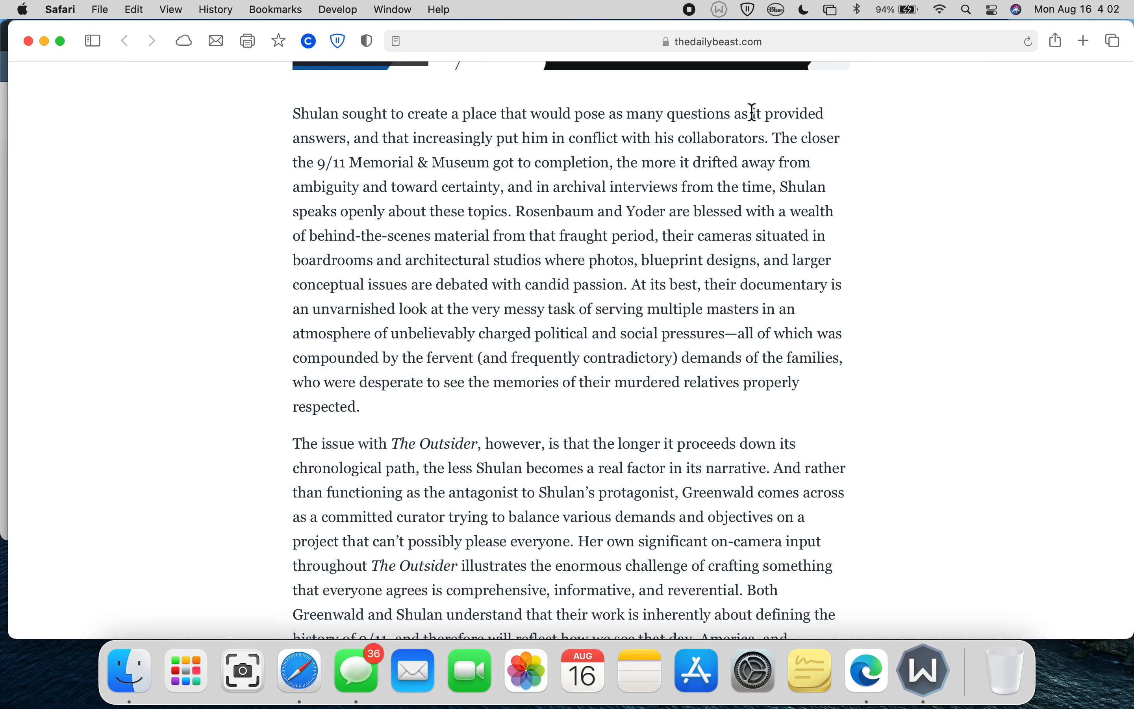
mouse_move(369, 158)
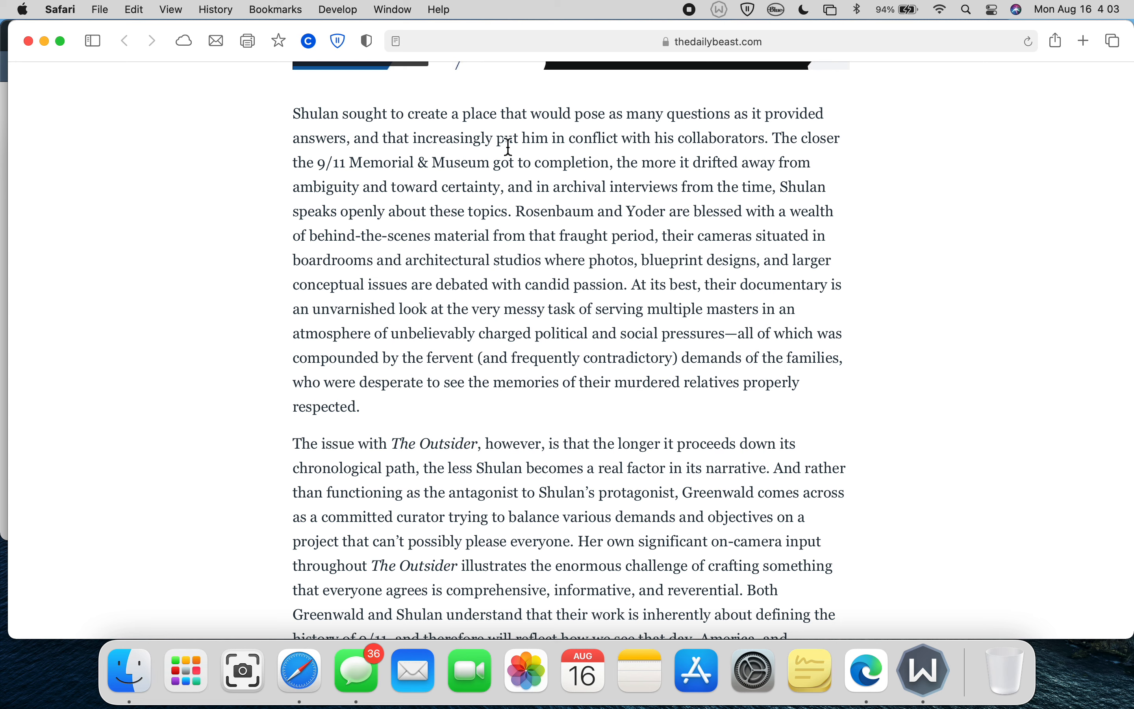
mouse_move(846, 150)
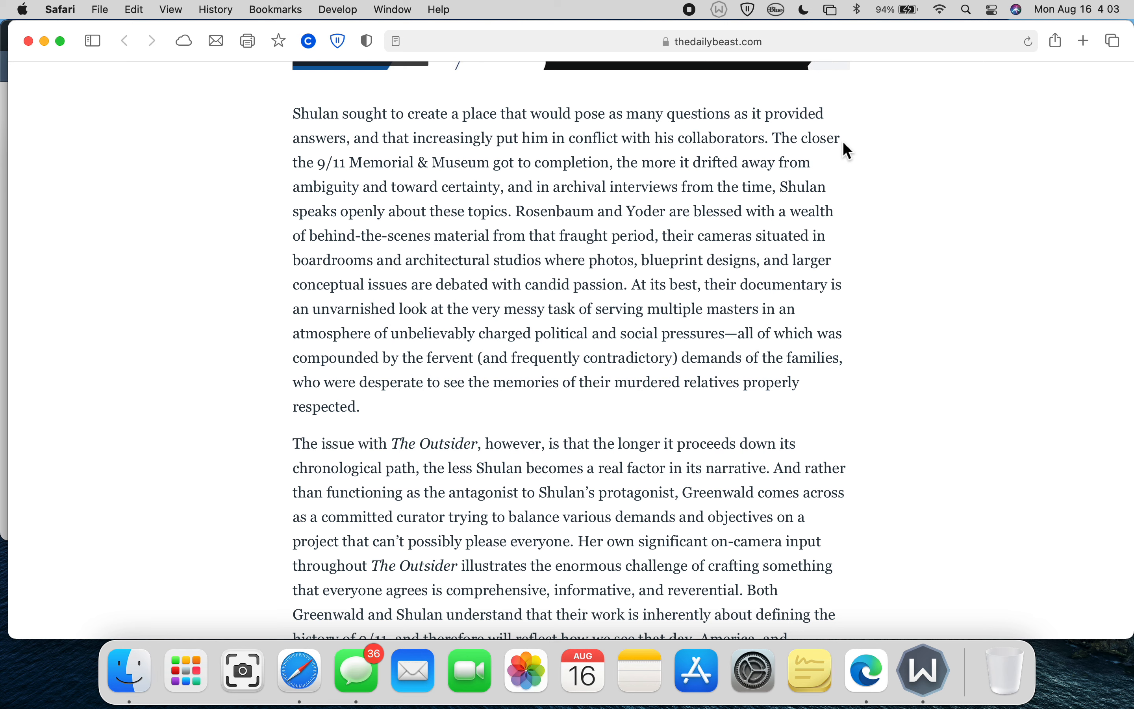
mouse_move(819, 167)
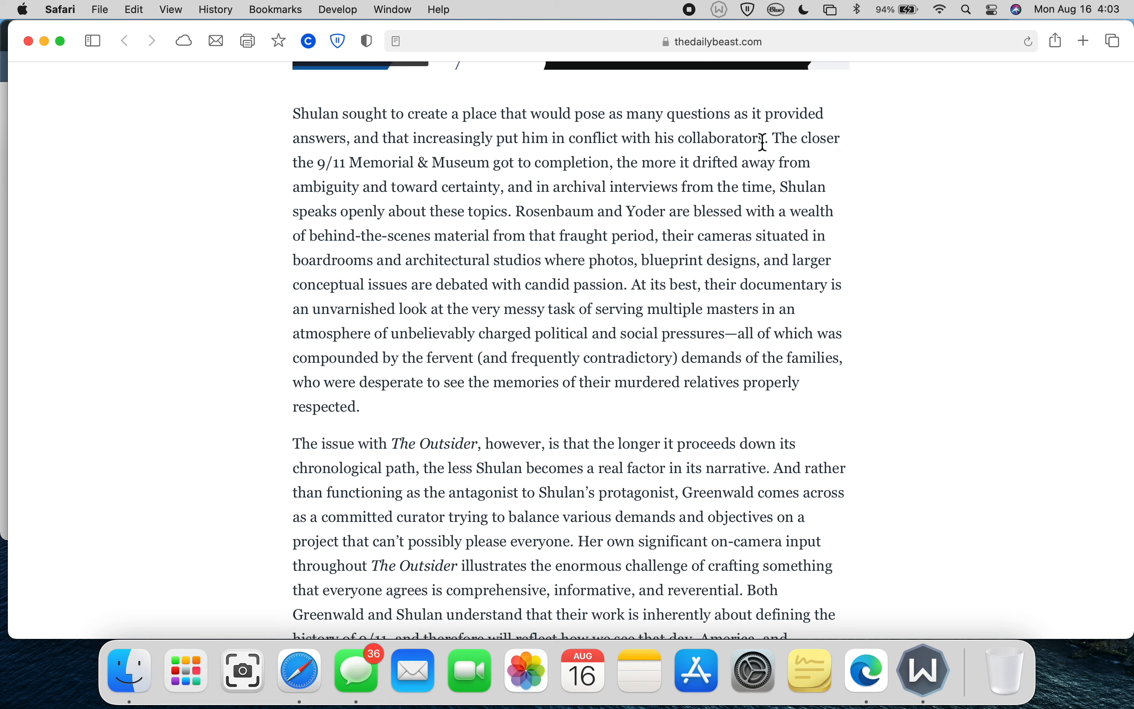
mouse_move(491, 181)
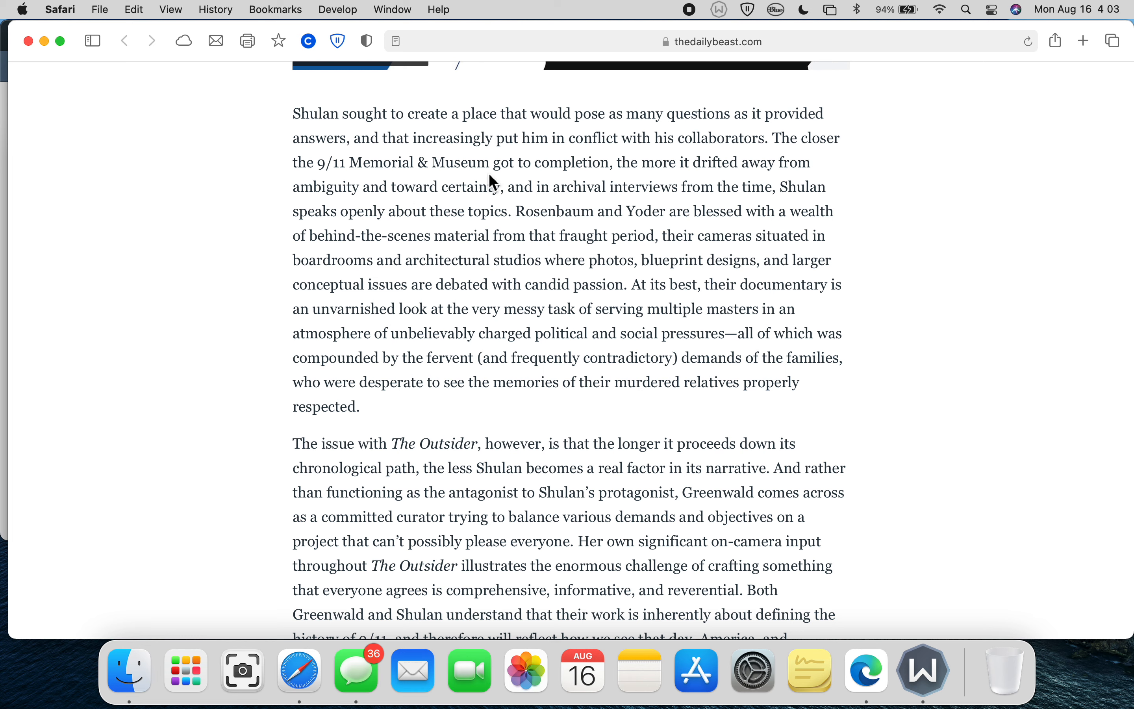
mouse_move(482, 199)
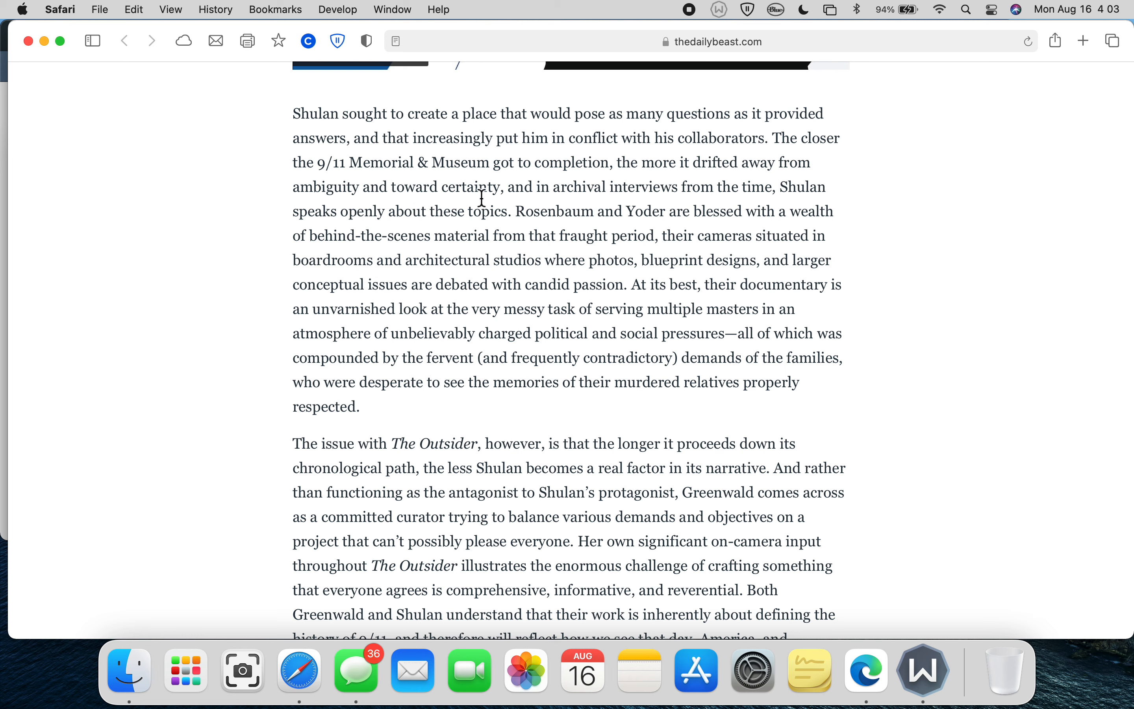
mouse_move(401, 194)
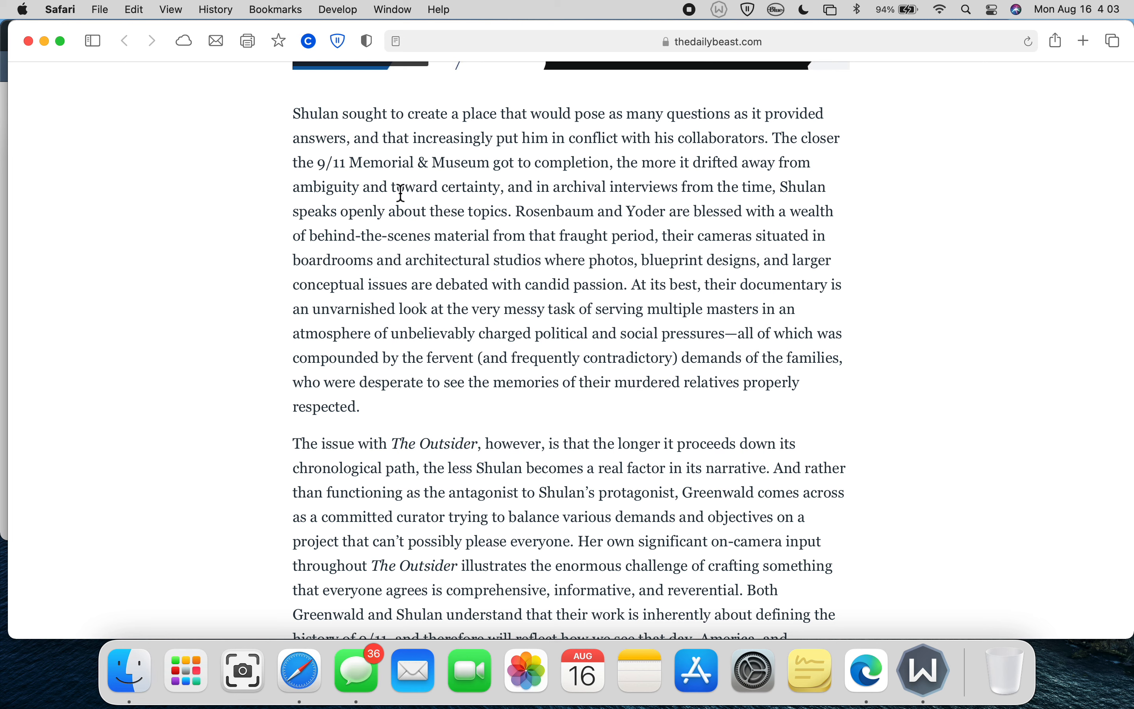
mouse_move(590, 193)
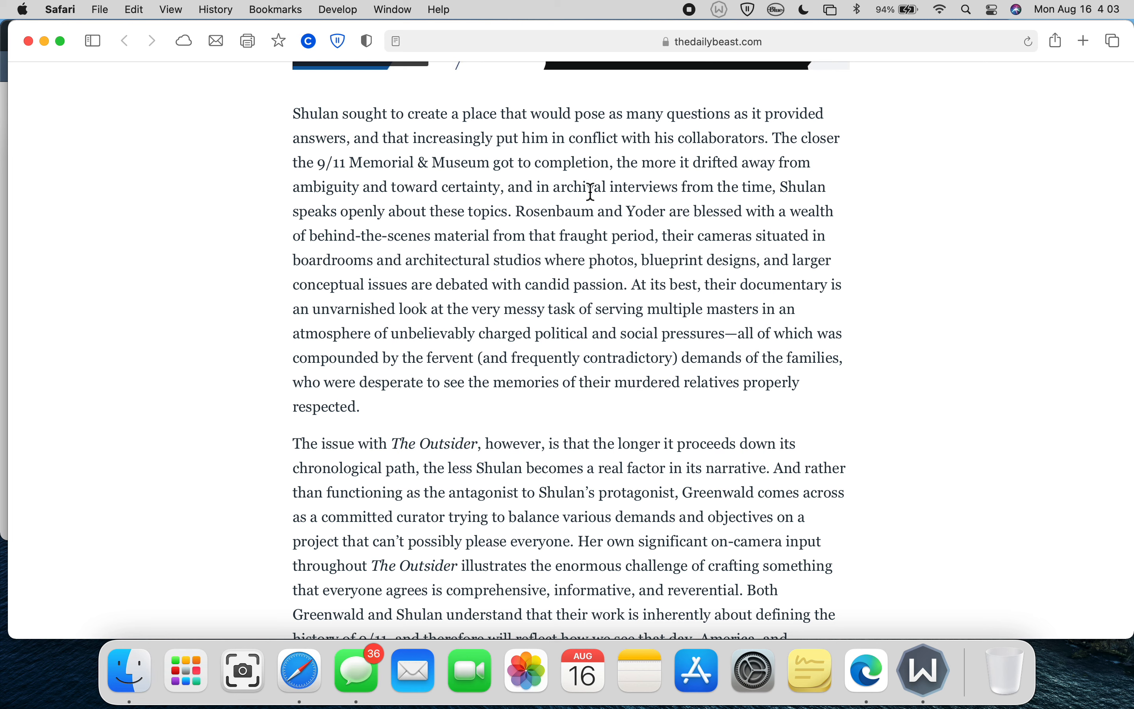
mouse_move(447, 254)
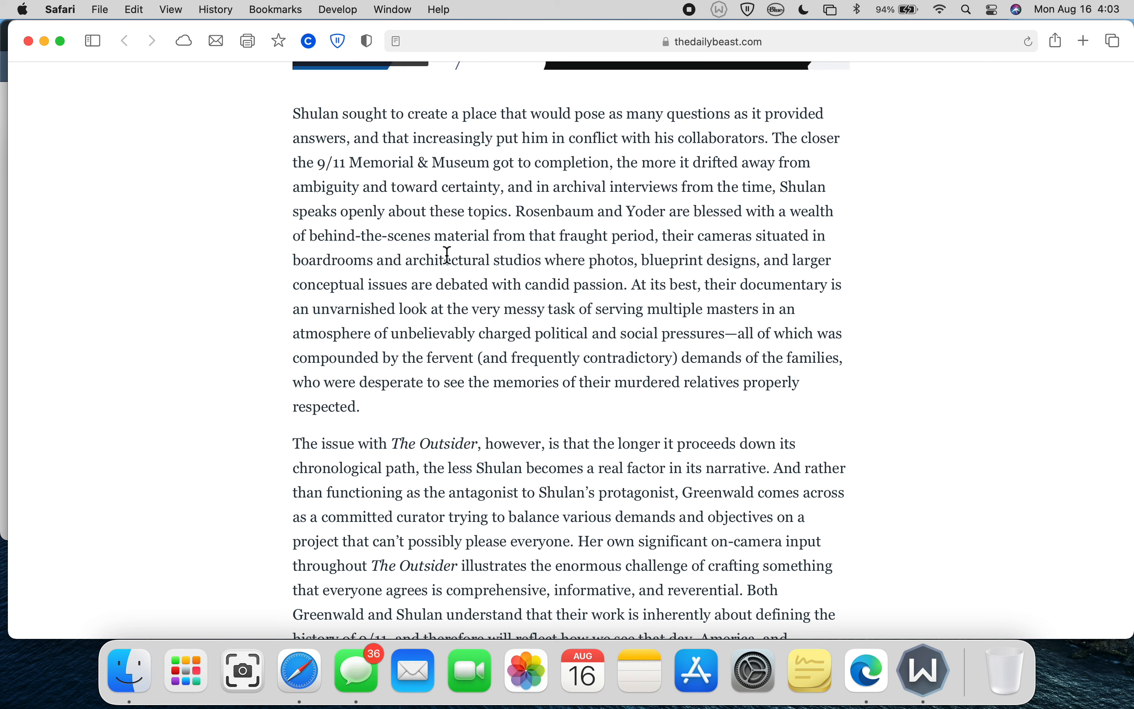
mouse_move(523, 211)
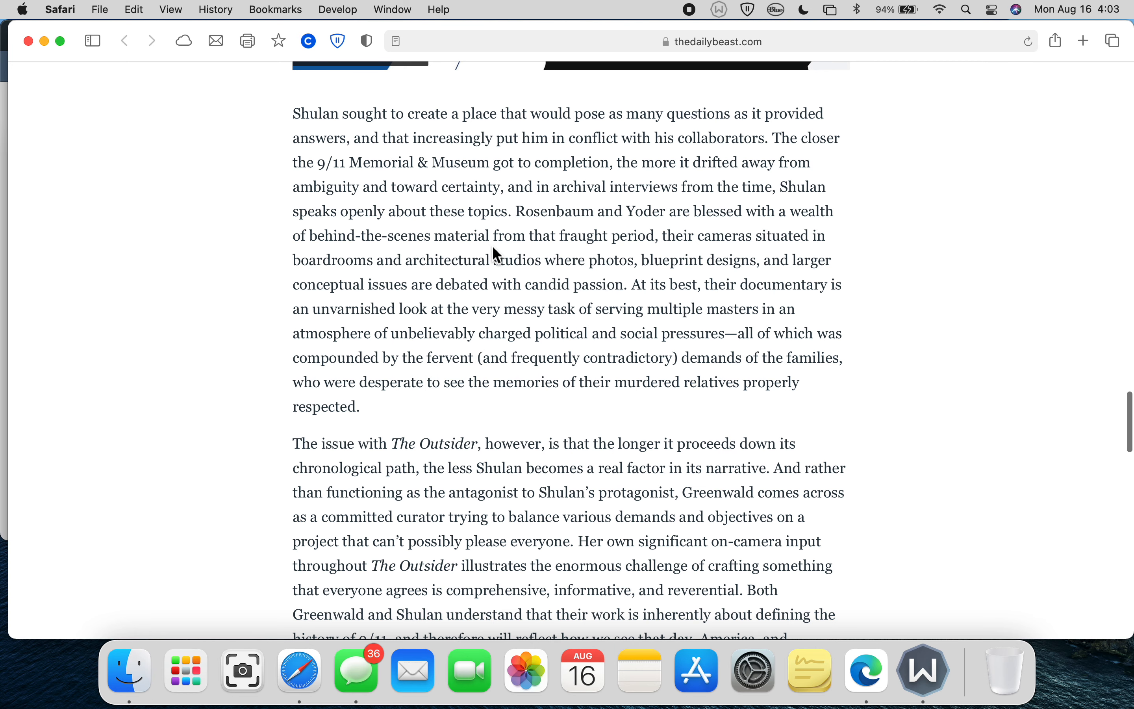
- Scroll down to the paragraph on Greenwald's ideas winning out and its large pull quote
scroll("down", 3)
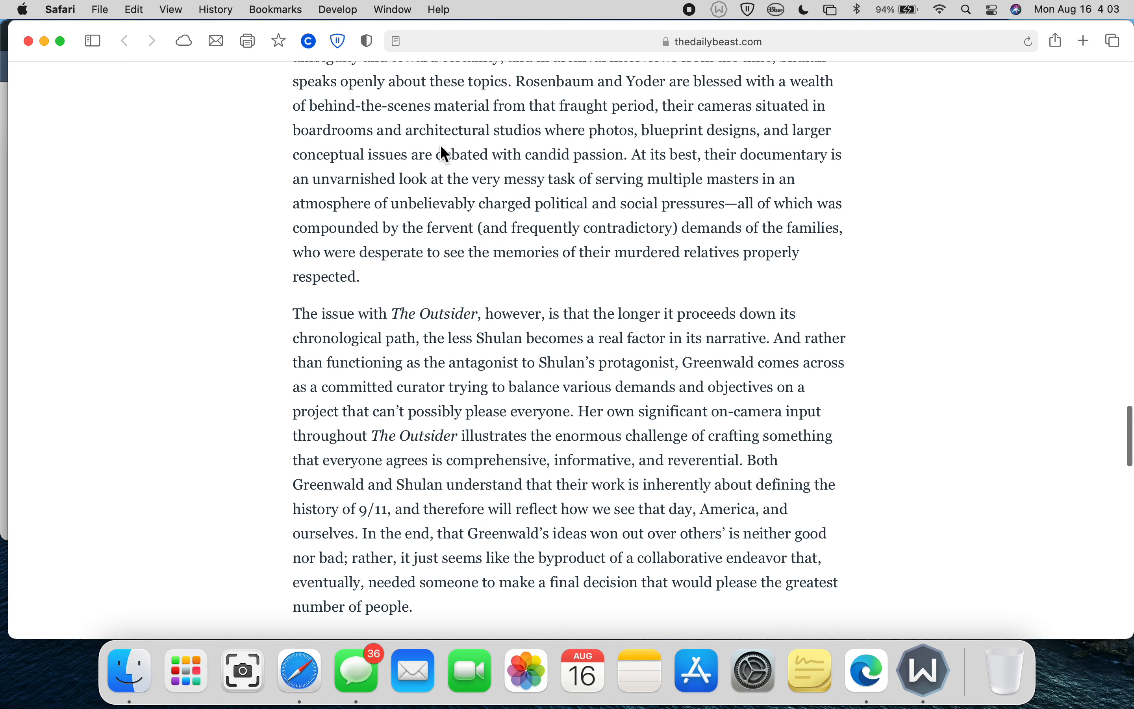
mouse_move(699, 176)
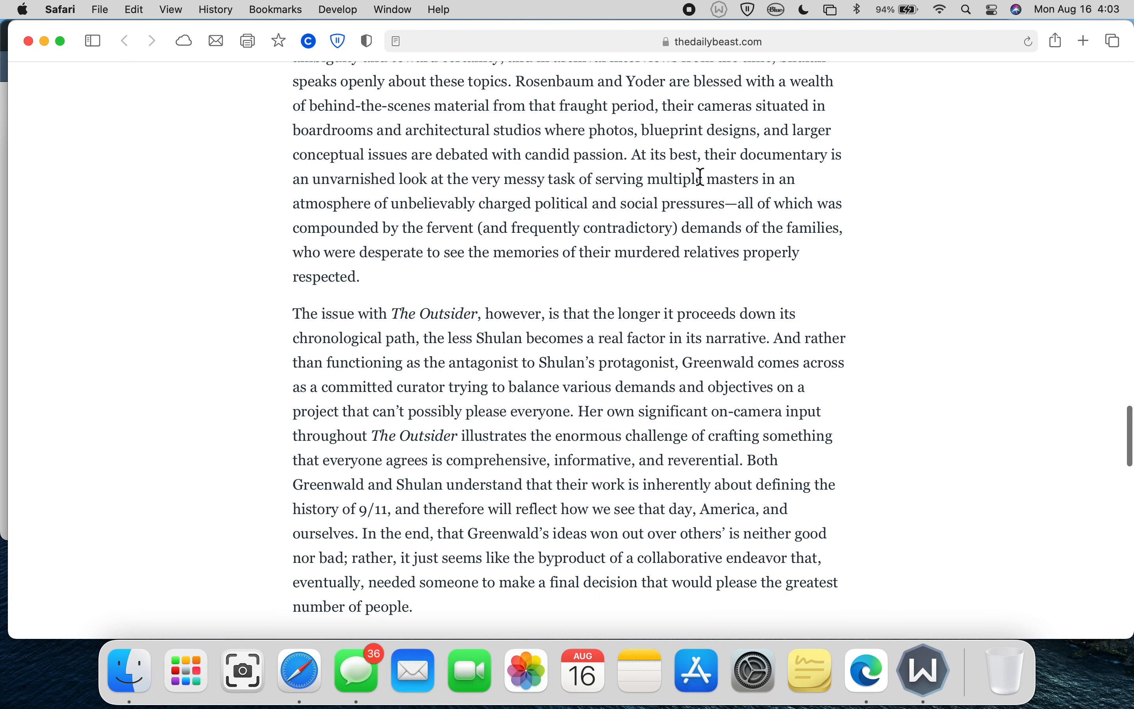
mouse_move(519, 202)
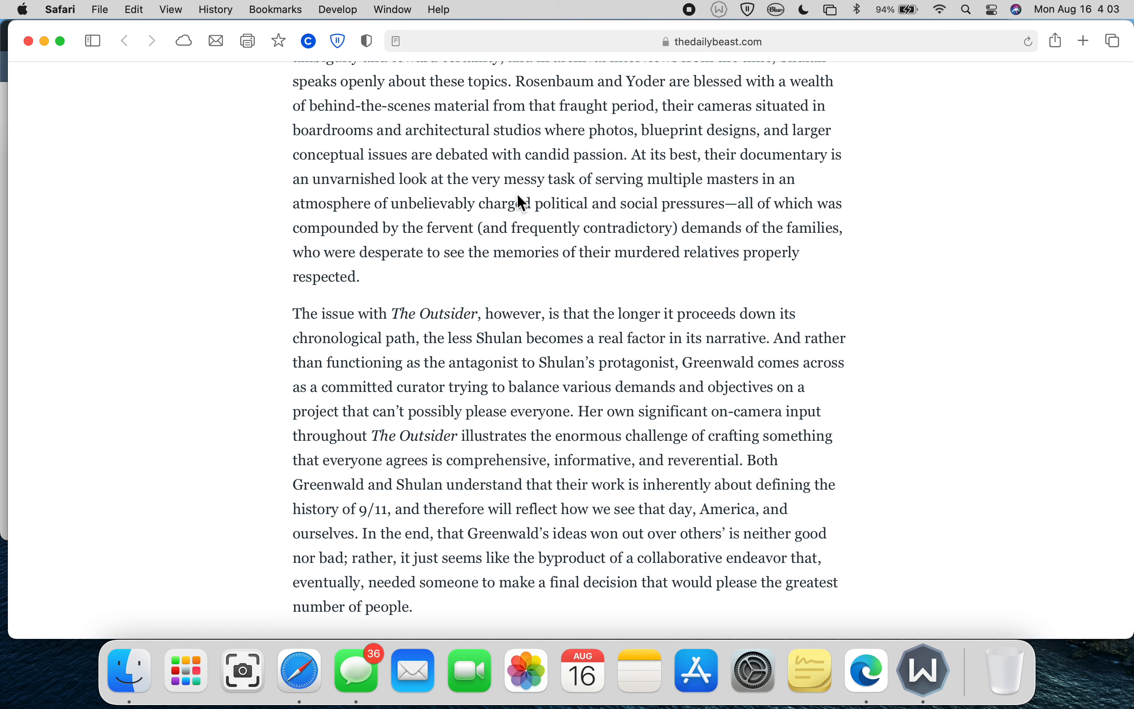
mouse_move(796, 187)
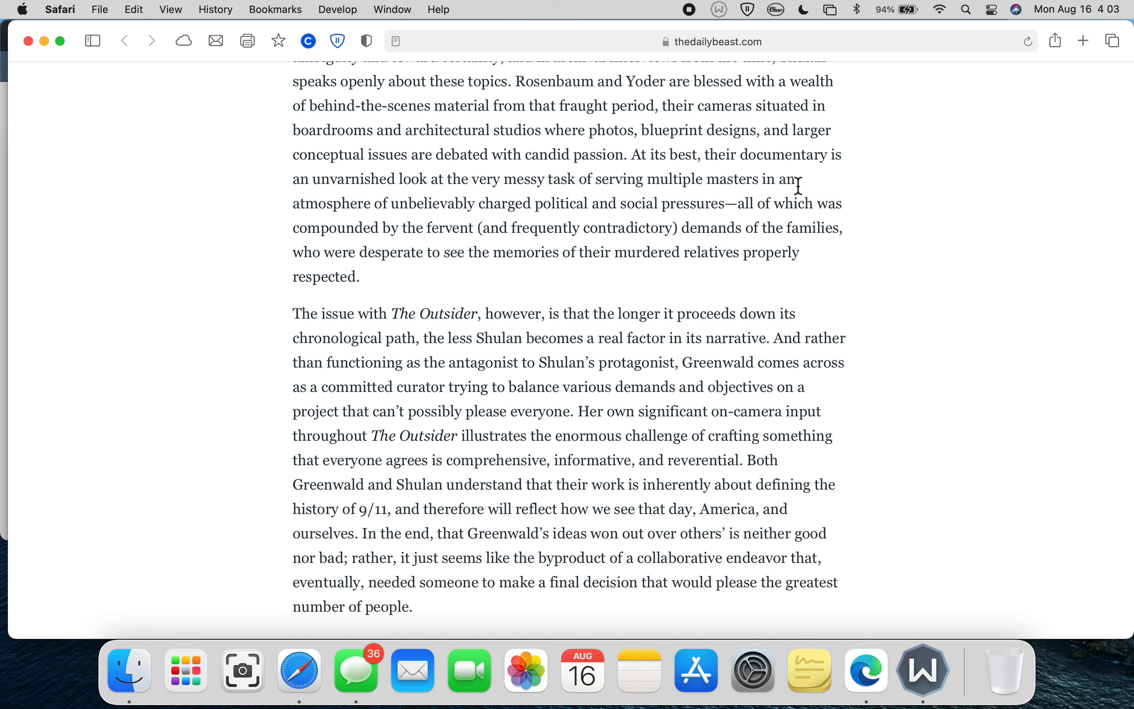
scroll("down", 3)
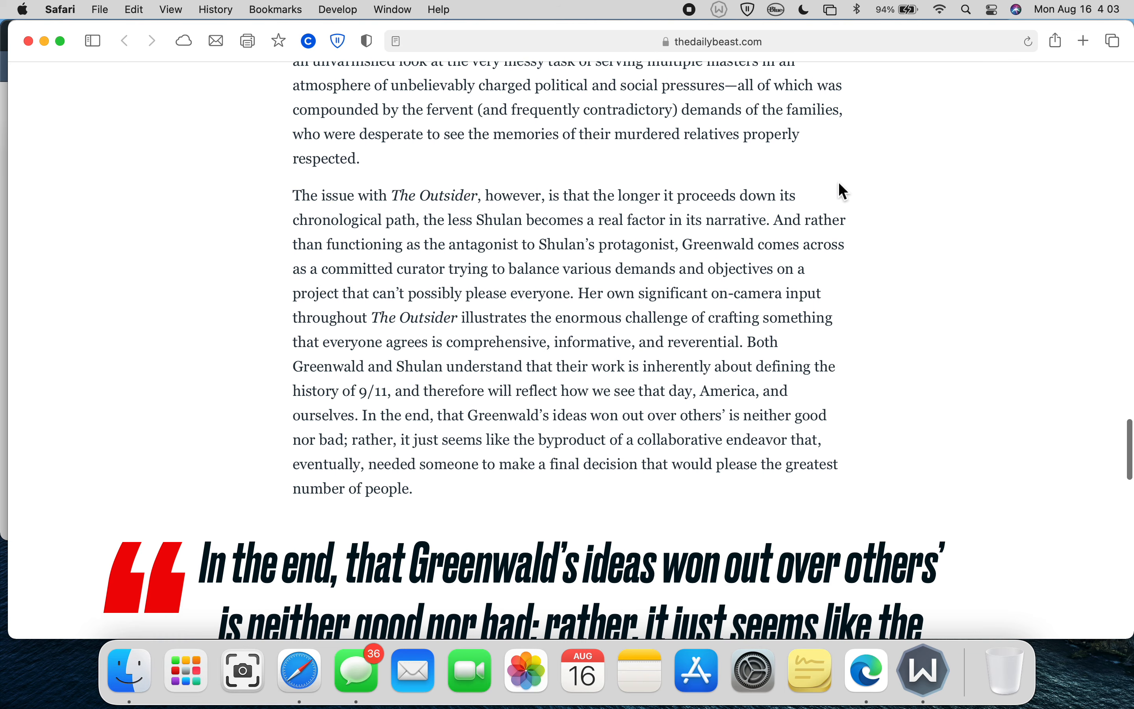
scroll("down", 3)
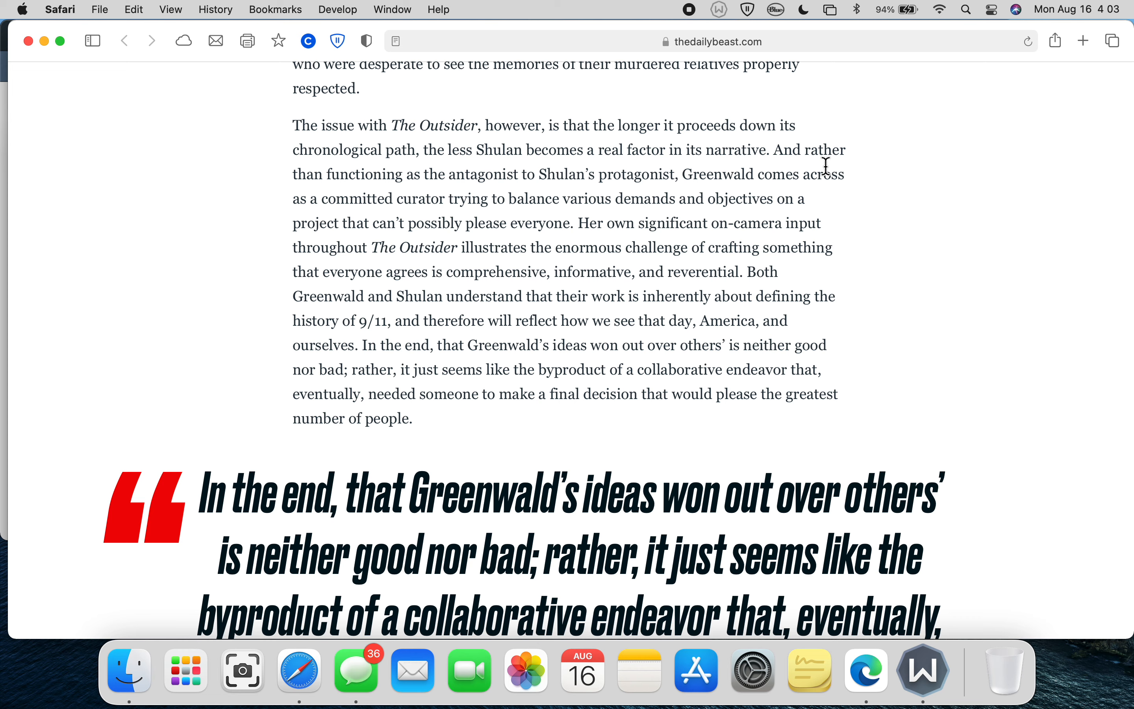
scroll("down", 3)
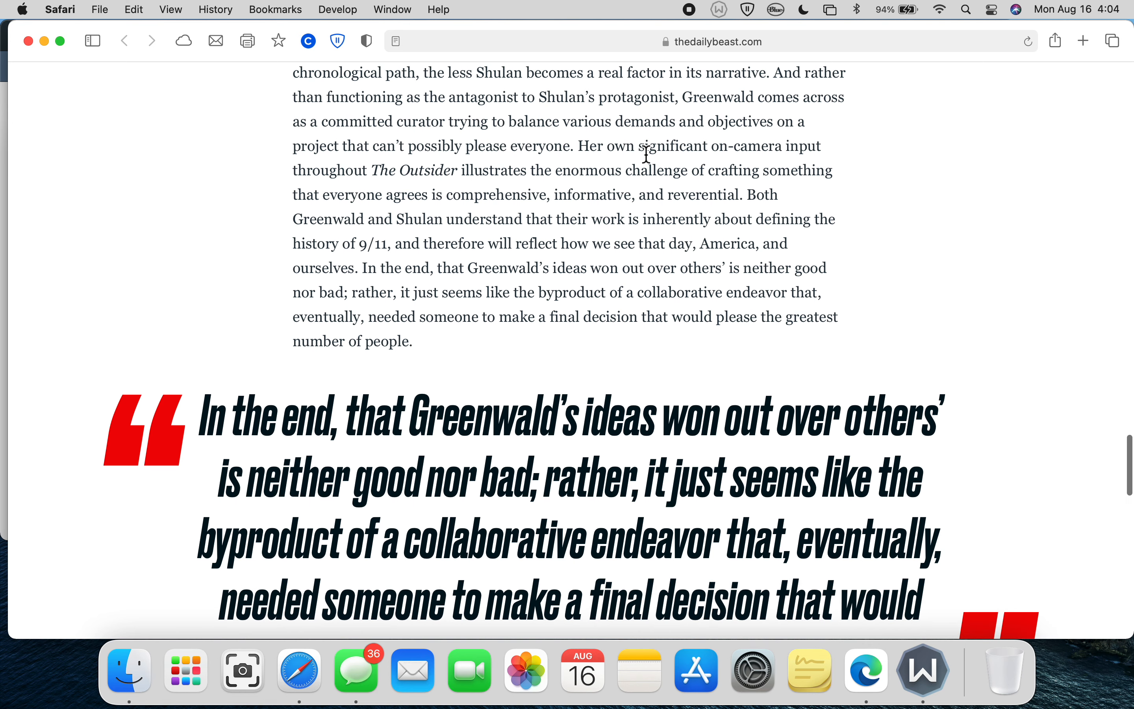
scroll("down", 3)
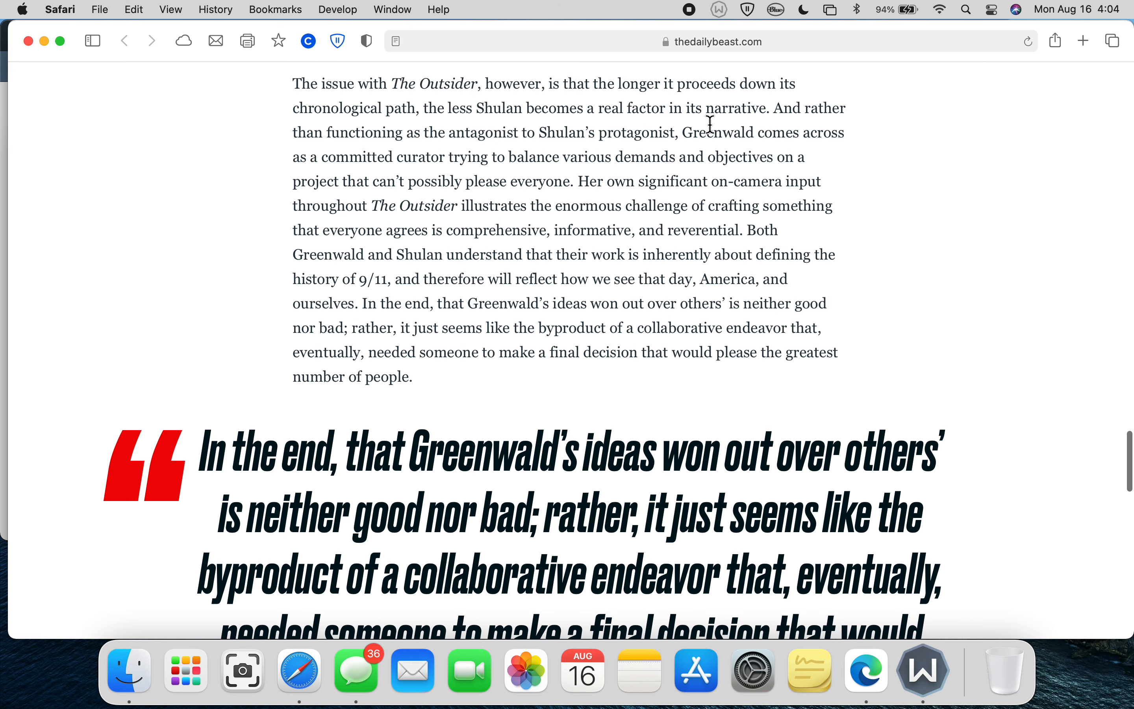
scroll("down", 3)
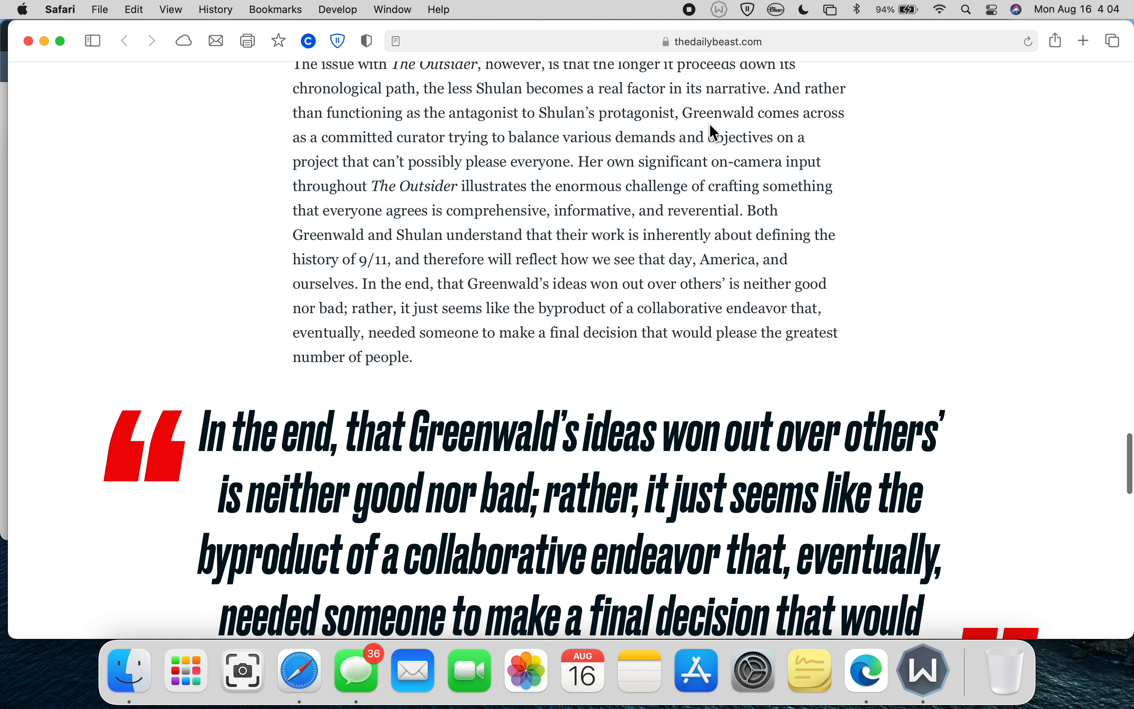
scroll("down", 3)
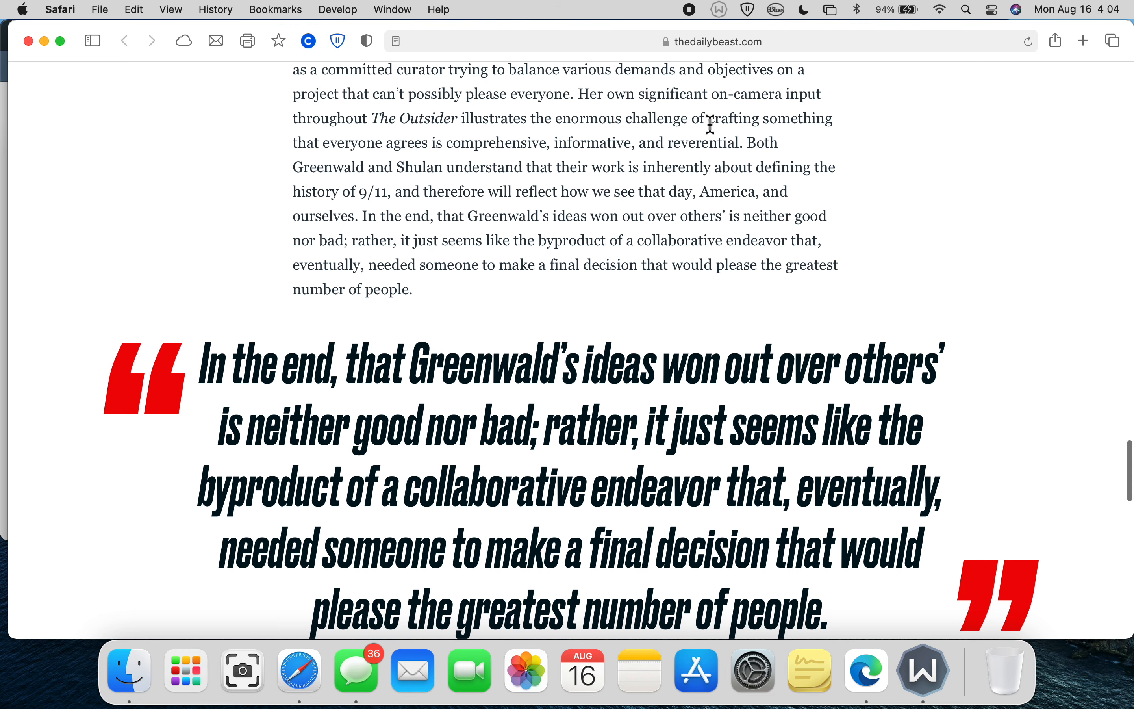
scroll("down", 3)
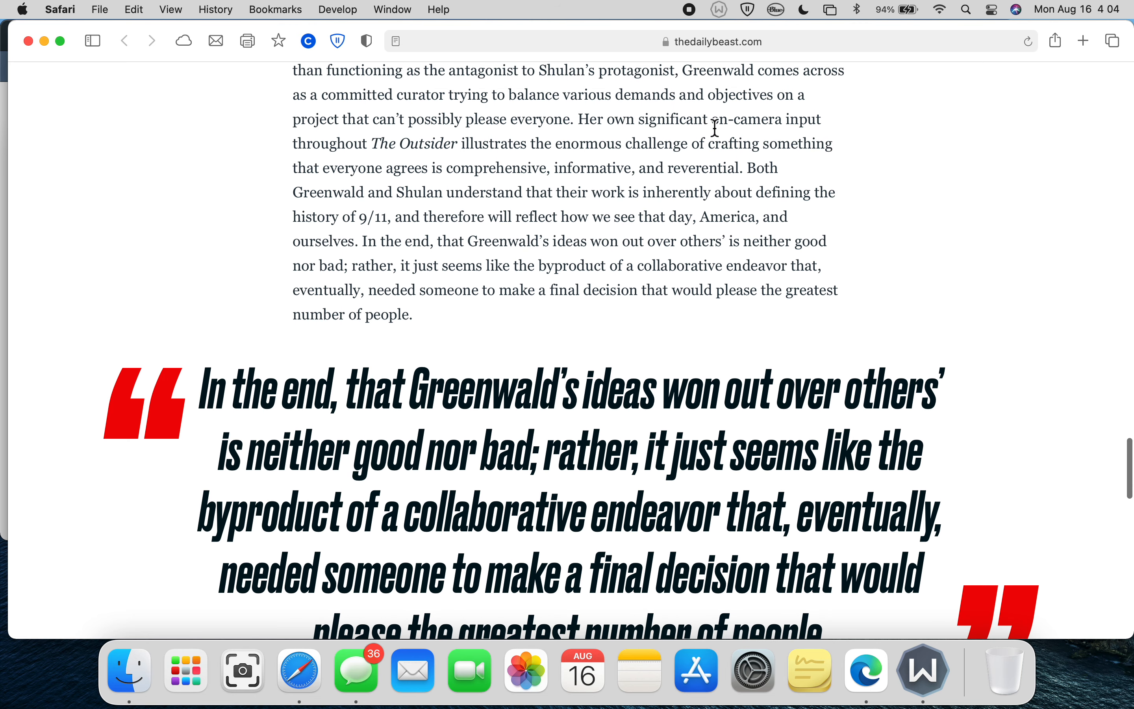
mouse_move(537, 127)
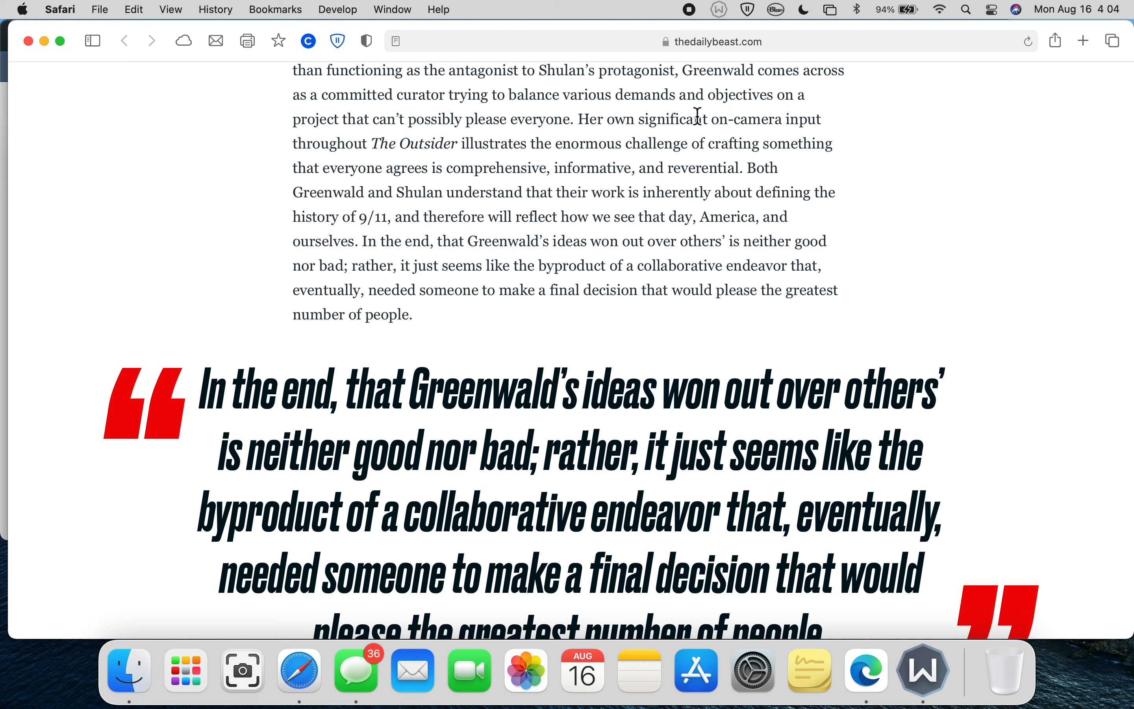
mouse_move(527, 190)
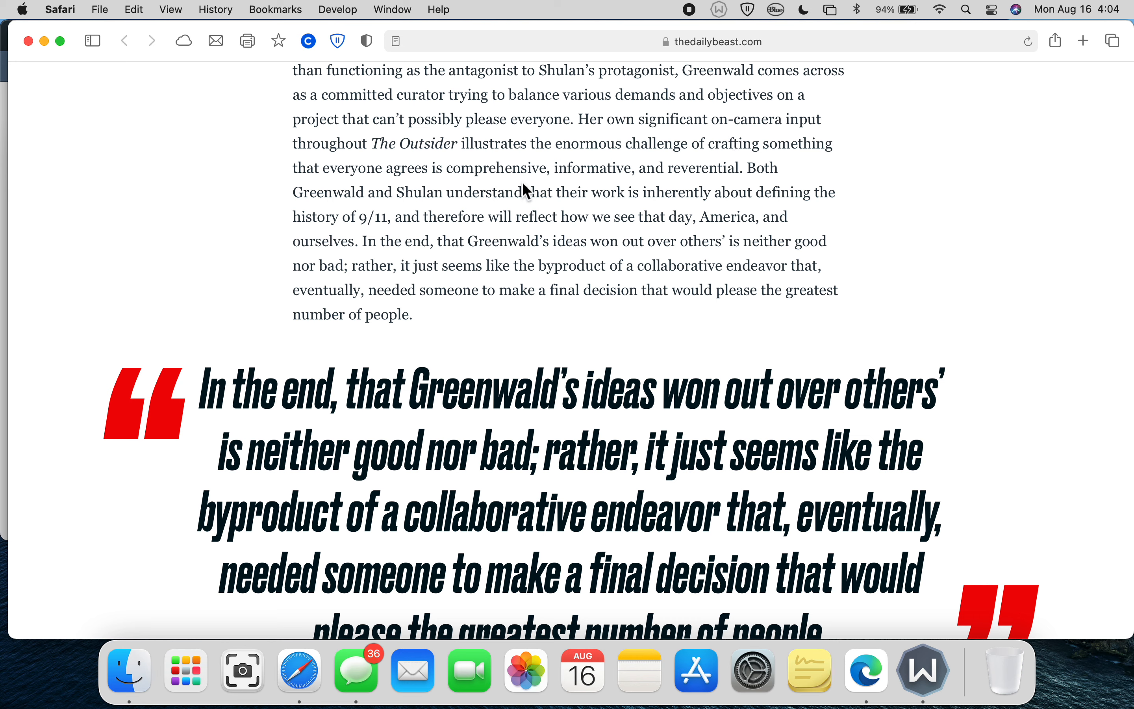
mouse_move(861, 215)
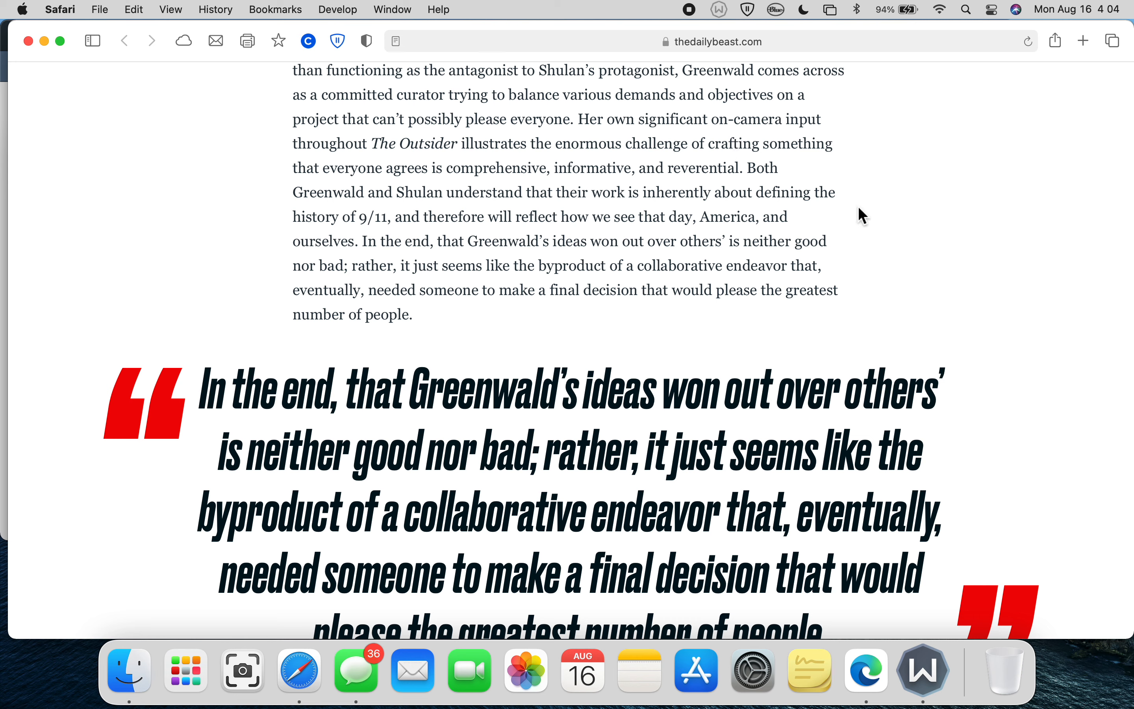
mouse_move(856, 201)
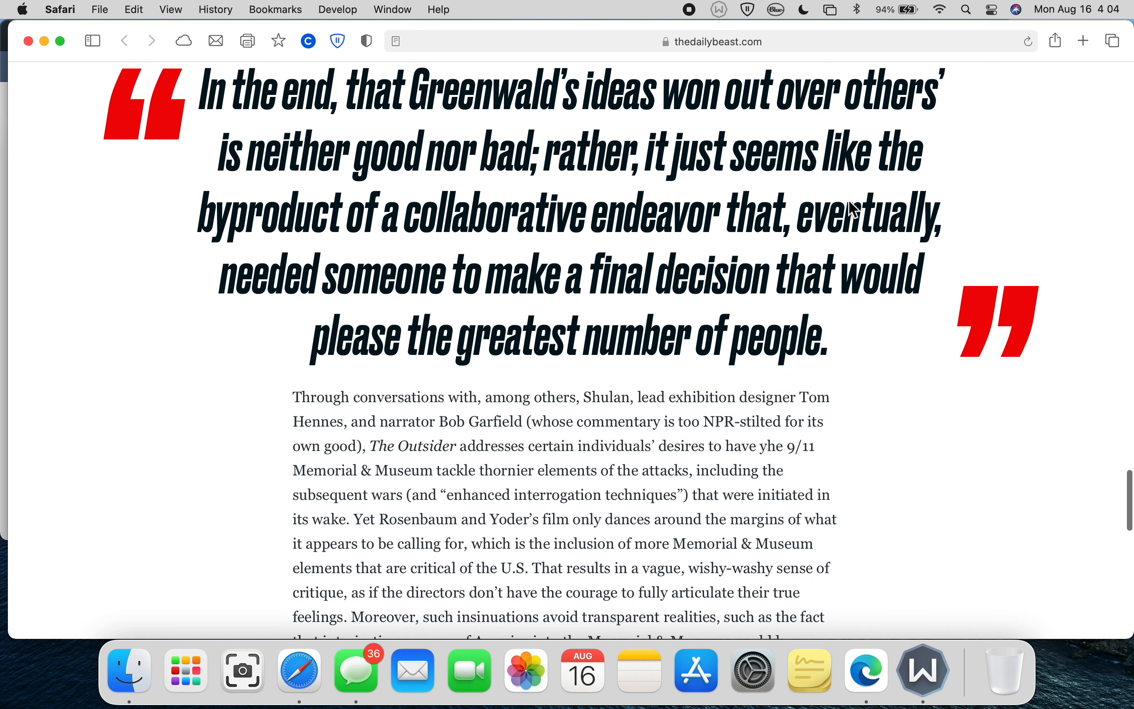
- Scroll past the pull quote to the paragraph on the film's conversations with Shulan, Hennes and Garfield
scroll("down", 3)
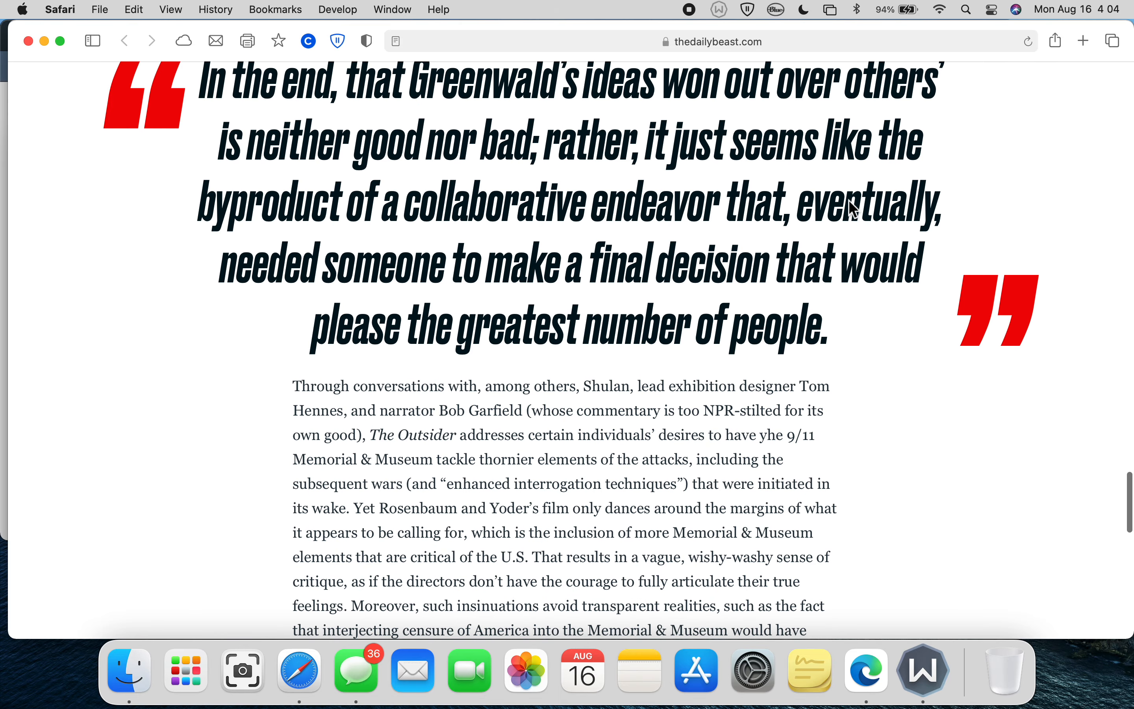
scroll("down", 3)
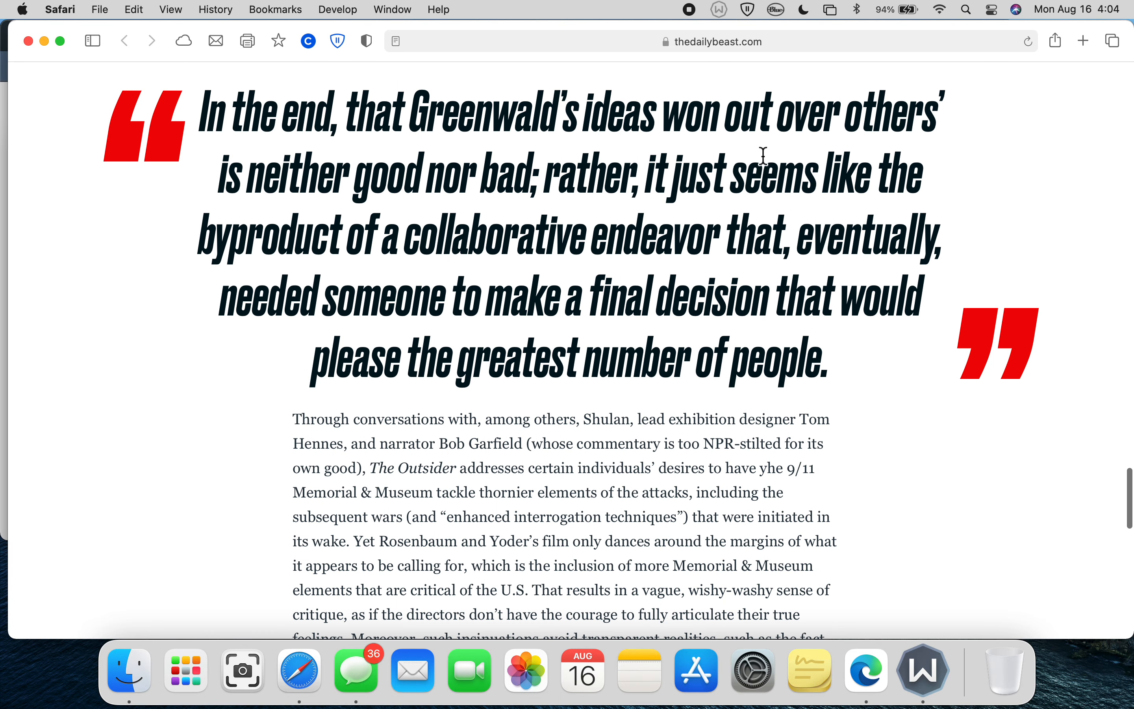
mouse_move(447, 192)
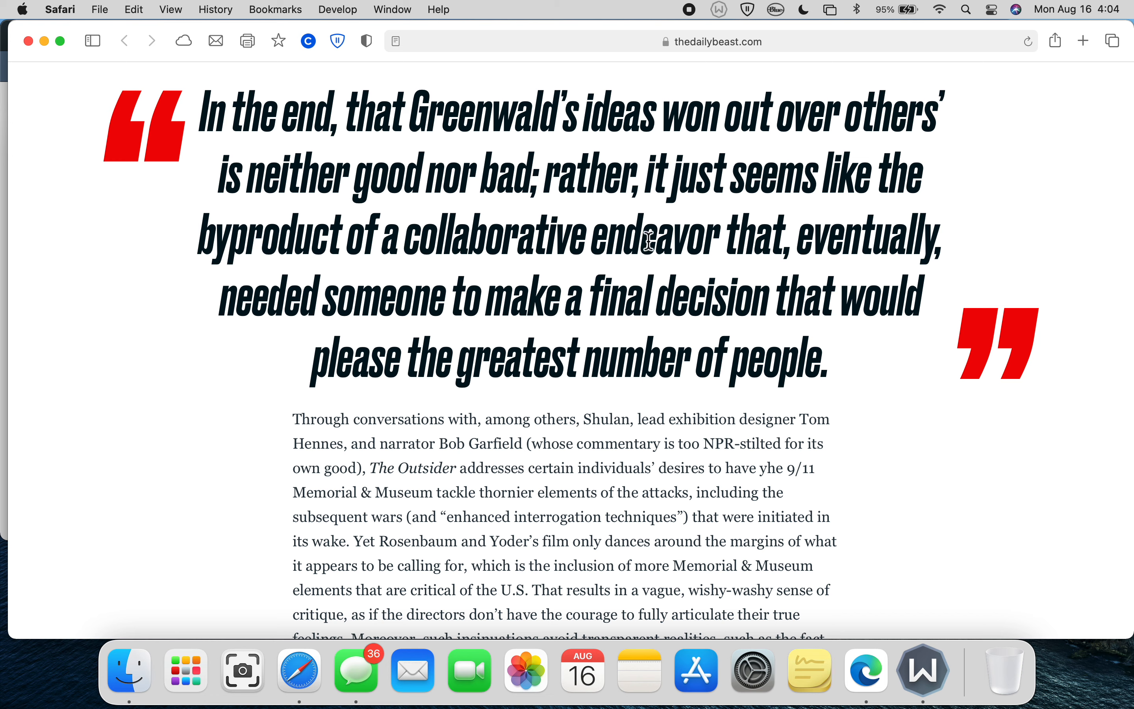
mouse_move(348, 312)
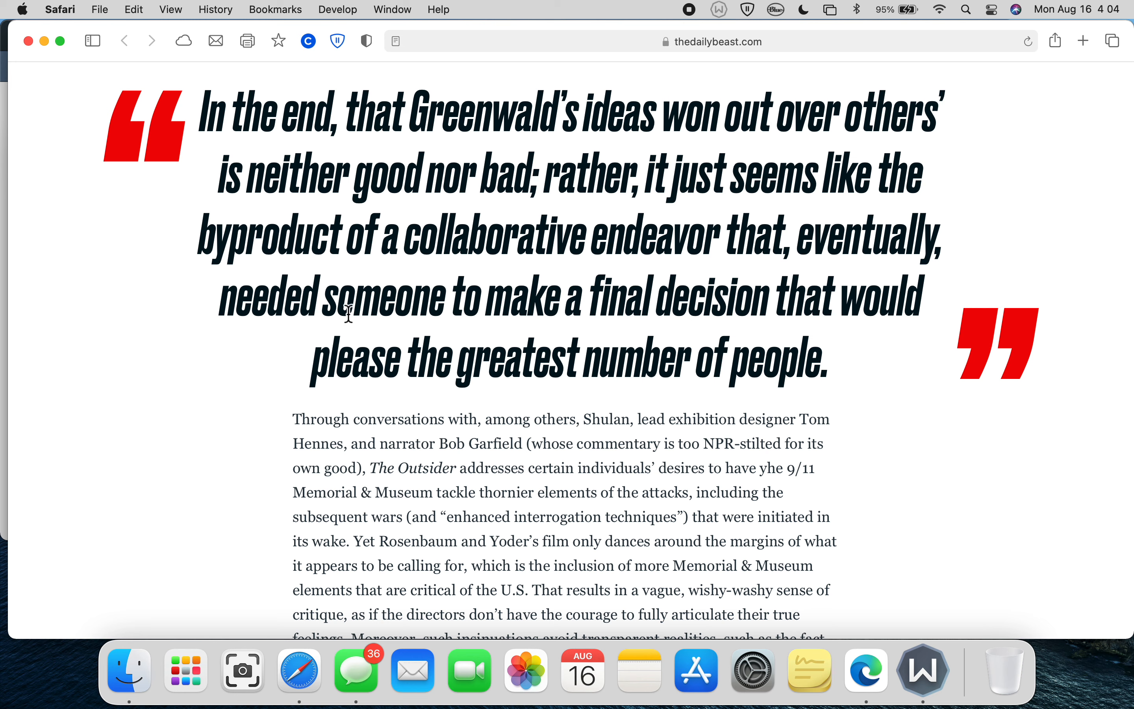
mouse_move(498, 325)
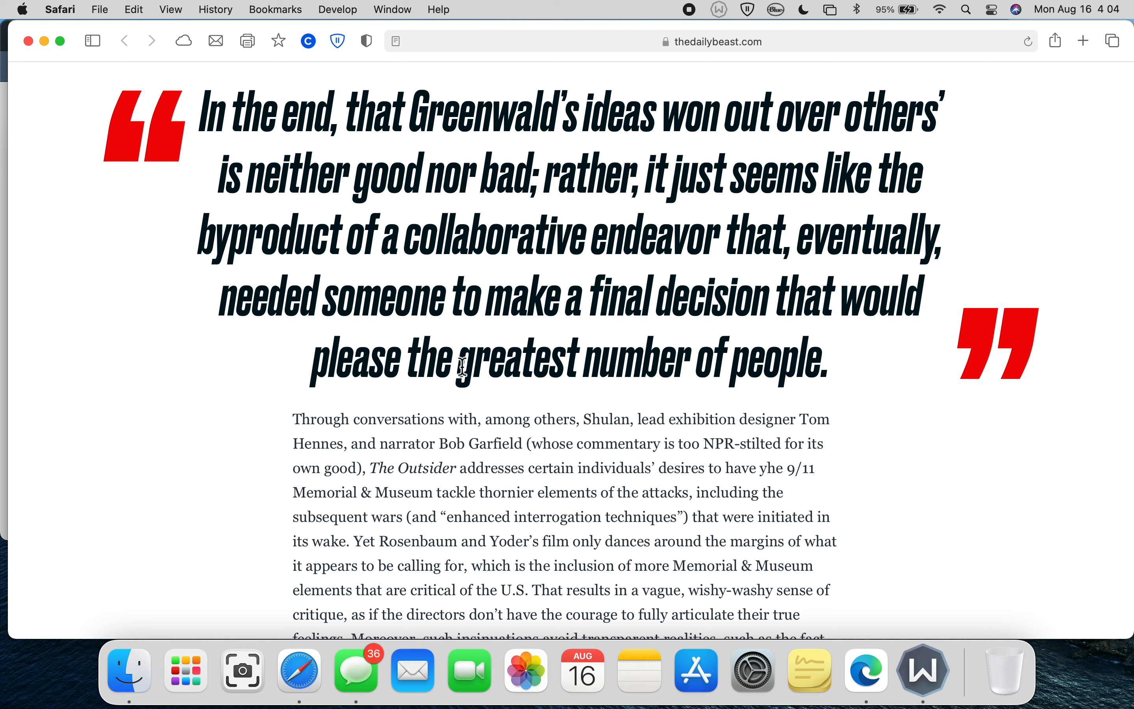
mouse_move(846, 395)
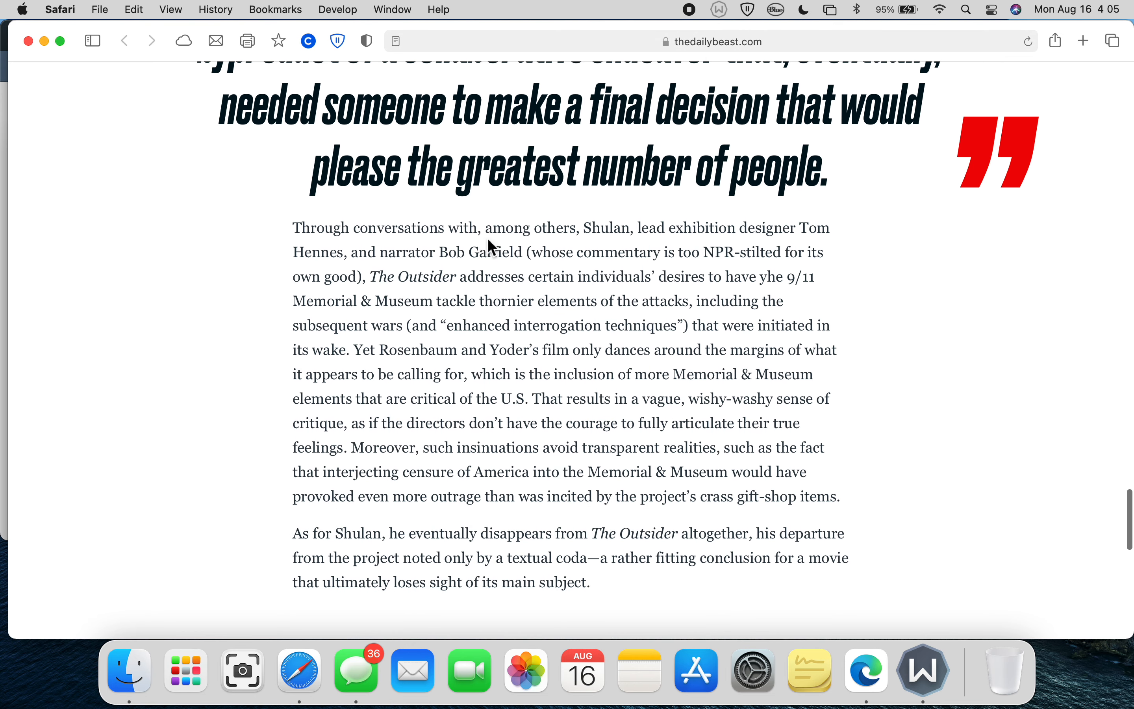
mouse_move(530, 326)
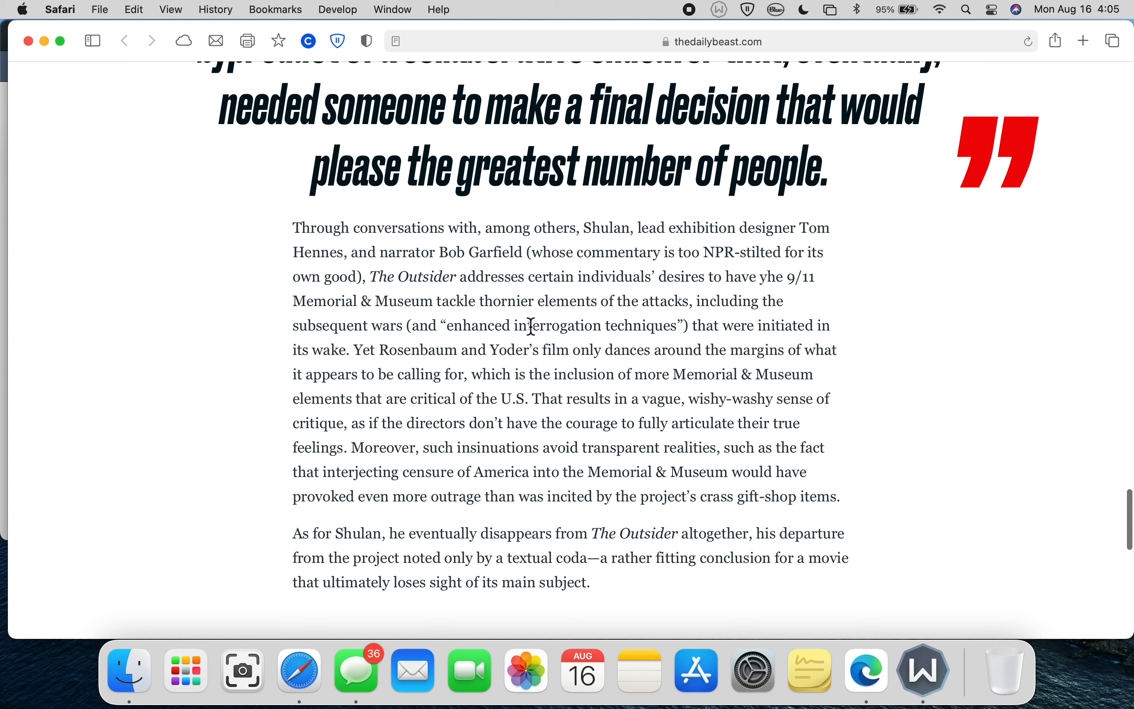
- Reach the article's closing paragraph, then scroll back up to the headline and photo
scroll("down", 3)
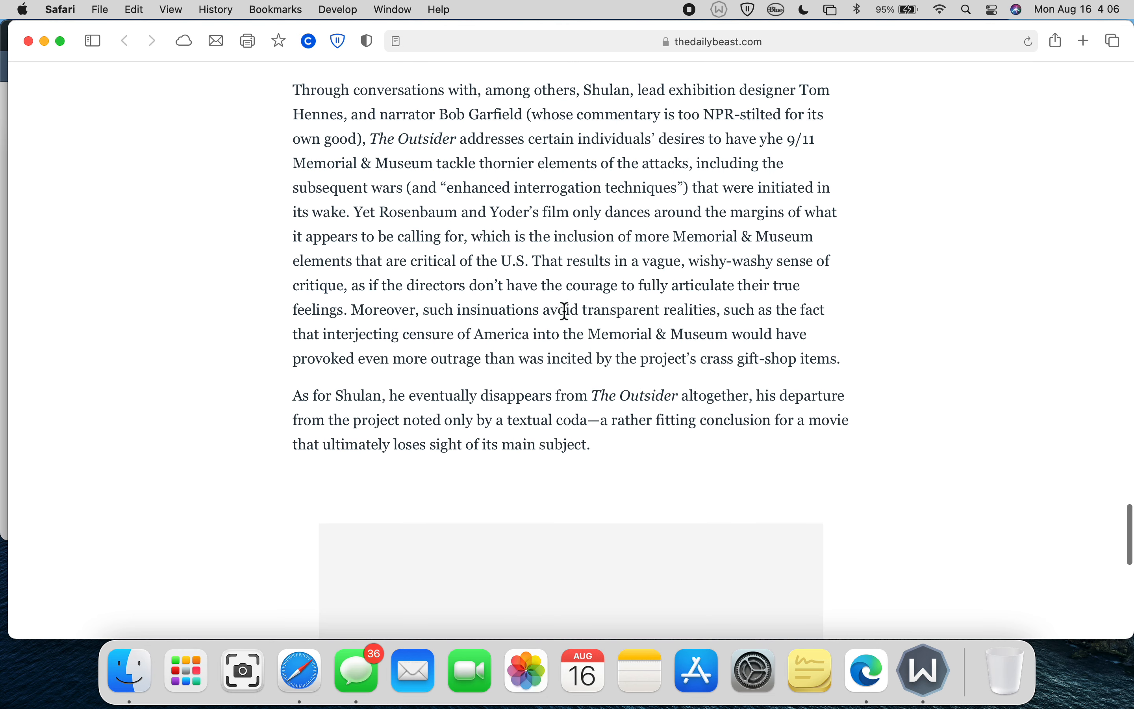
scroll("down", 3)
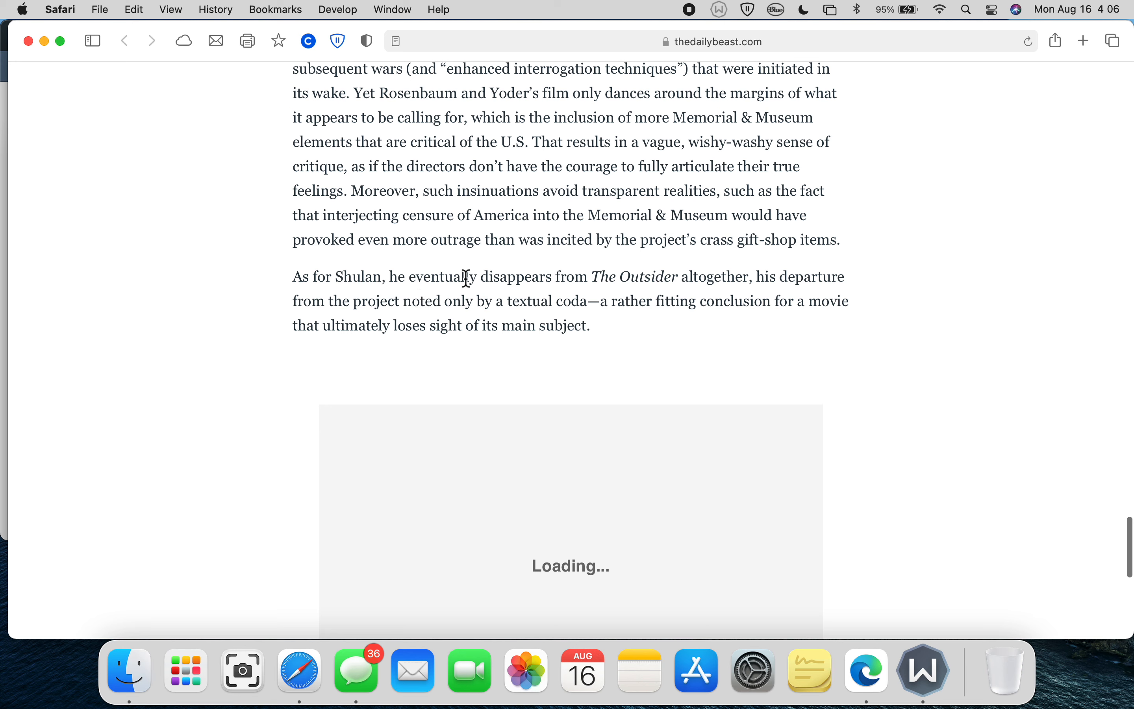
mouse_move(738, 271)
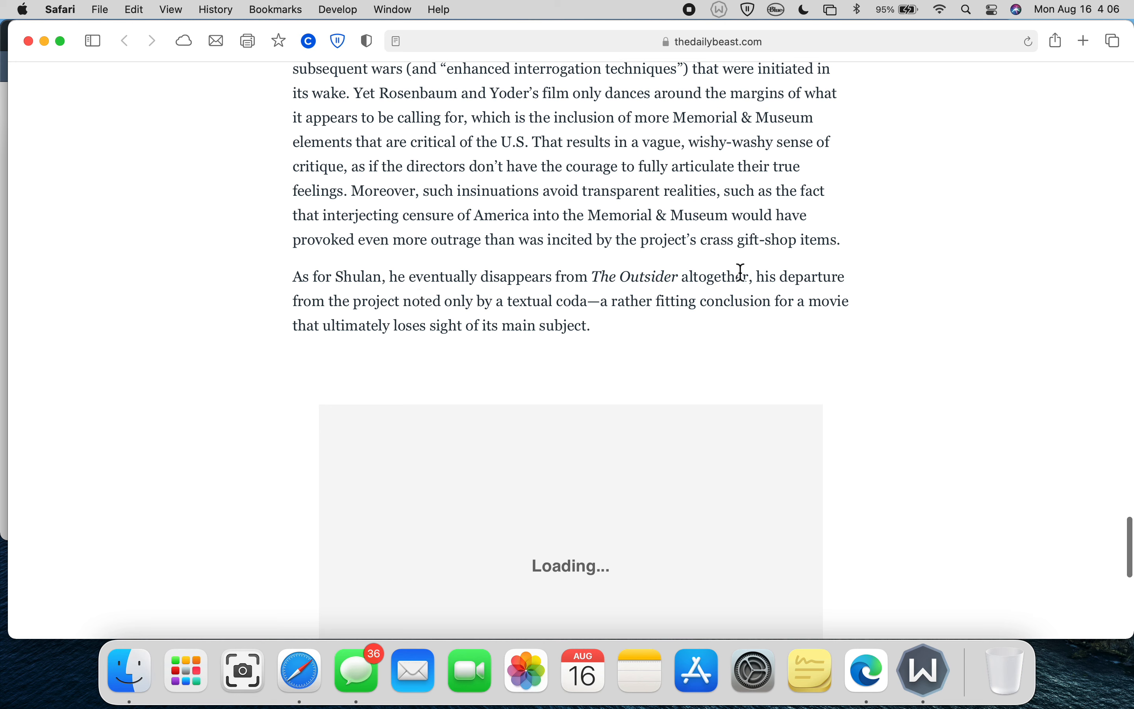
mouse_move(538, 305)
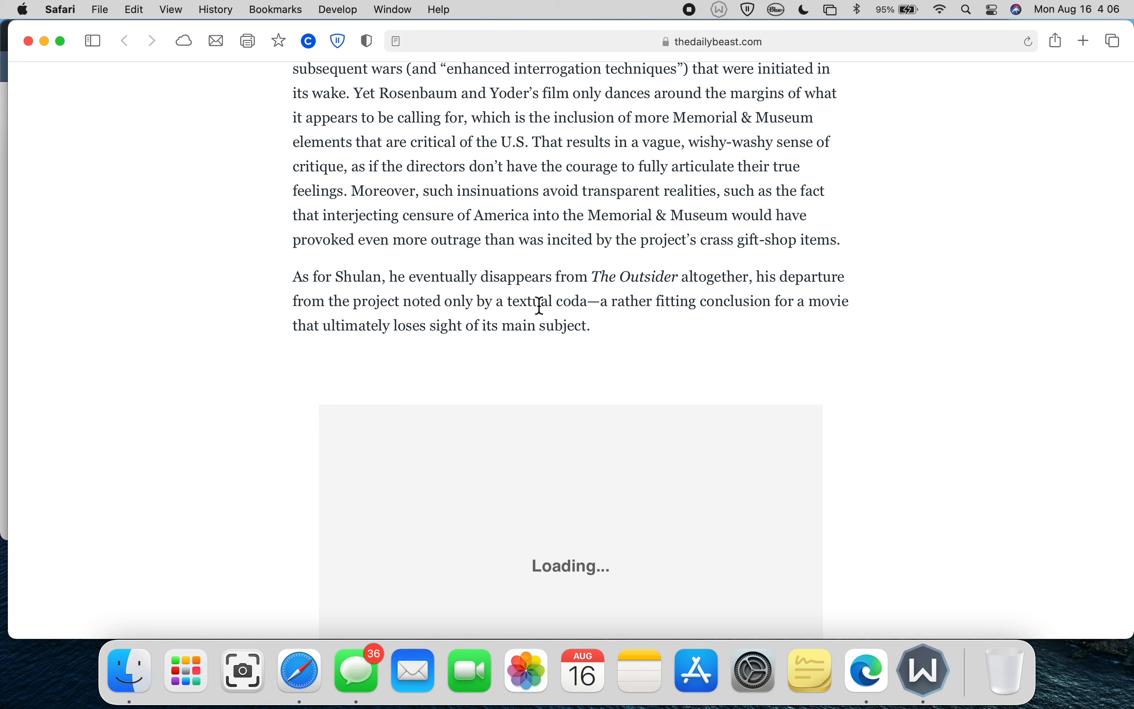
mouse_move(452, 296)
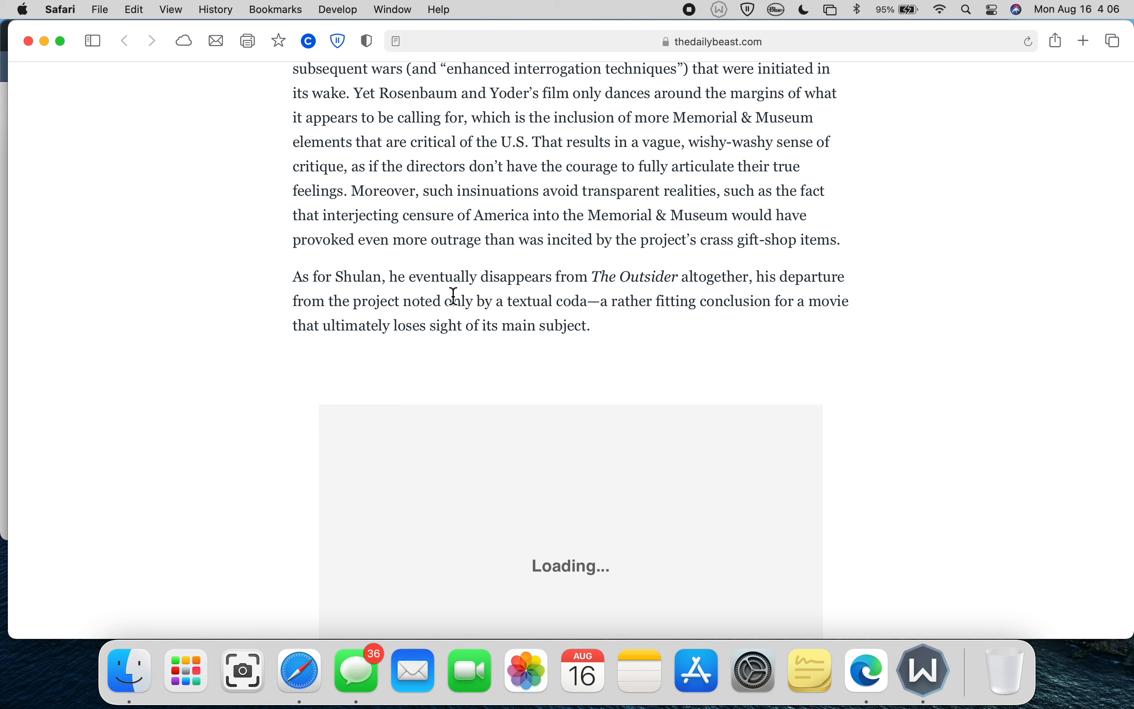
mouse_move(470, 302)
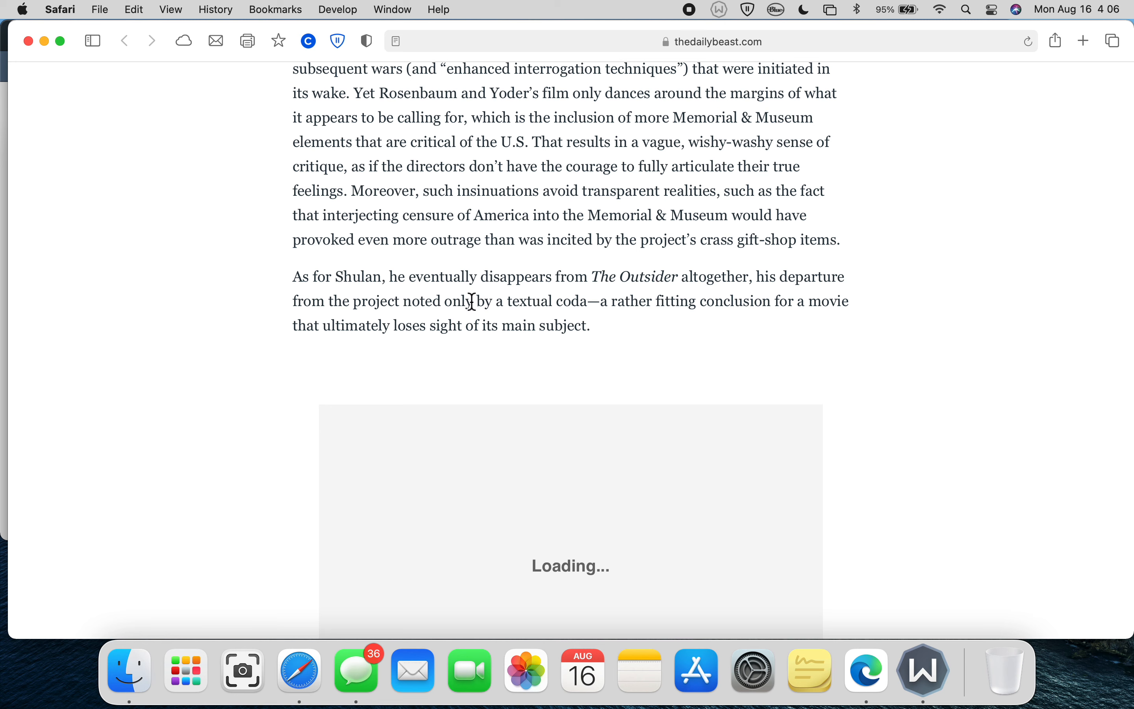
mouse_move(597, 307)
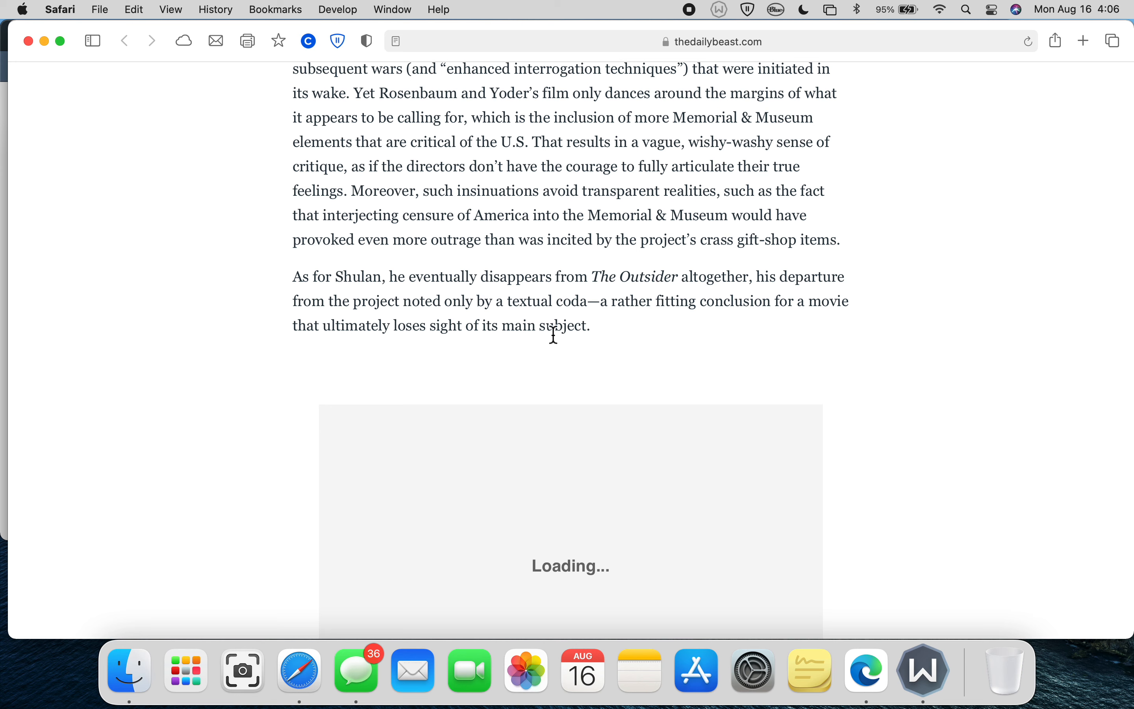
mouse_move(631, 331)
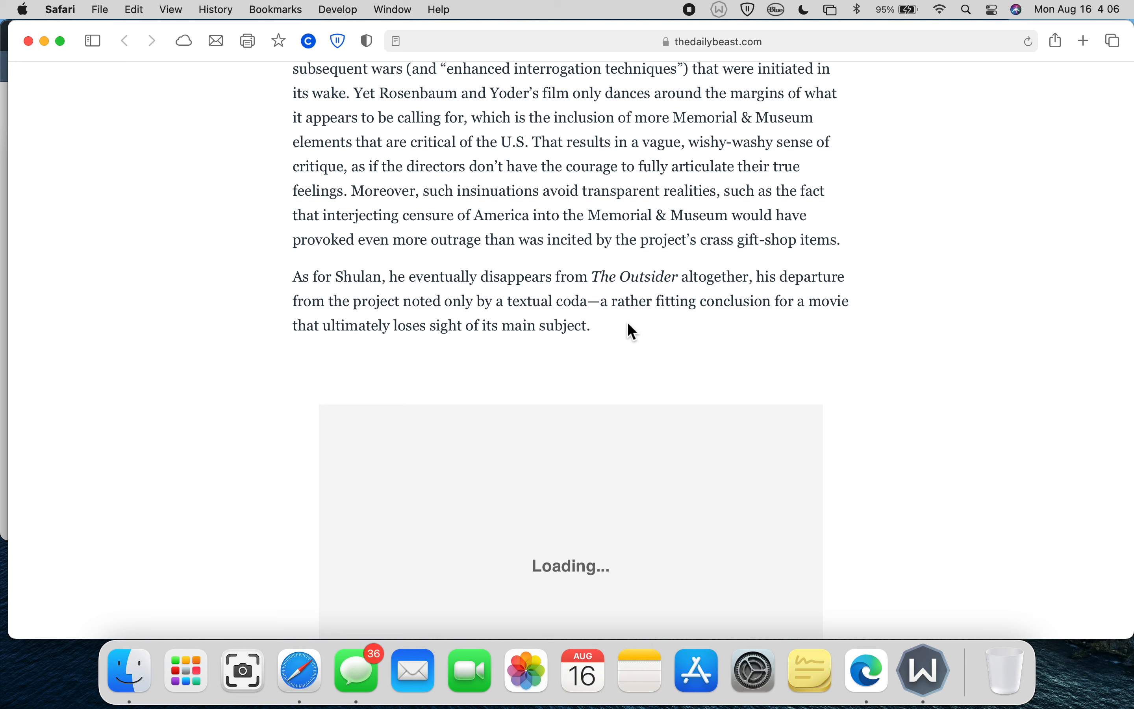
mouse_move(471, 159)
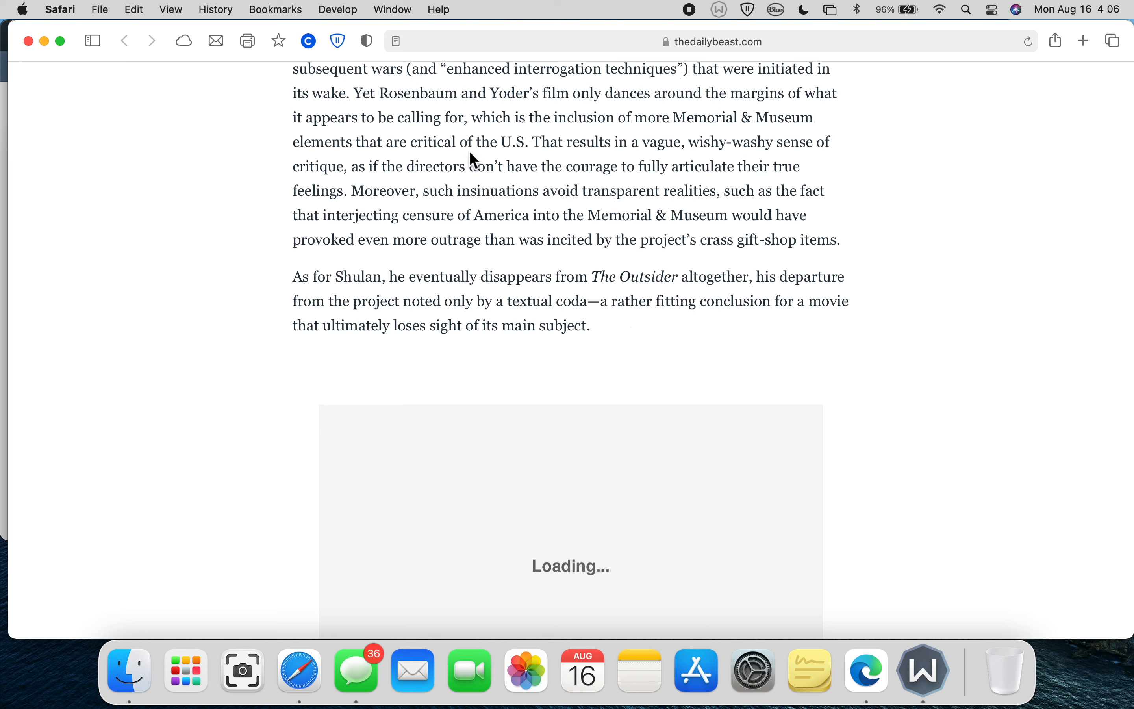
mouse_move(423, 148)
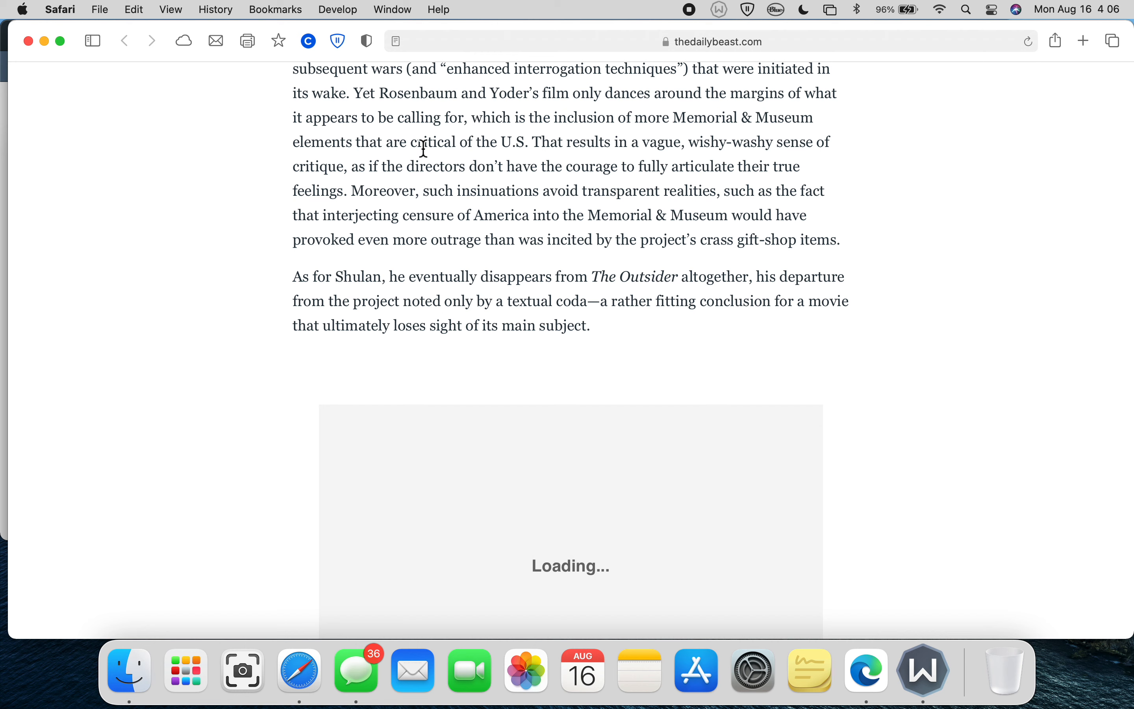
mouse_move(539, 149)
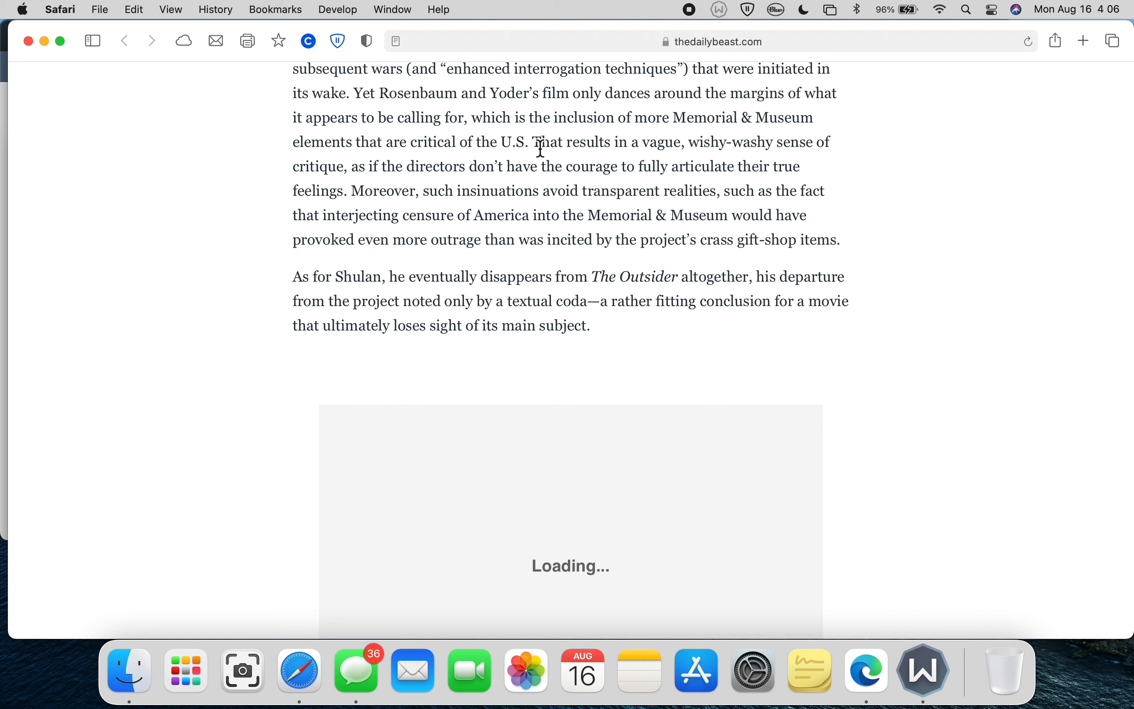
mouse_move(612, 144)
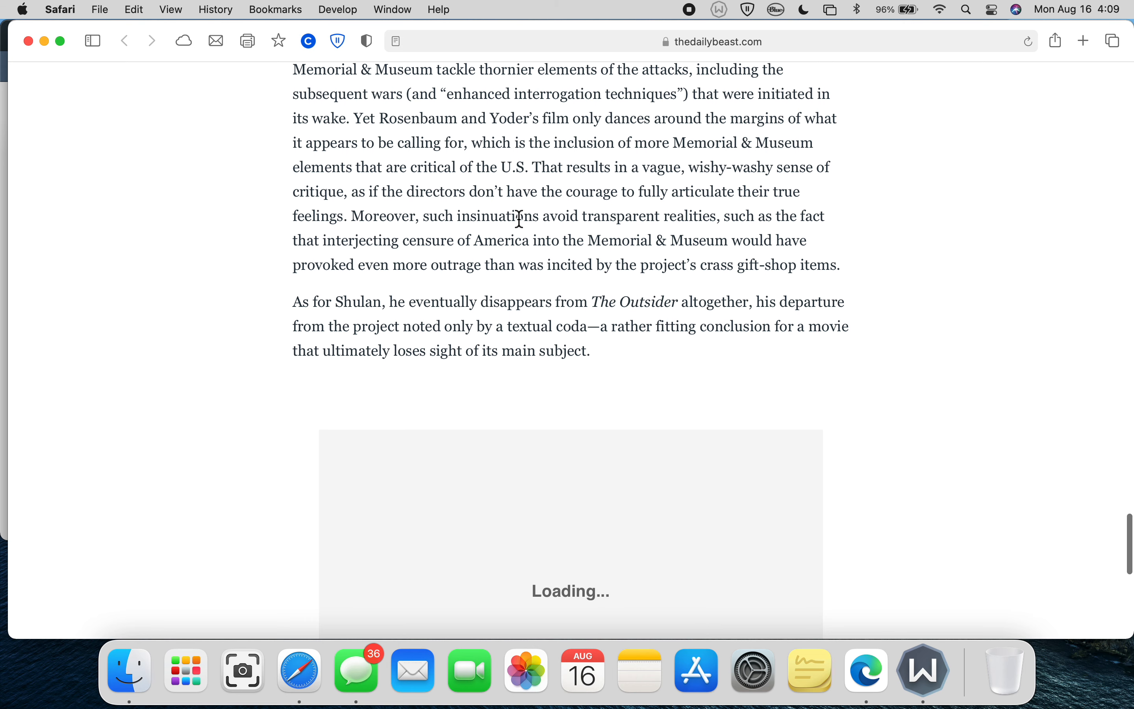
mouse_move(432, 203)
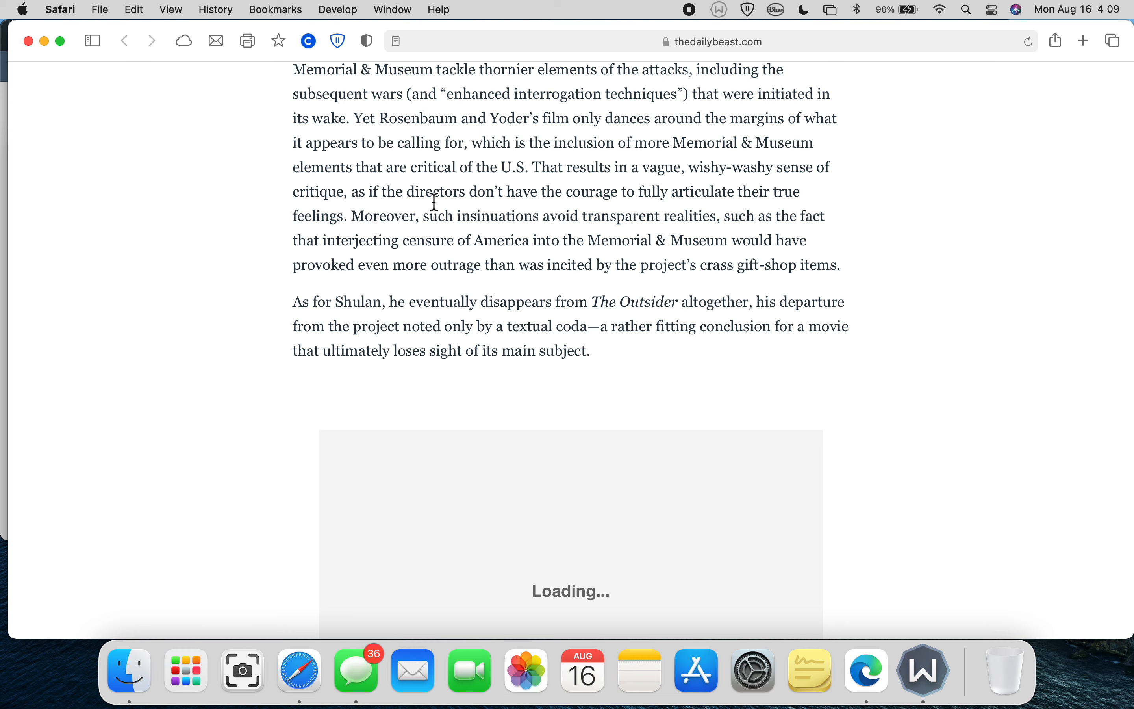
mouse_move(568, 330)
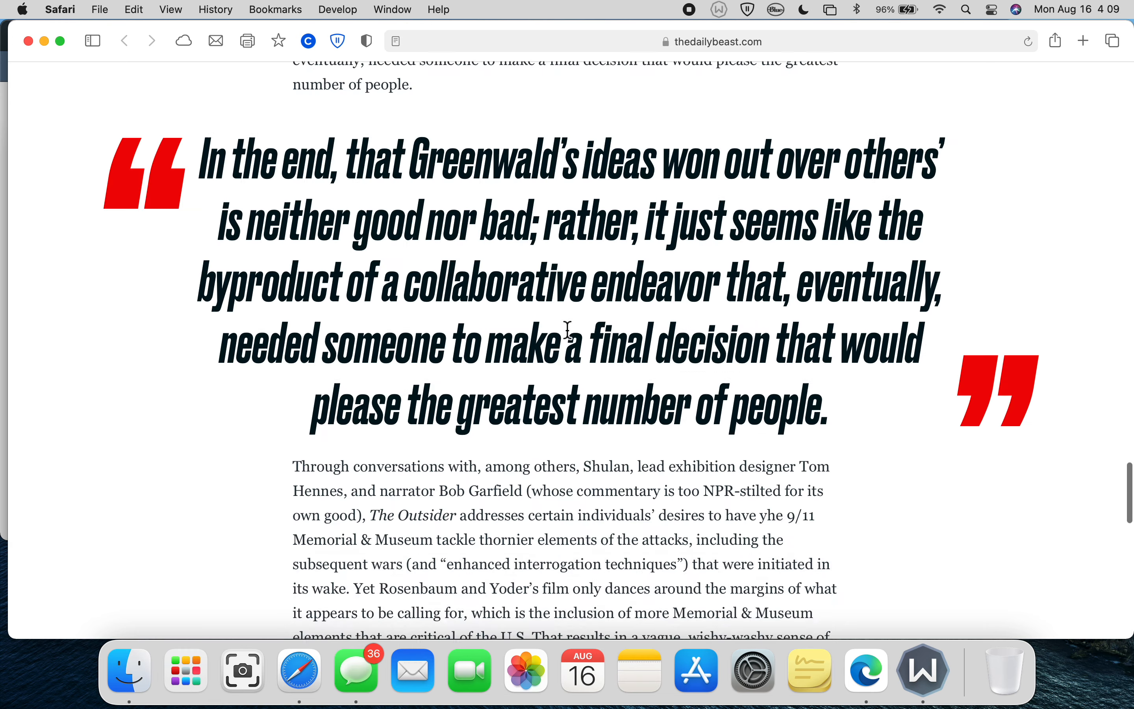
scroll("up", 3)
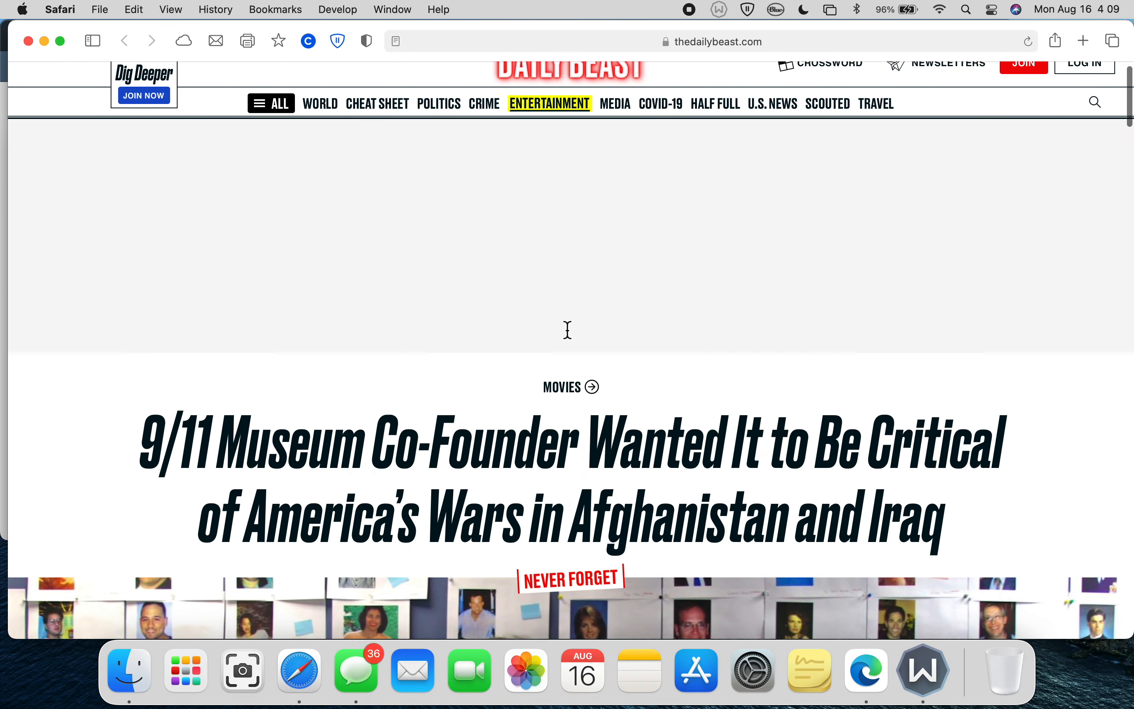
scroll("down", 3)
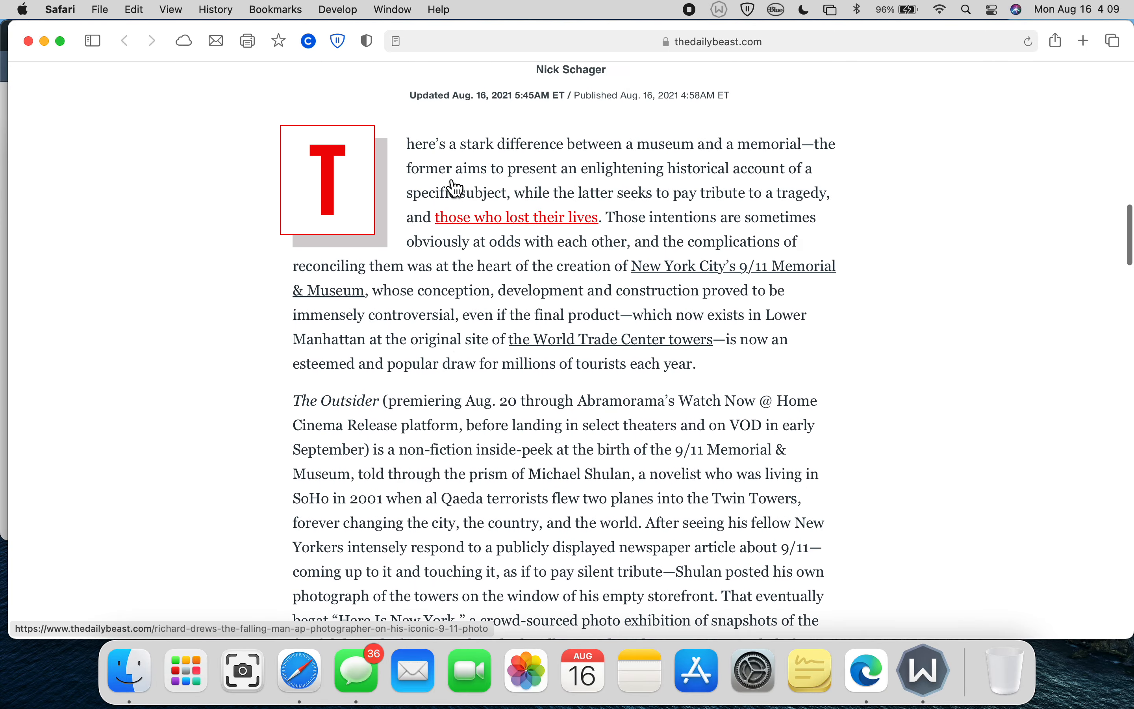
scroll("up", 3)
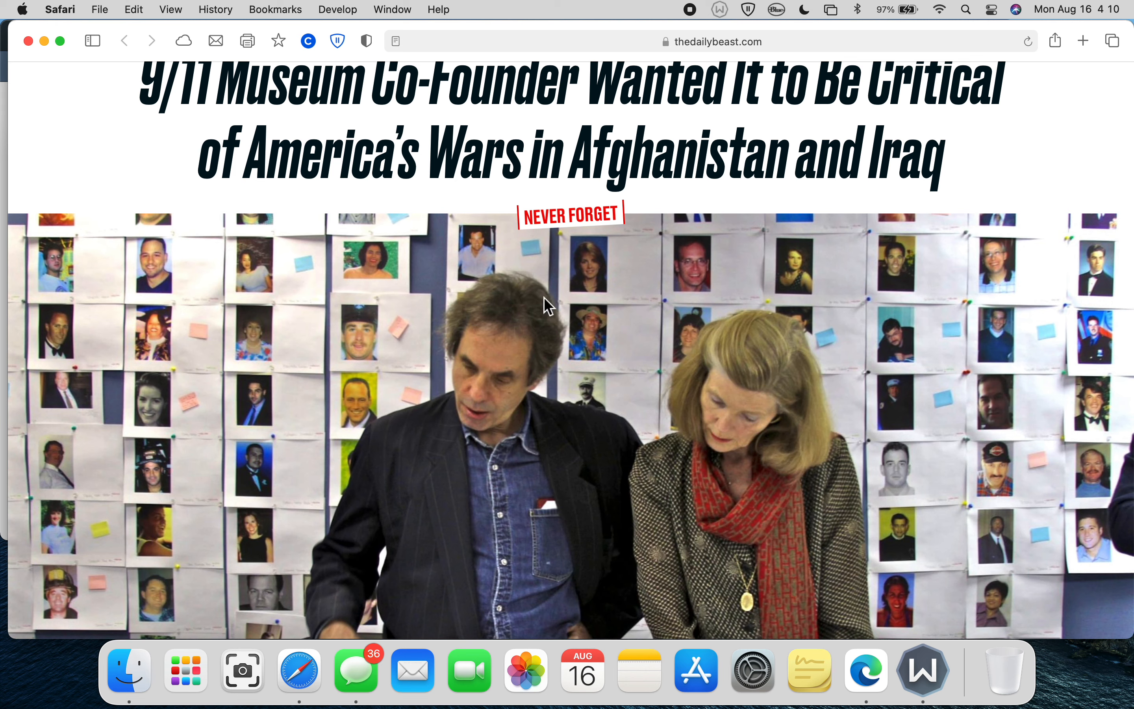
mouse_move(699, 70)
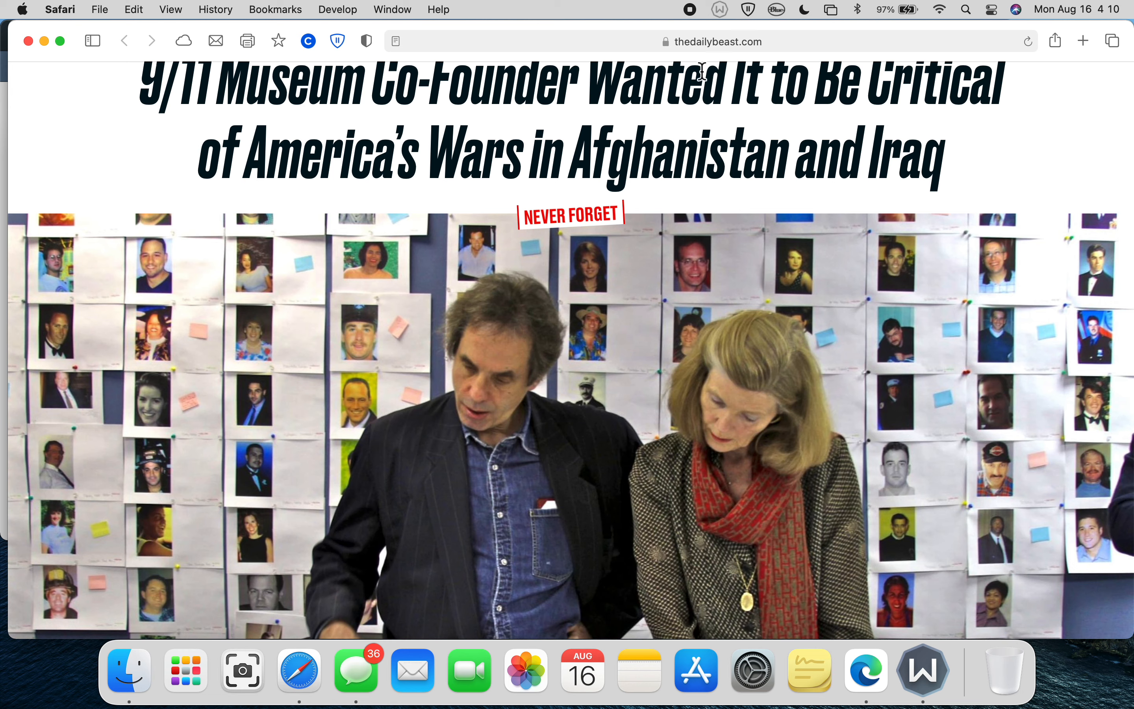